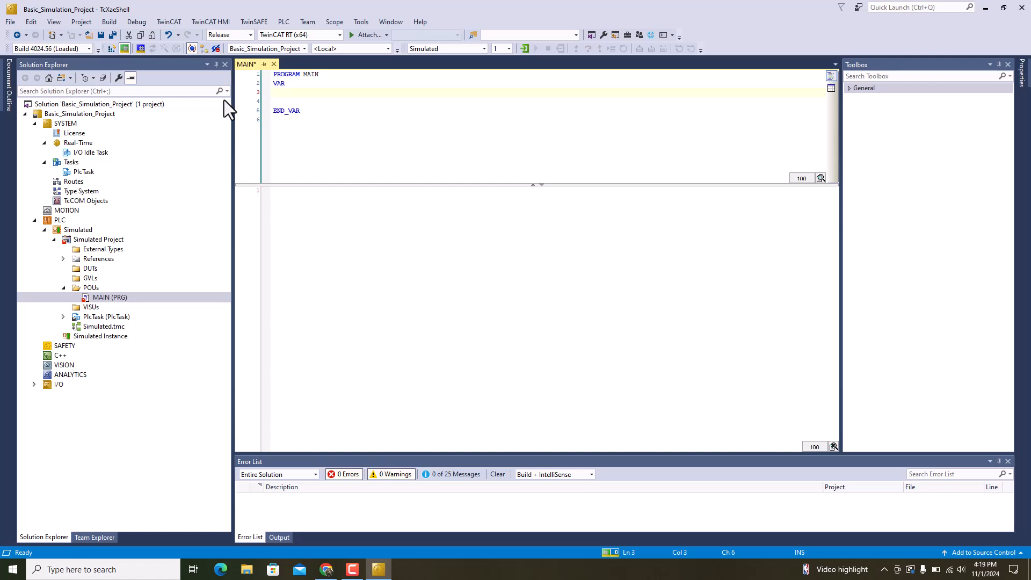
- Declare bVar1: BOOL, nVar1: INT and nConvert: REAL inside MAIN's VAR block
type("bB")
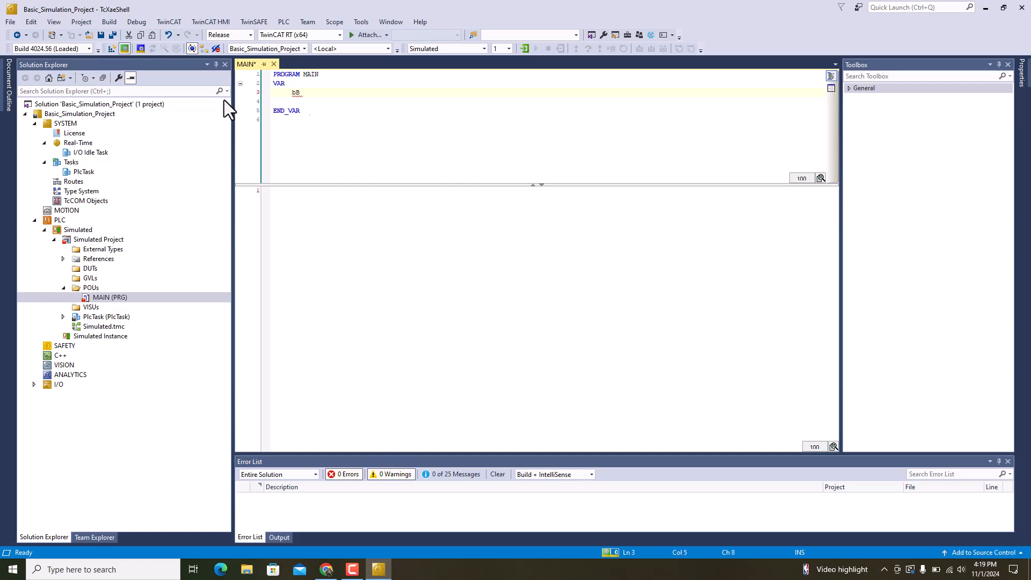
type("Var1: BOOL;")
left_click(547, 101)
type("nVa")
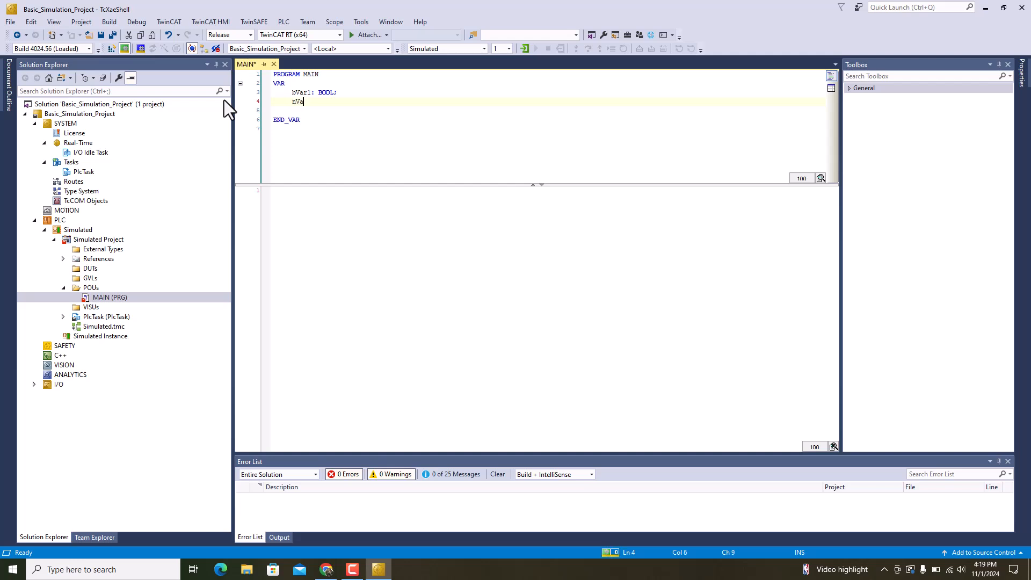
type("r1")
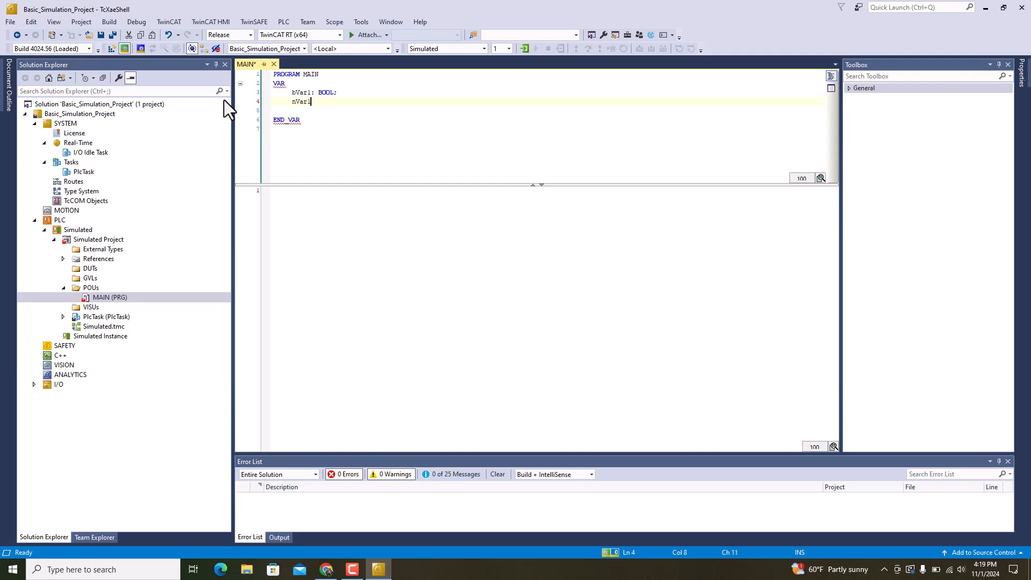
type(": REAL")
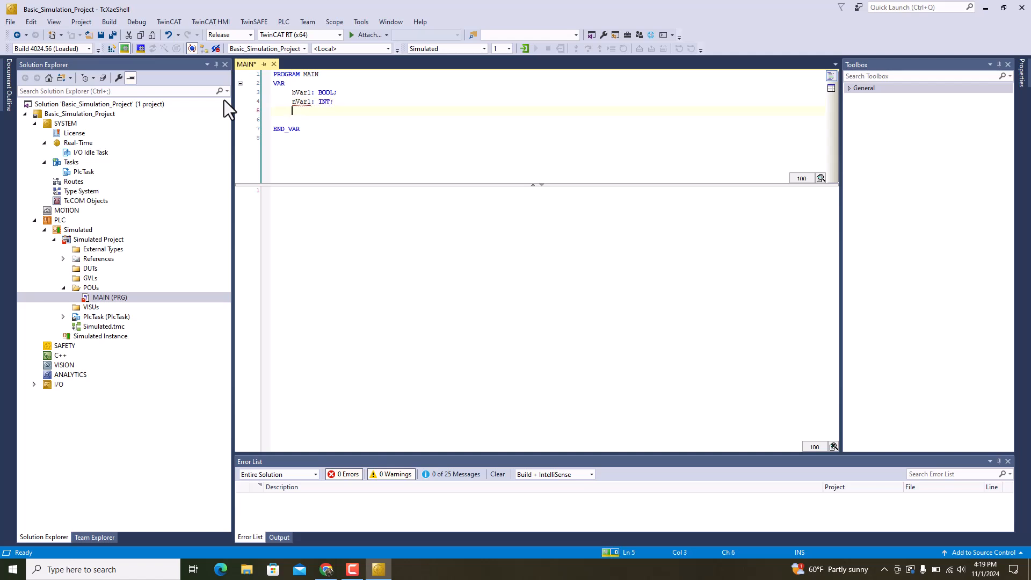
type("nCd")
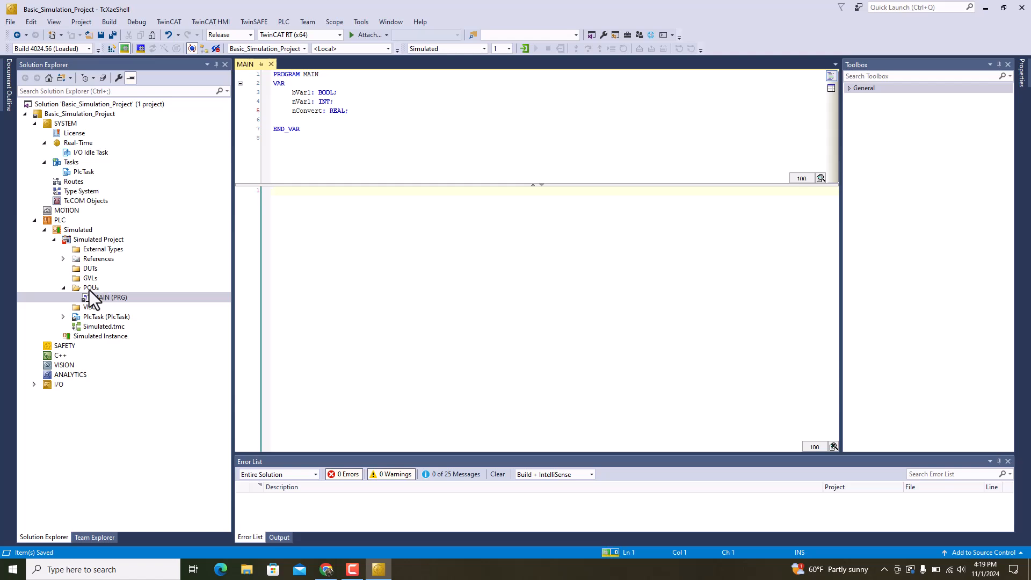
- Add a new Function POU to the POUs folder and browse return types for REAL
right_click(91, 288)
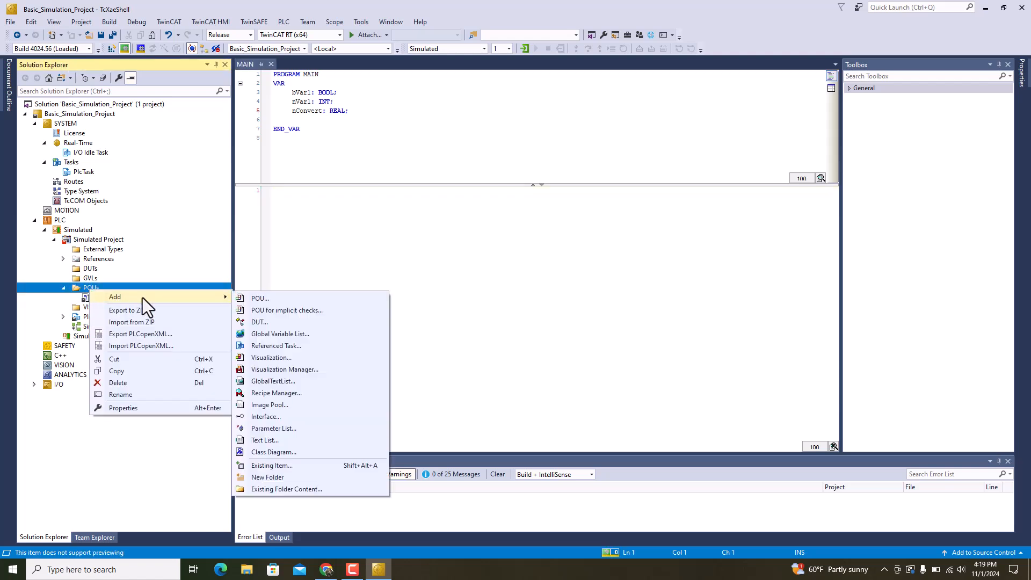
left_click(259, 298)
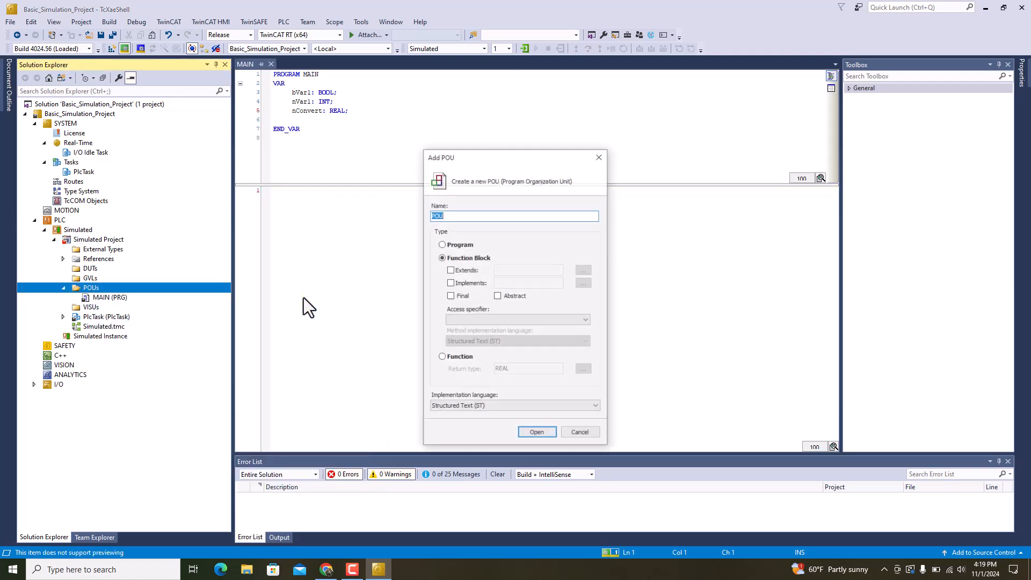
left_click(442, 357)
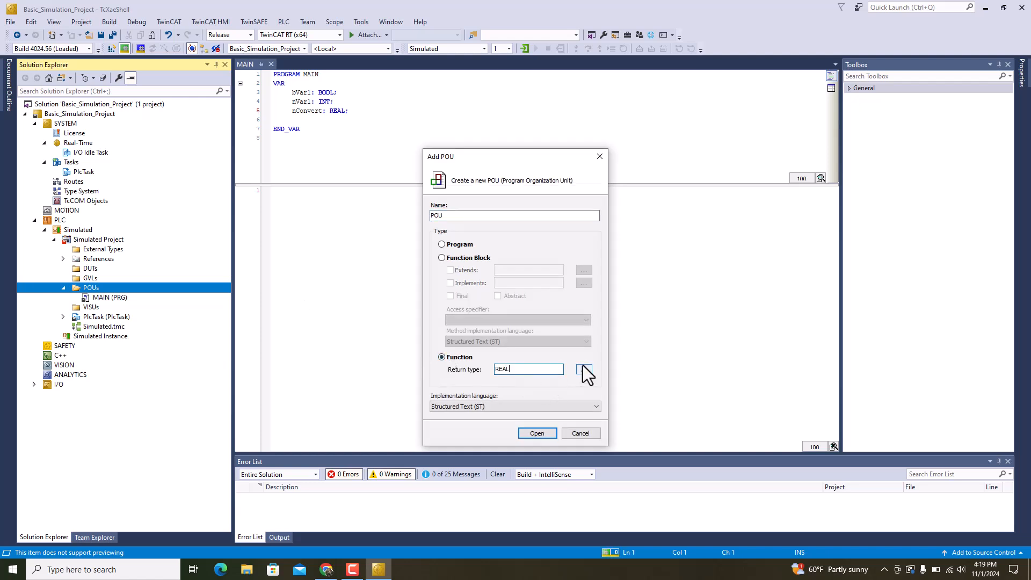
left_click(583, 369)
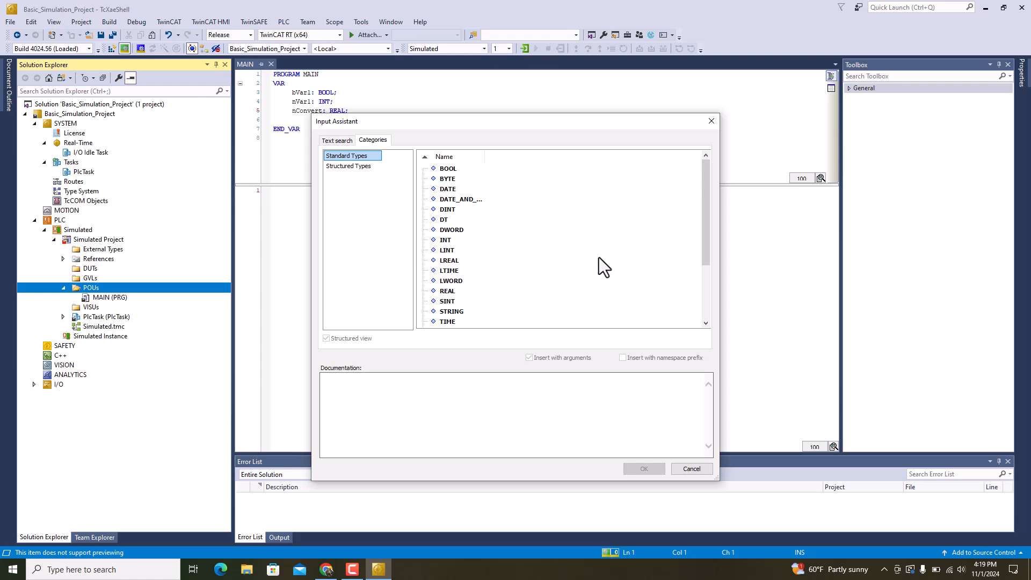
scroll("down", 3)
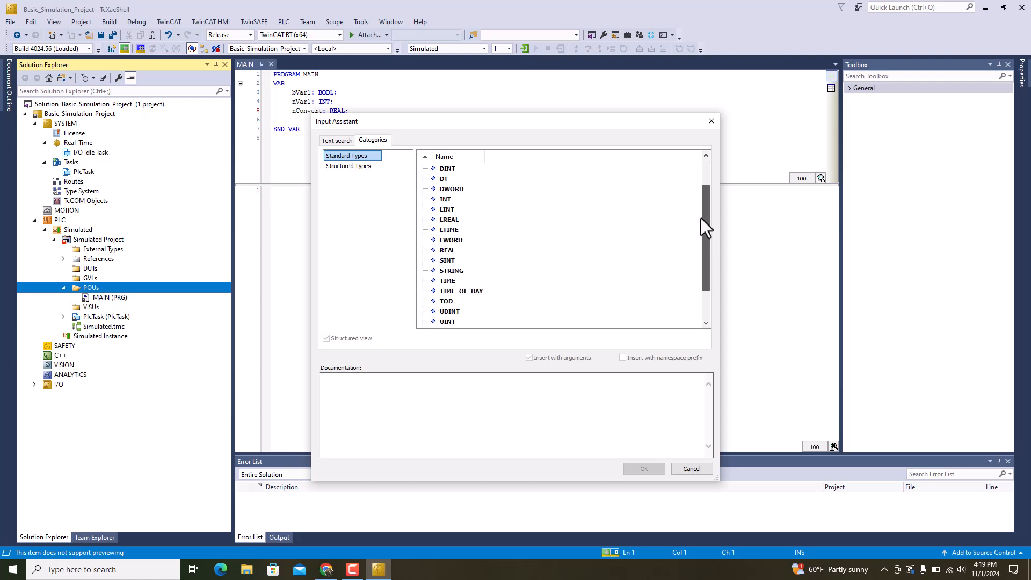
scroll("down", 3)
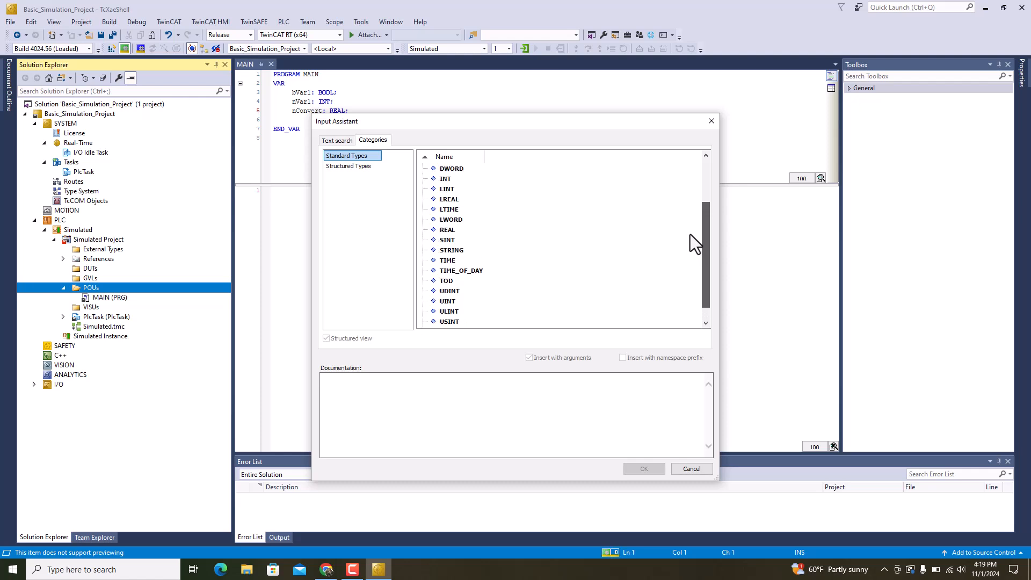
mouse_move(605, 249)
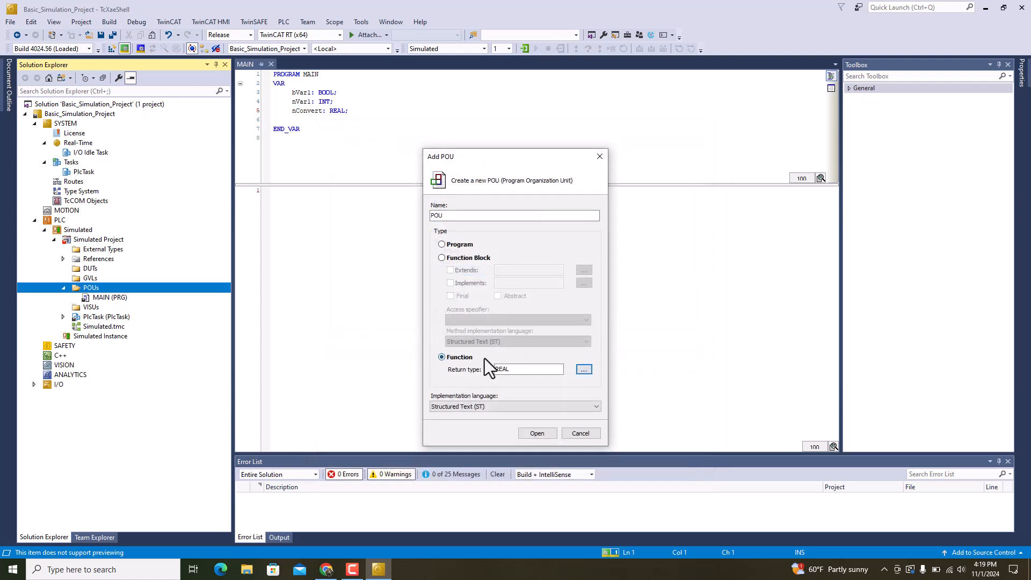
- Replace the default POU name, starting with 'Fun_'
left_click(513, 215)
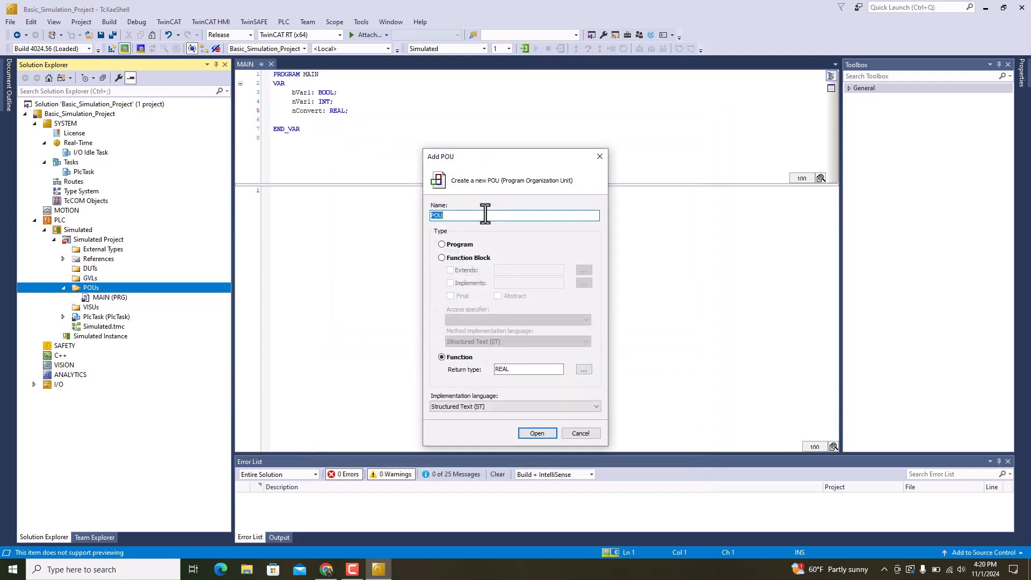
type("o")
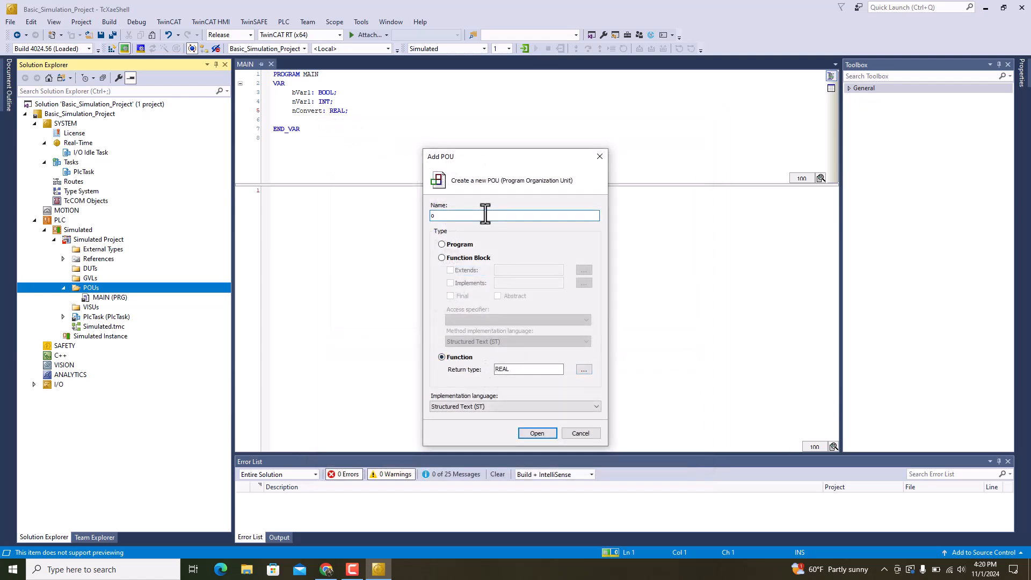
type("Fun_")
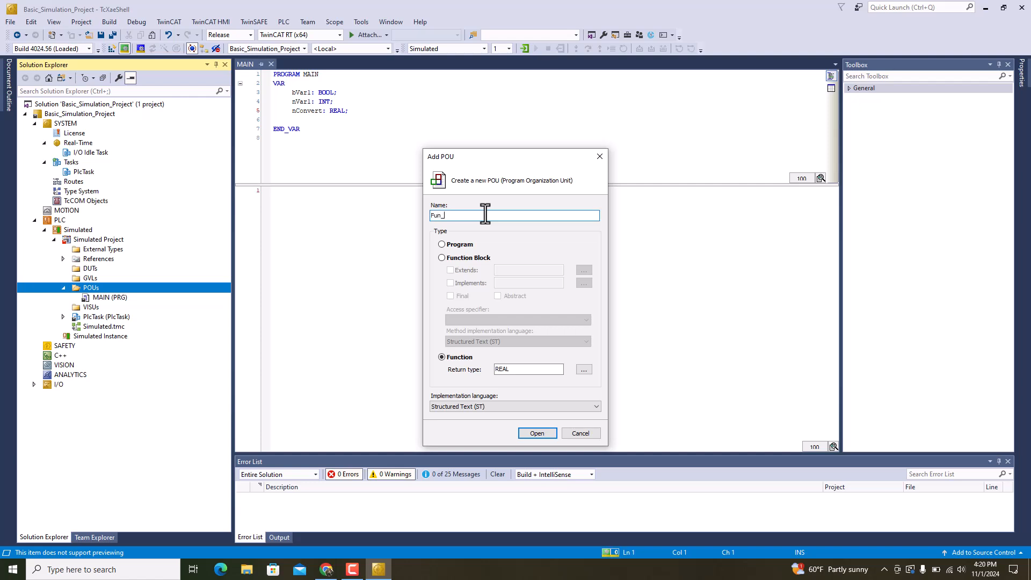
- Create the function and declare the input variable nConv: REAL
left_click(537, 433)
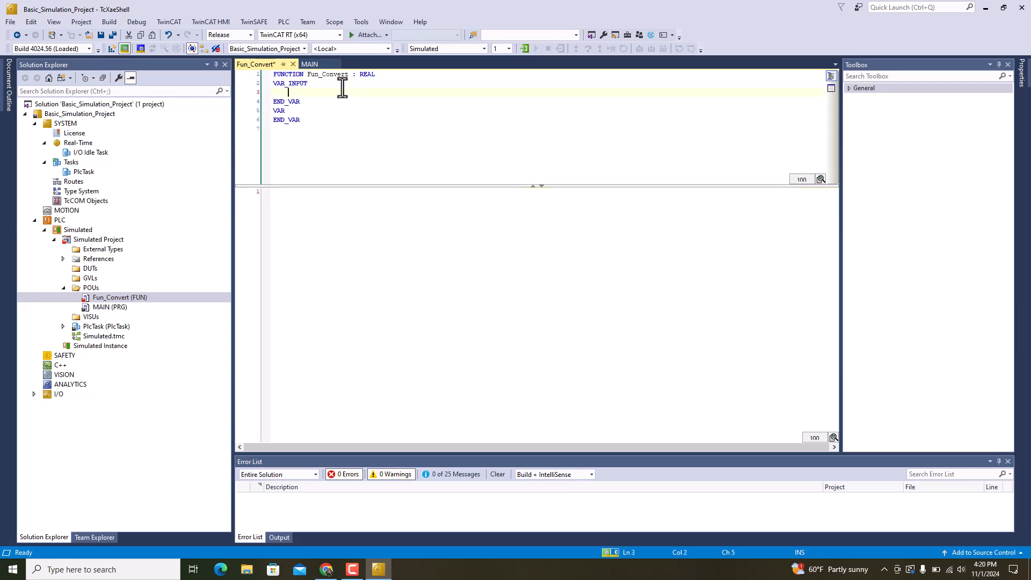
type("nVa")
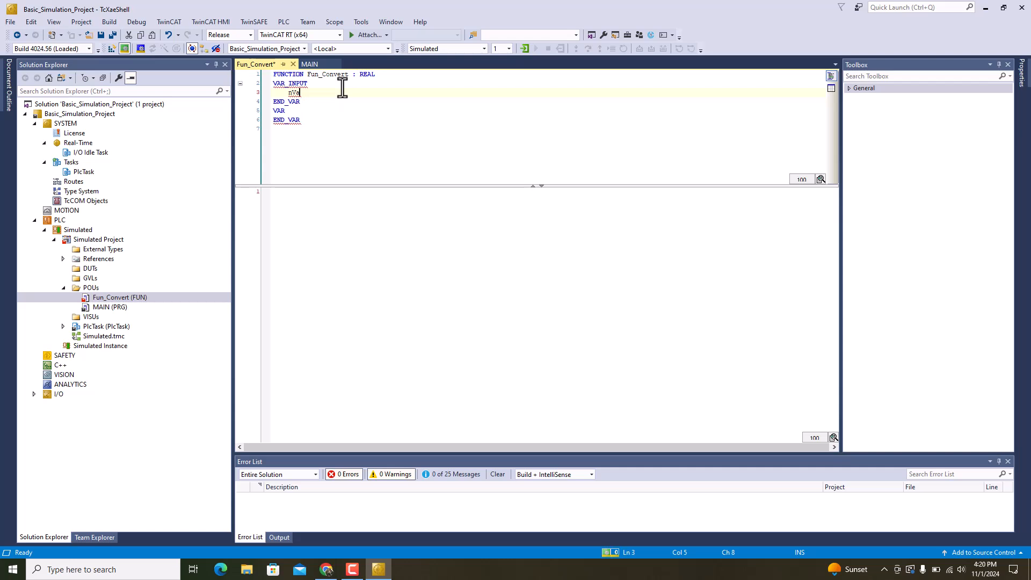
key("BackSpace")
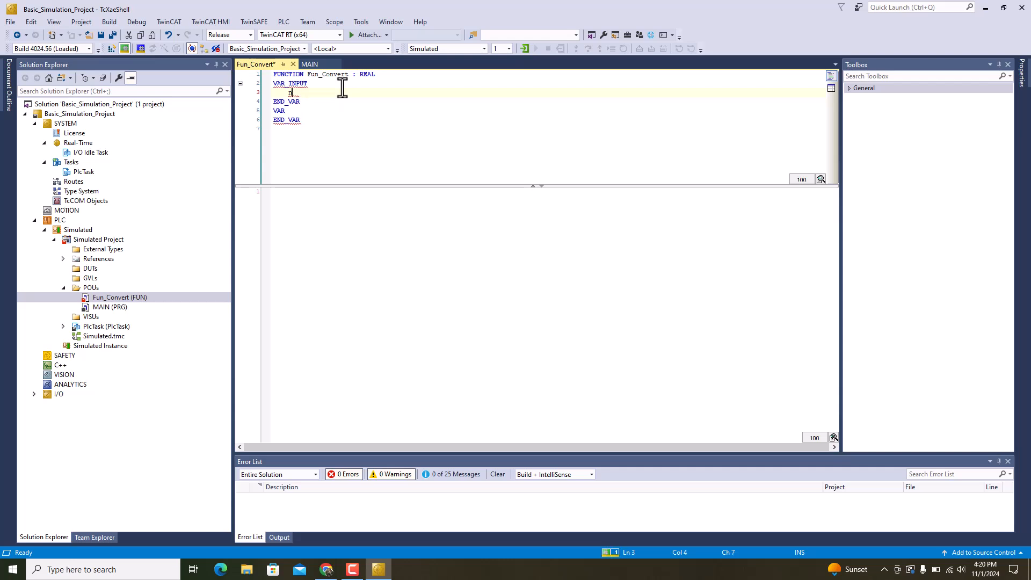
type("nConv:")
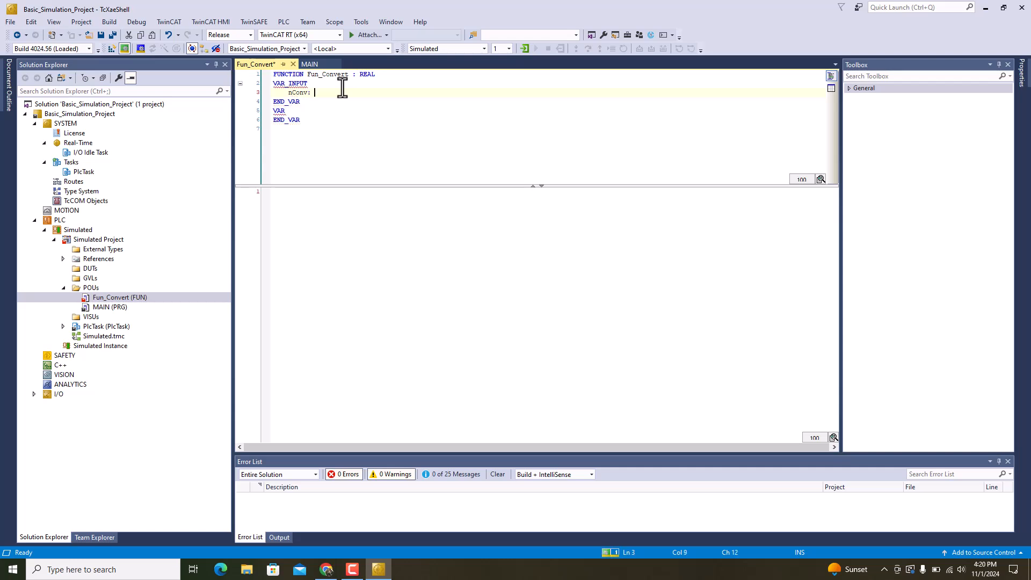
type("REAL;")
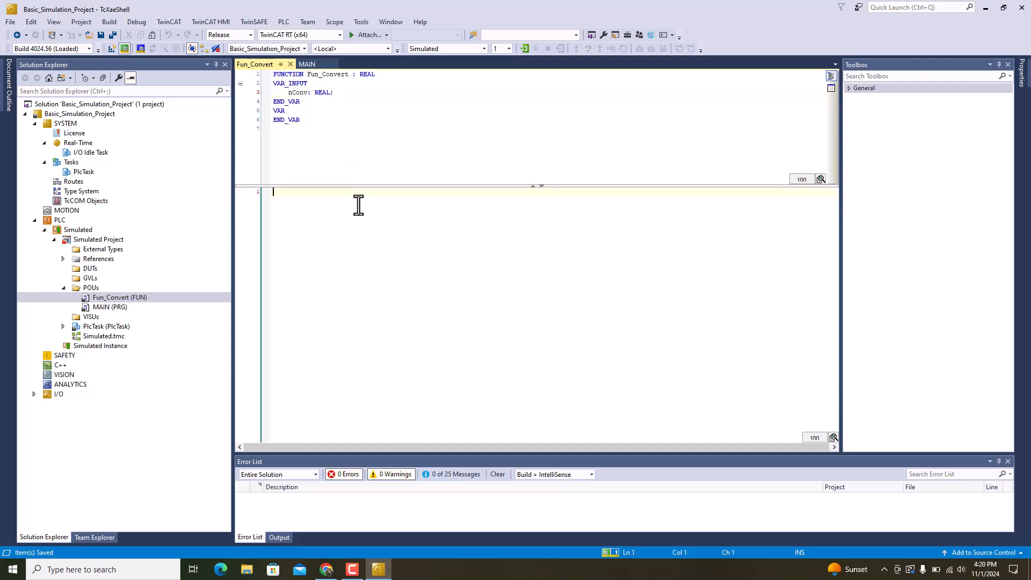
- Write the function body Fun_Convert := (nConv+2.66)/6;
type("Fun_Convert")
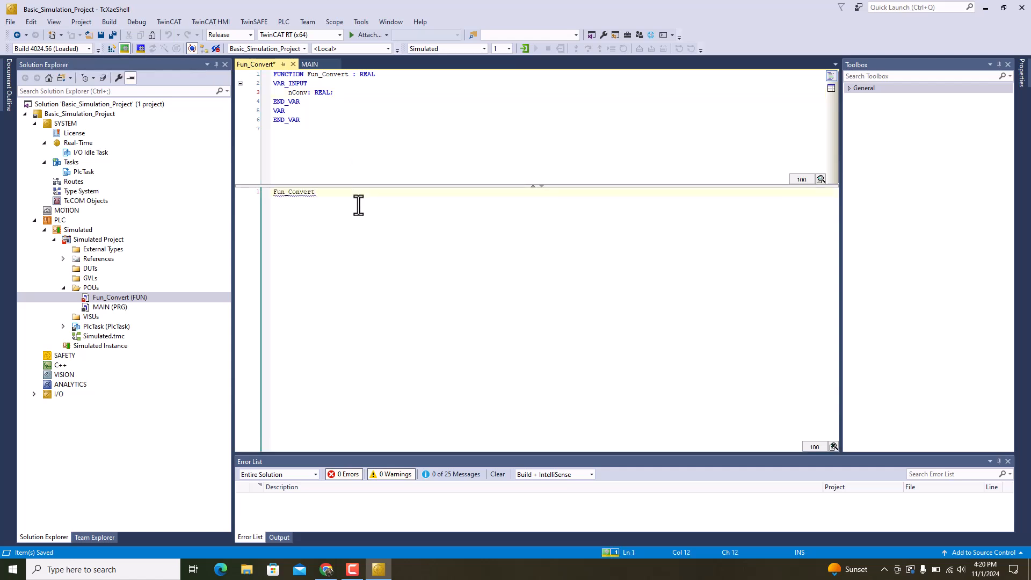
type(":= nc")
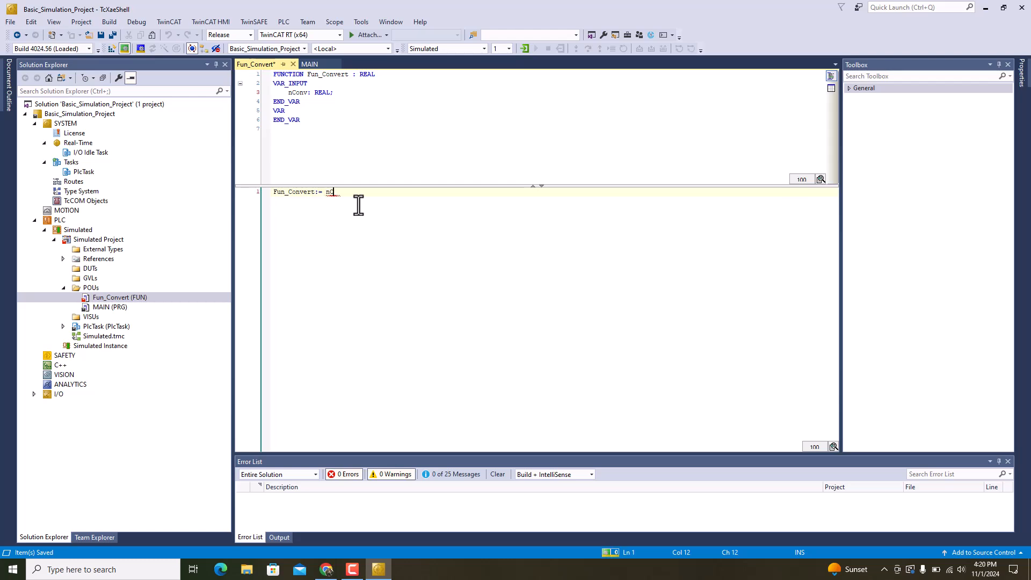
type("onv")
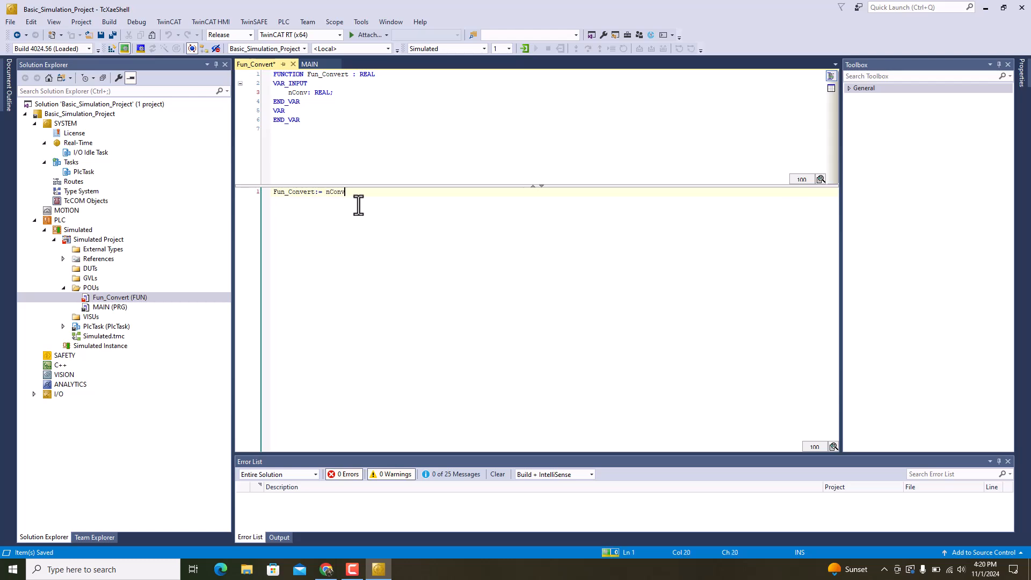
type("+:")
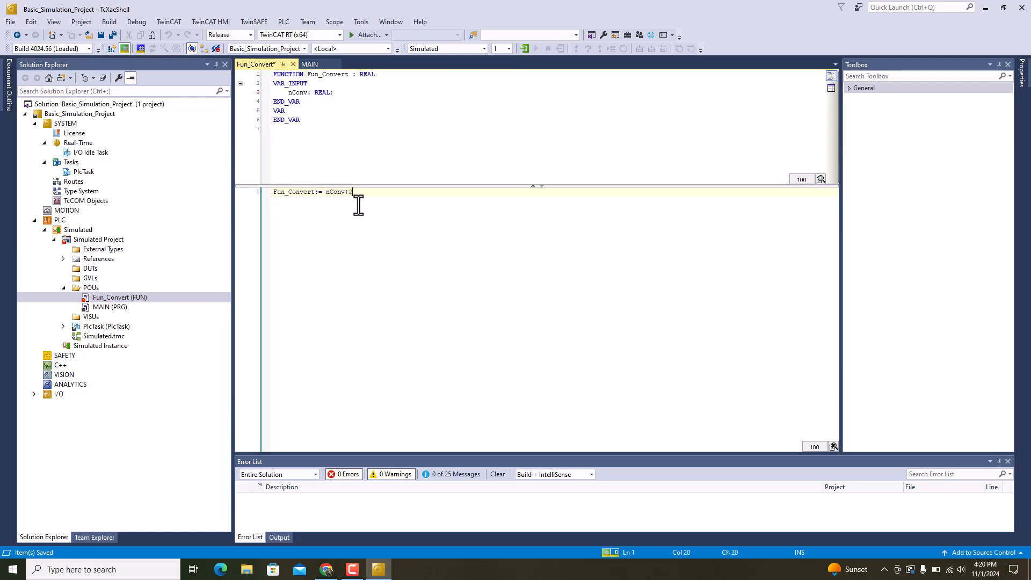
type("2.66)")
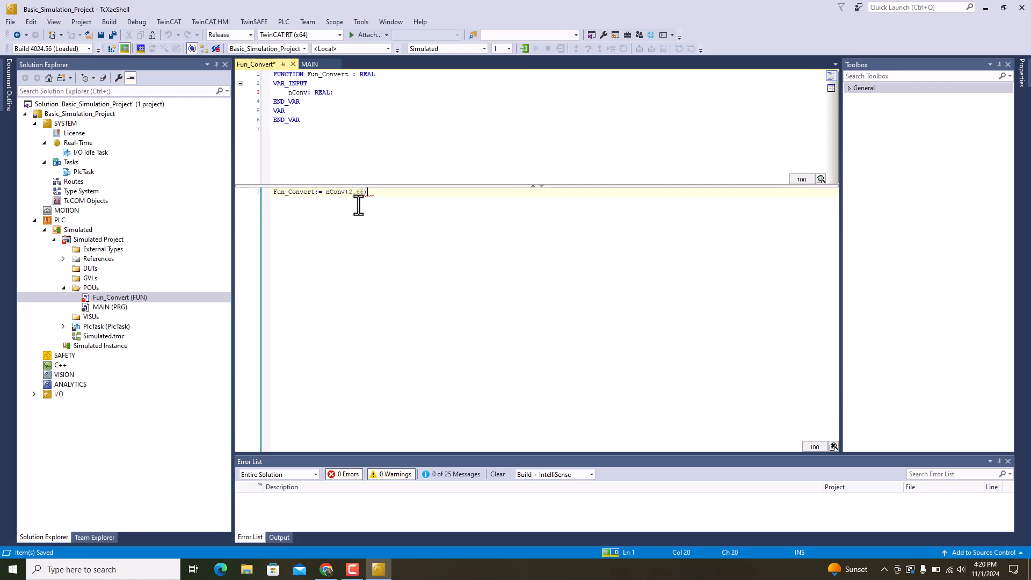
type("/2")
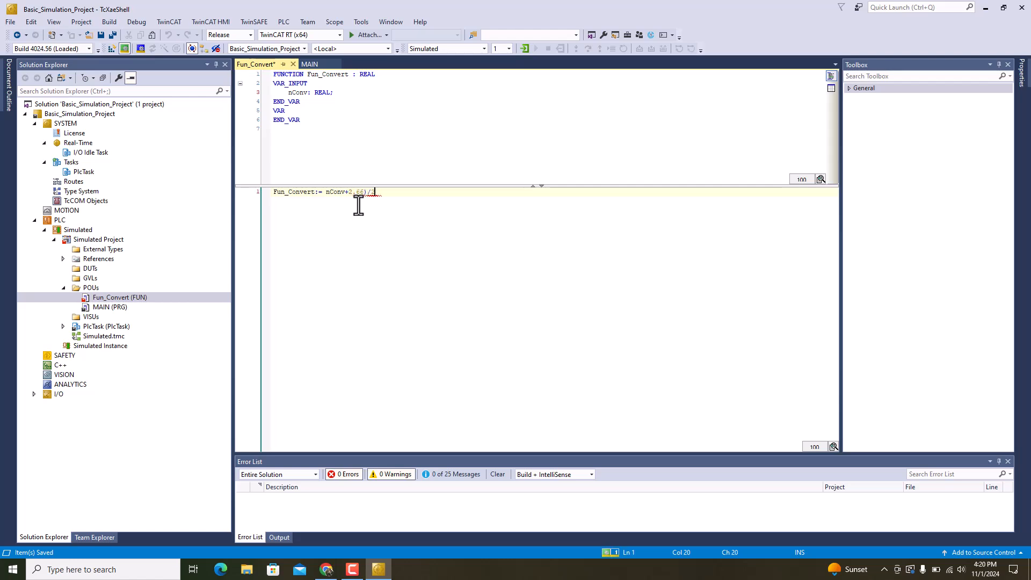
type("6;")
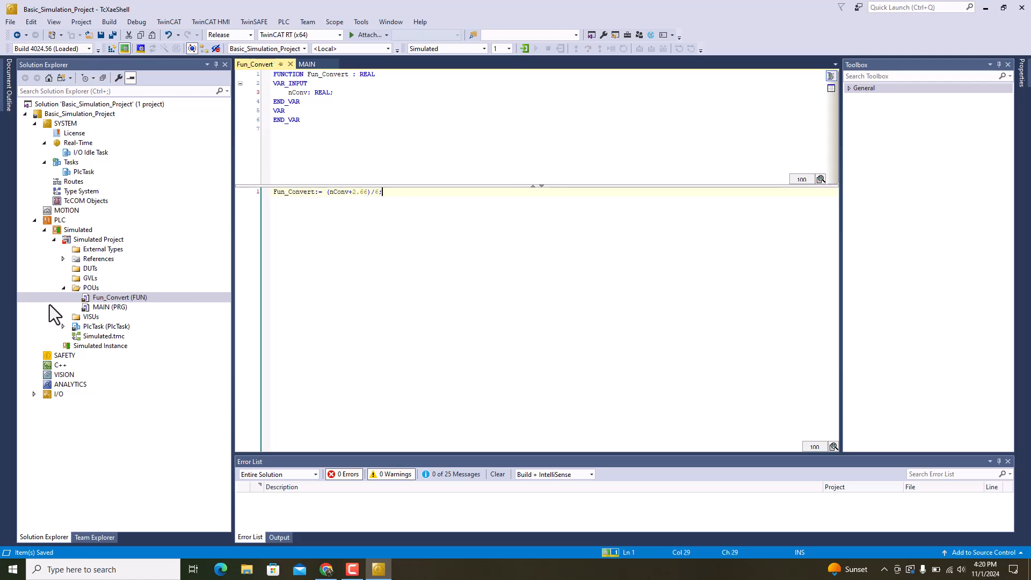
- Write Fun_Convert(nConvert); in MAIN's body and save
double_click(109, 307)
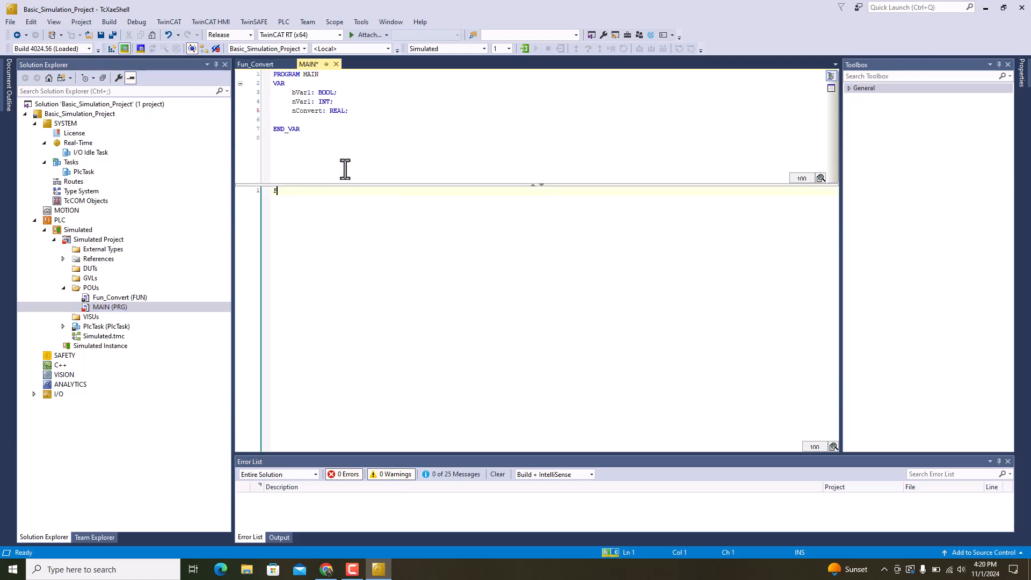
type("un_Convert")
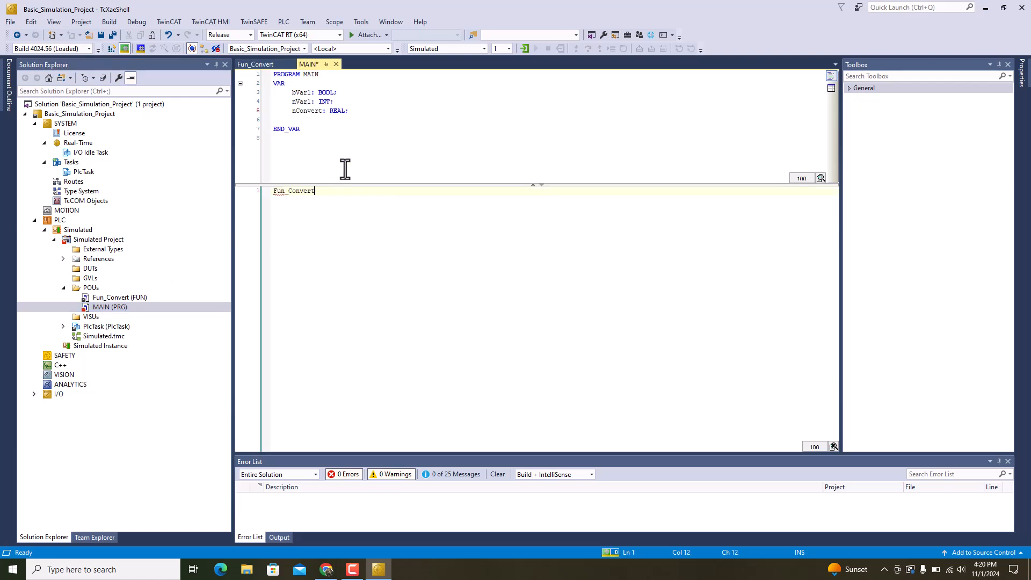
type("(")
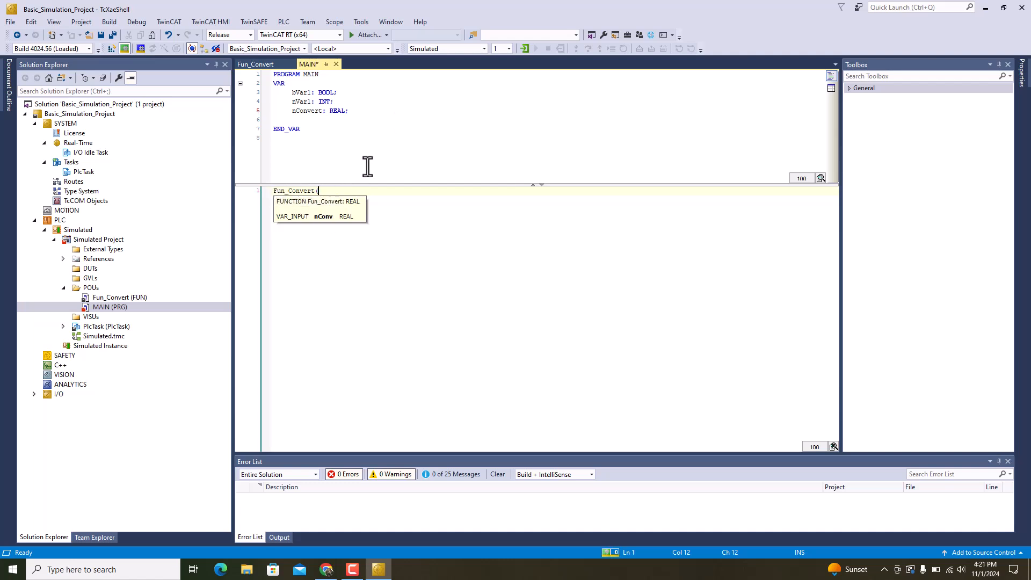
type("nConvert")
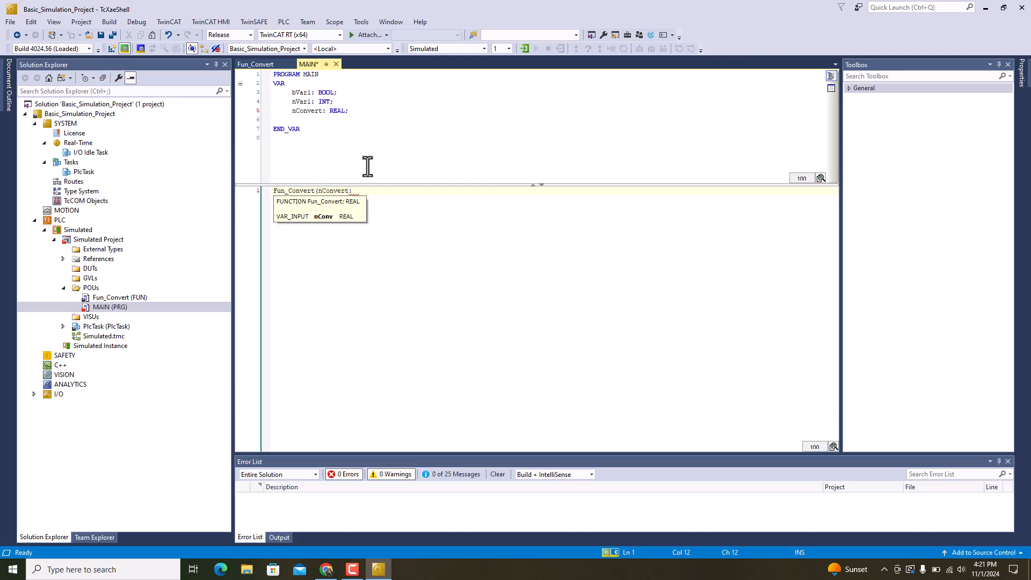
type(";")
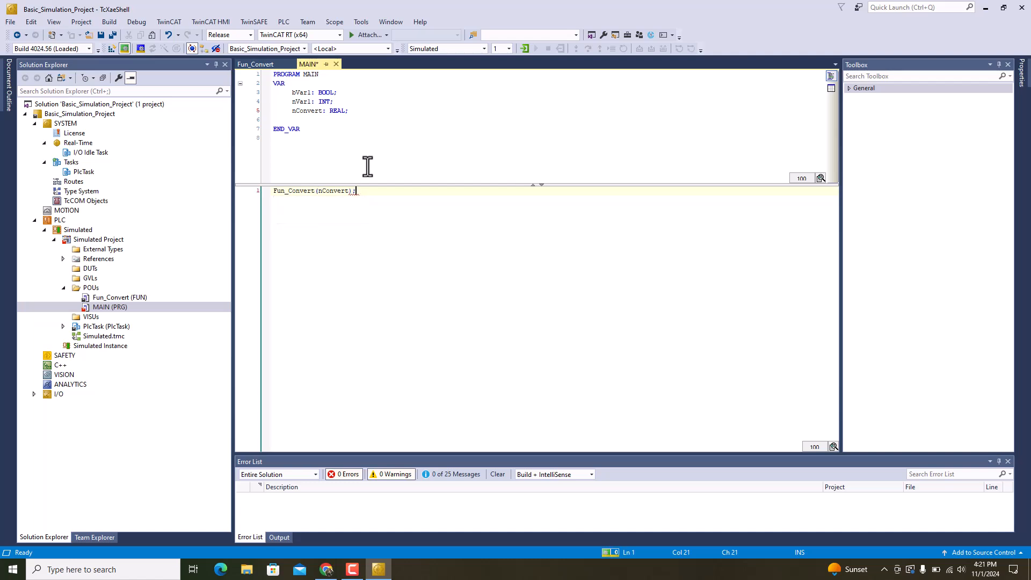
key("ctrl+s")
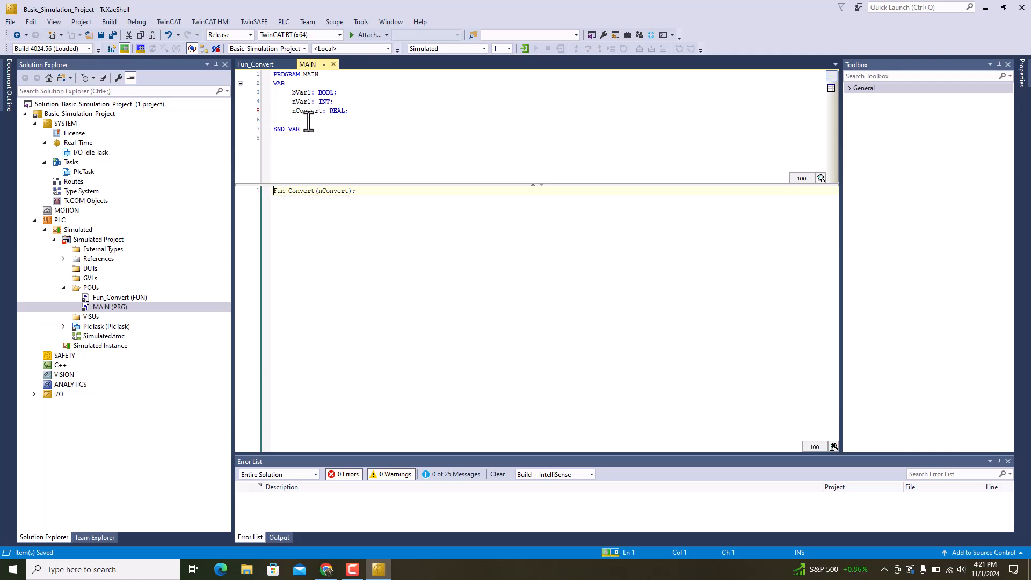
- Declare nResult: REAL and assign the call's result to nResult
type("n")
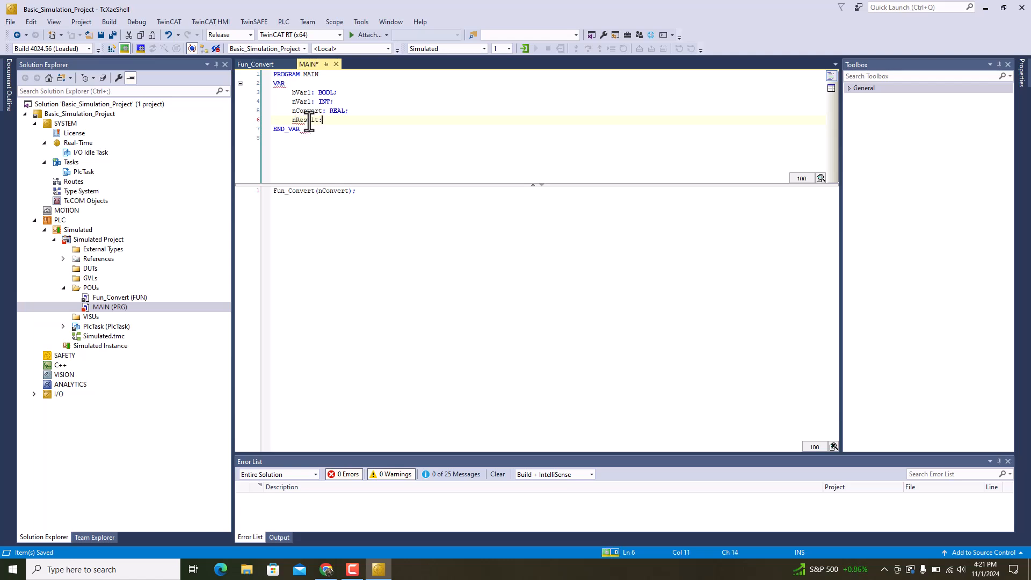
type("Result: REAL;")
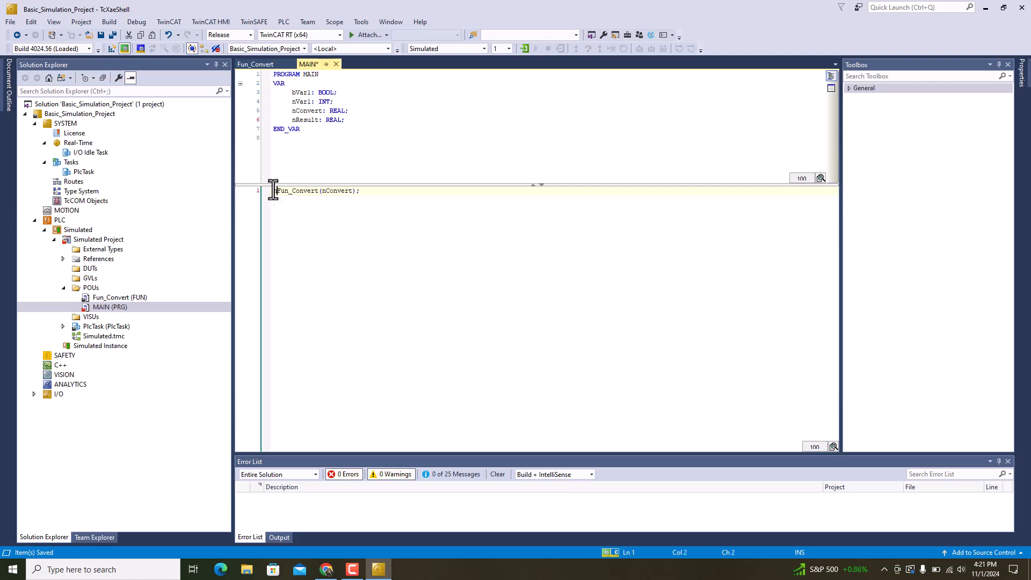
type("nResult:=")
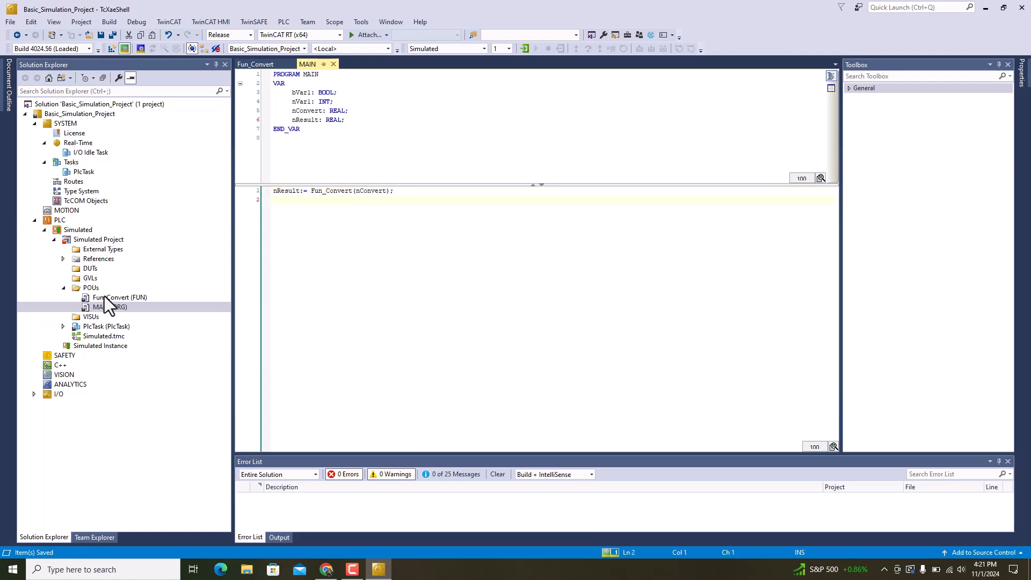
- Add a new Program-type POU to the POUs folder
right_click(91, 287)
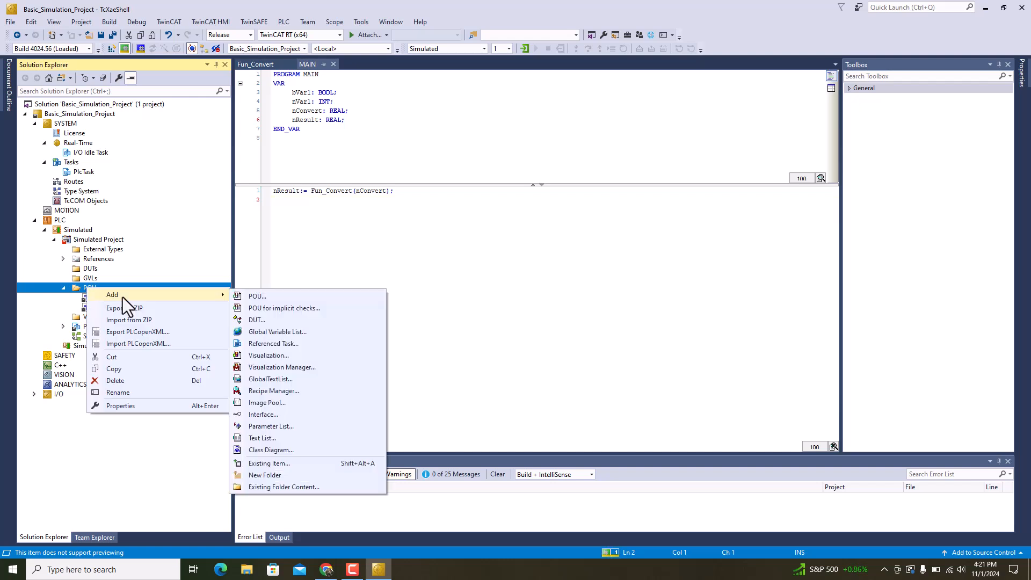
left_click(257, 296)
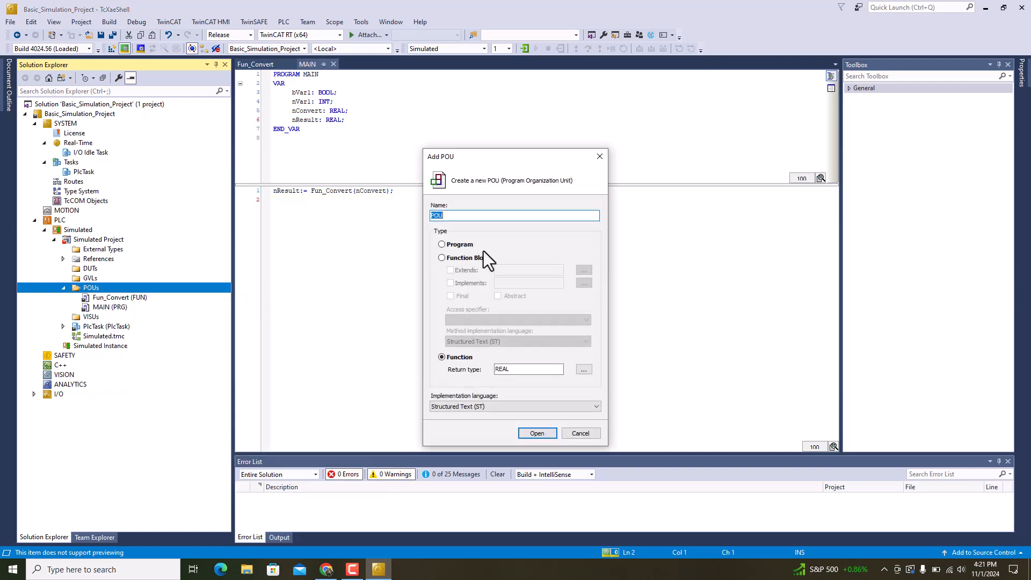
left_click(441, 244)
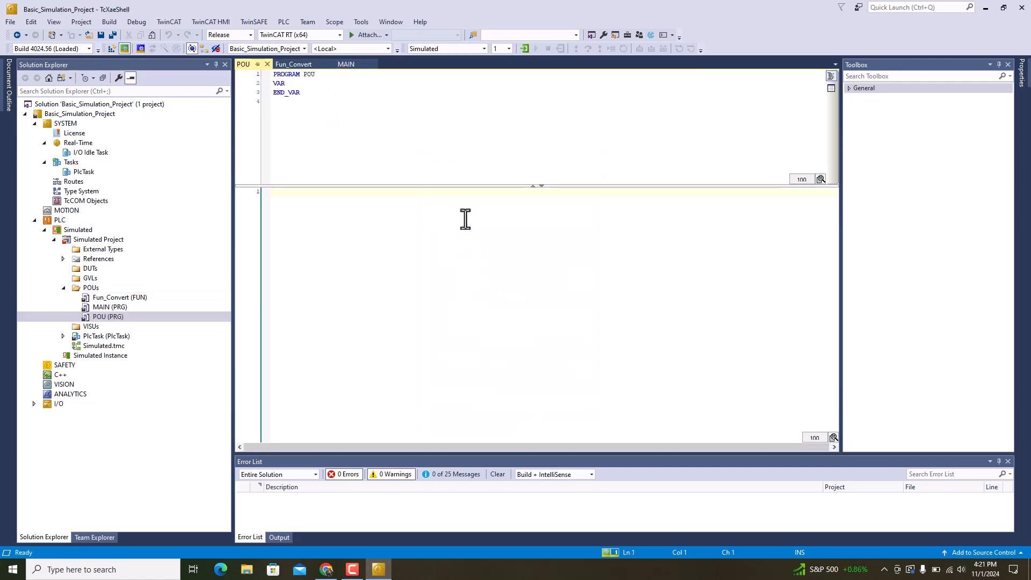
- Rename the new POU to BasicProgram and confirm the refactoring
left_click(100, 316)
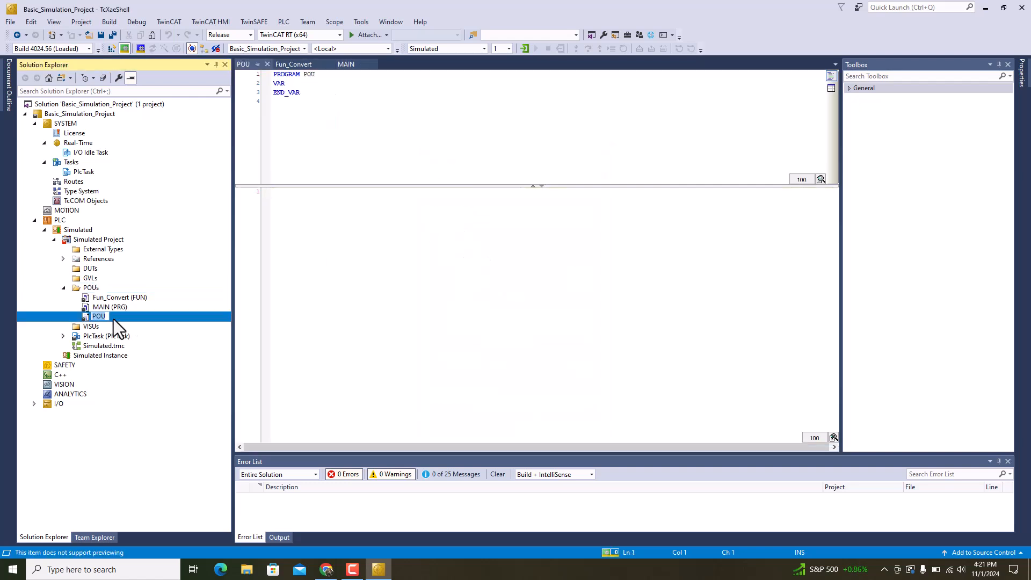
type("Basic")
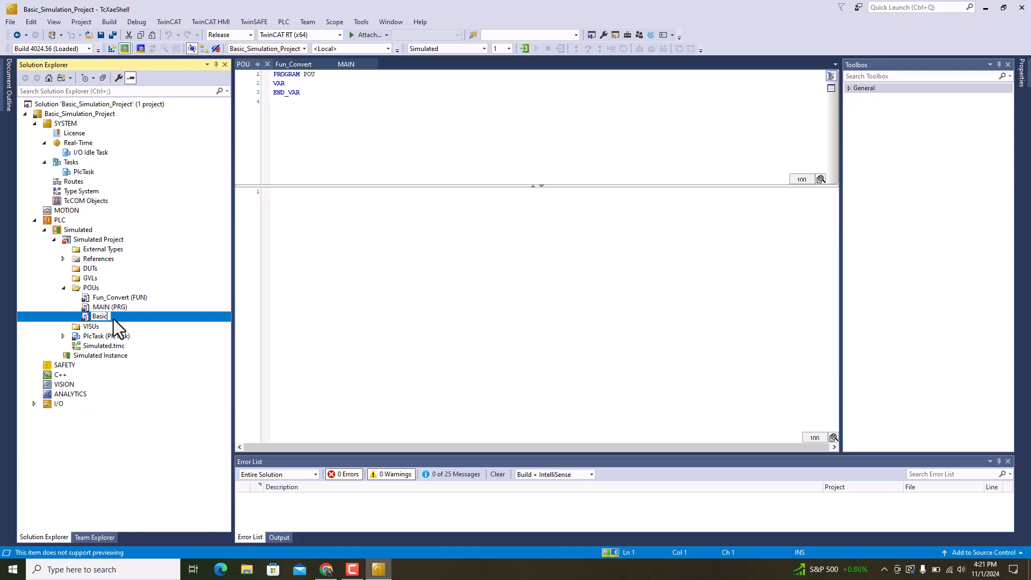
type("Program")
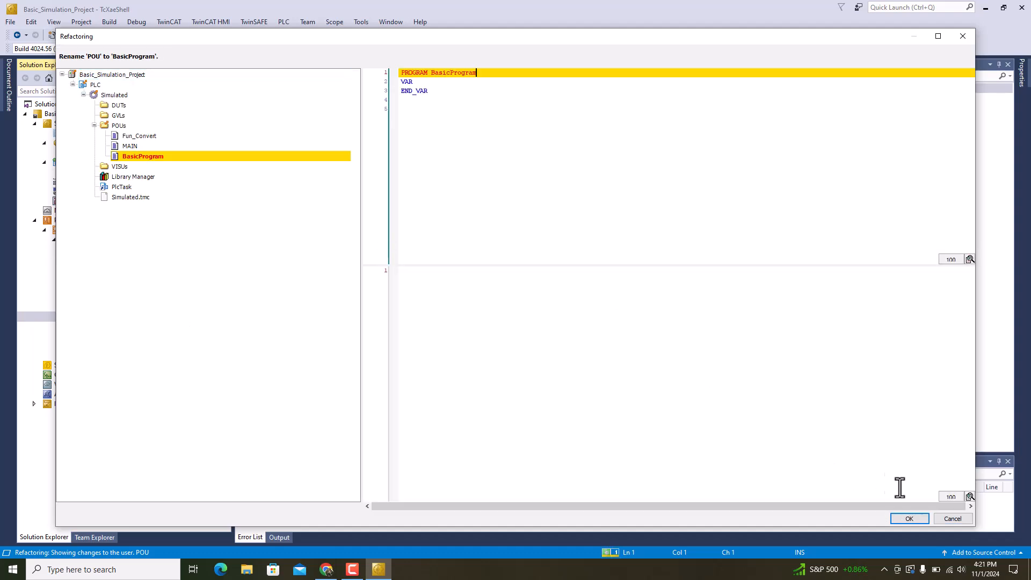
left_click(909, 519)
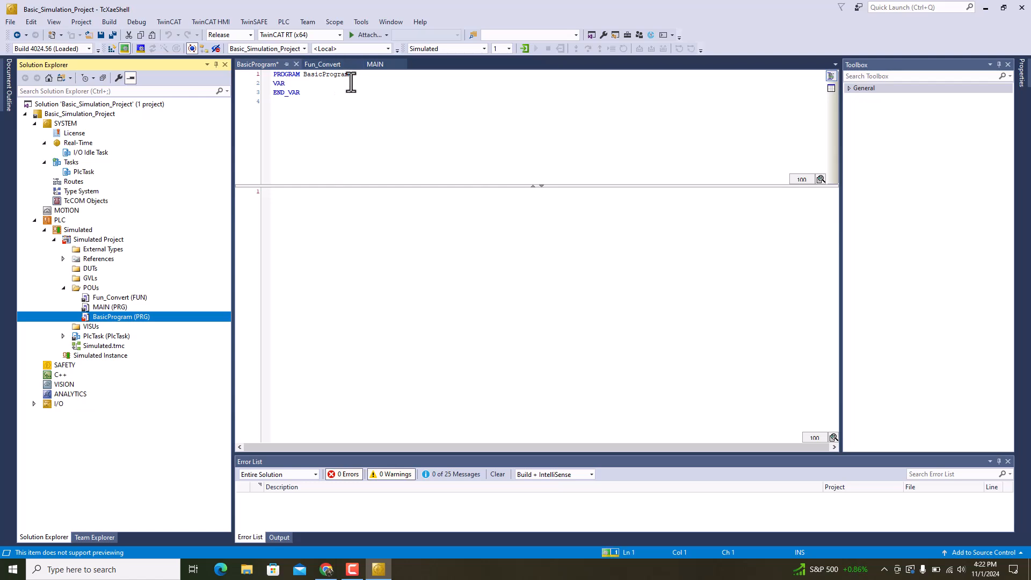
- Declare bBool: BOOL and nVar1: INT in BasicProgram
type("b")
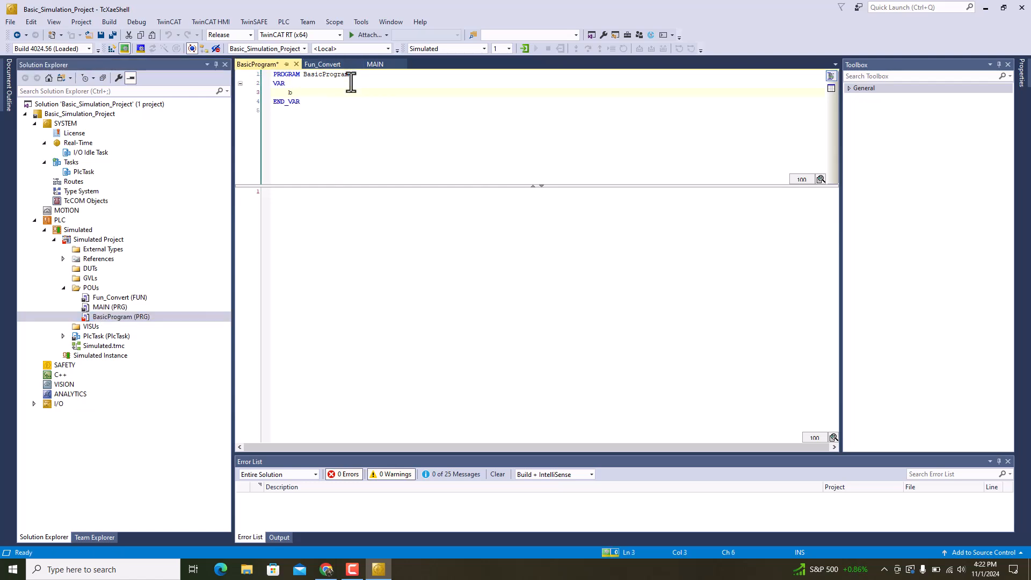
type("bBool:")
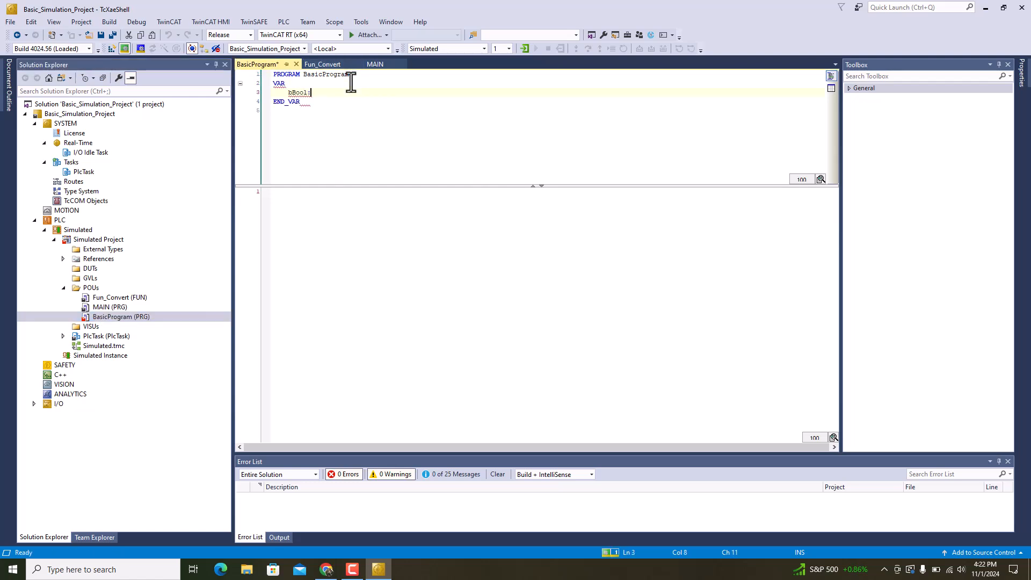
type(": BOOL;")
type("nVa")
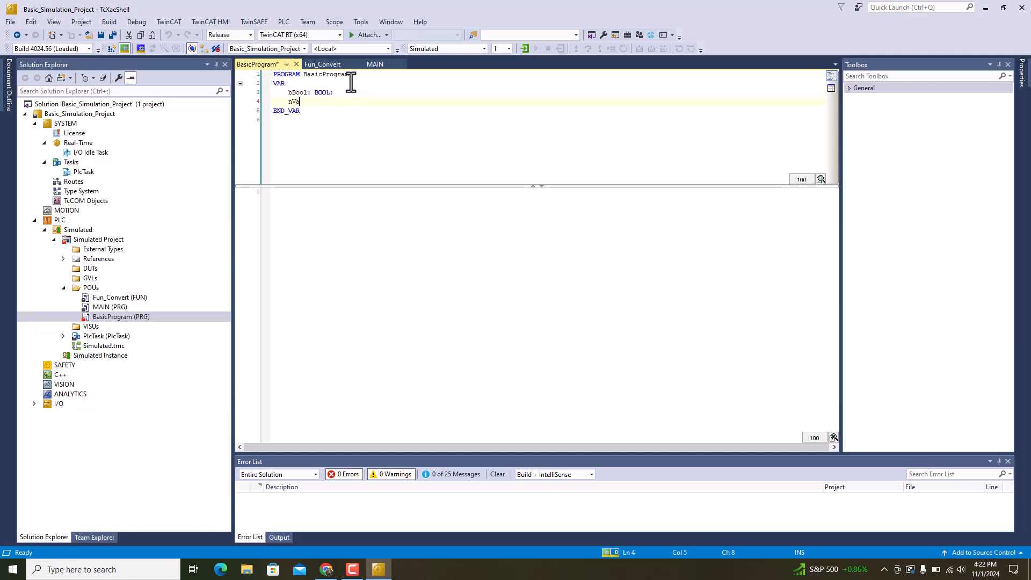
type("r1: 1")
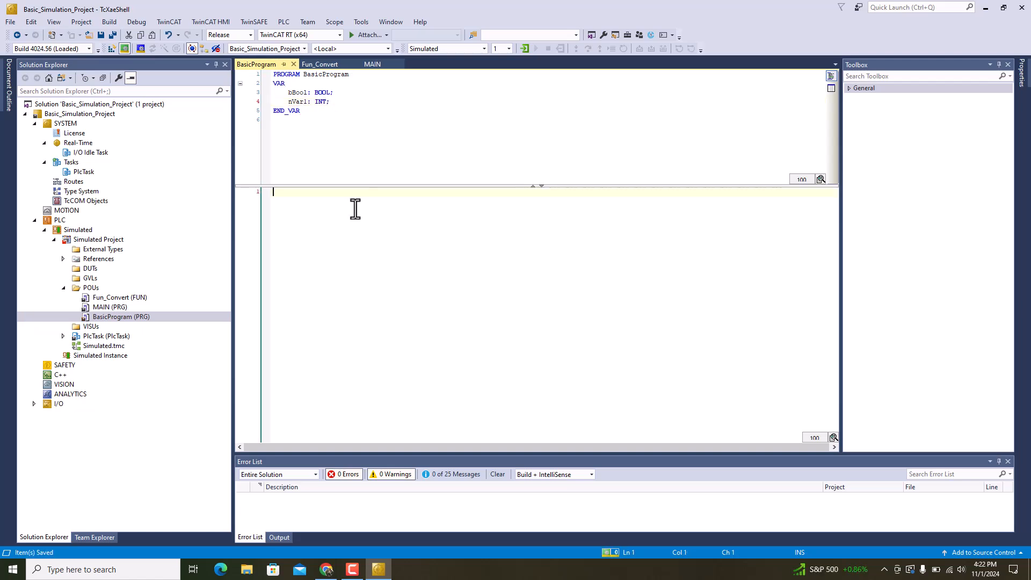
- Write the BasicProgram body bBool:=TRUE; nVar1:=2;
type("bBool:=tr")
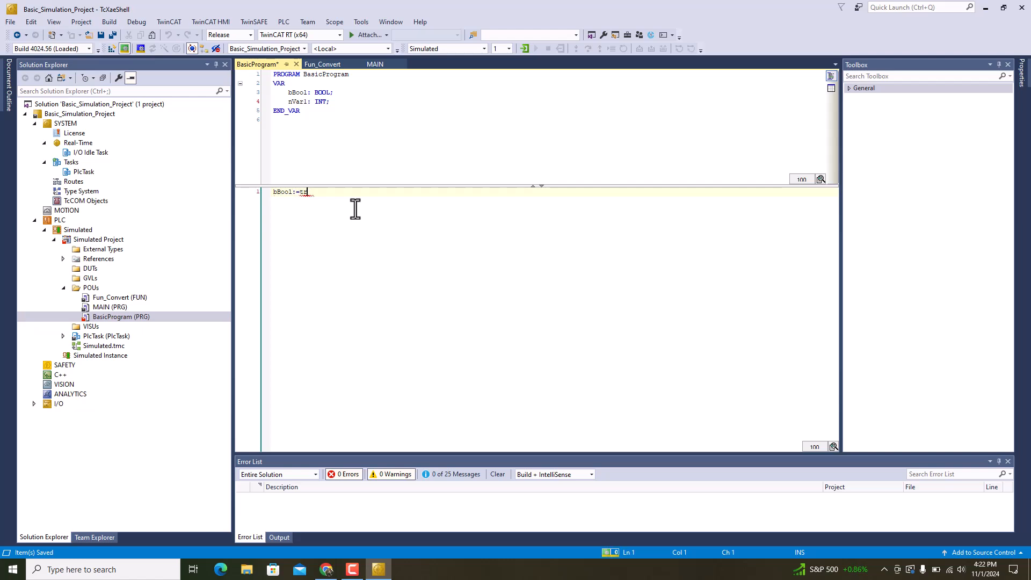
type("RUE;")
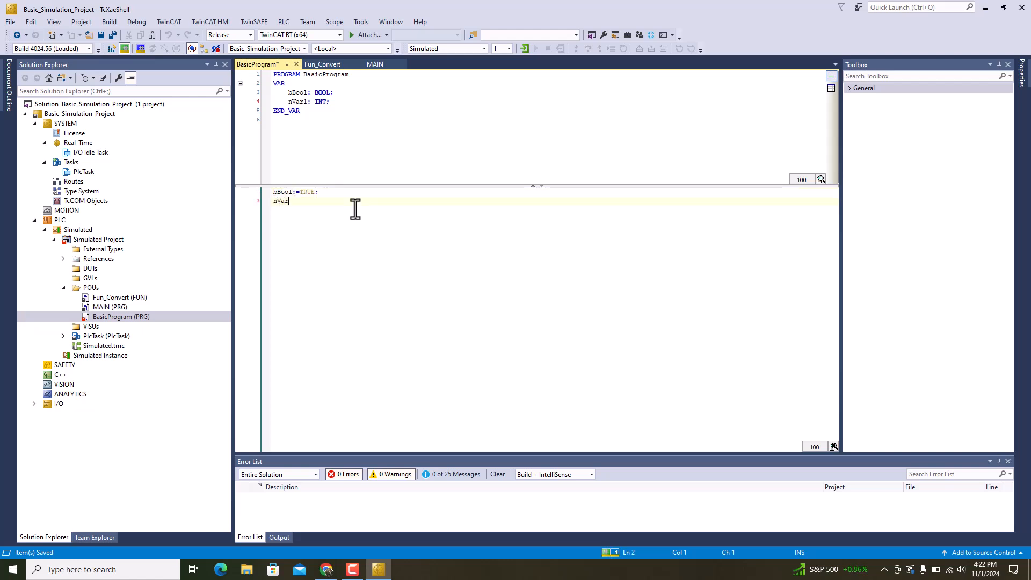
type("1:=2;;")
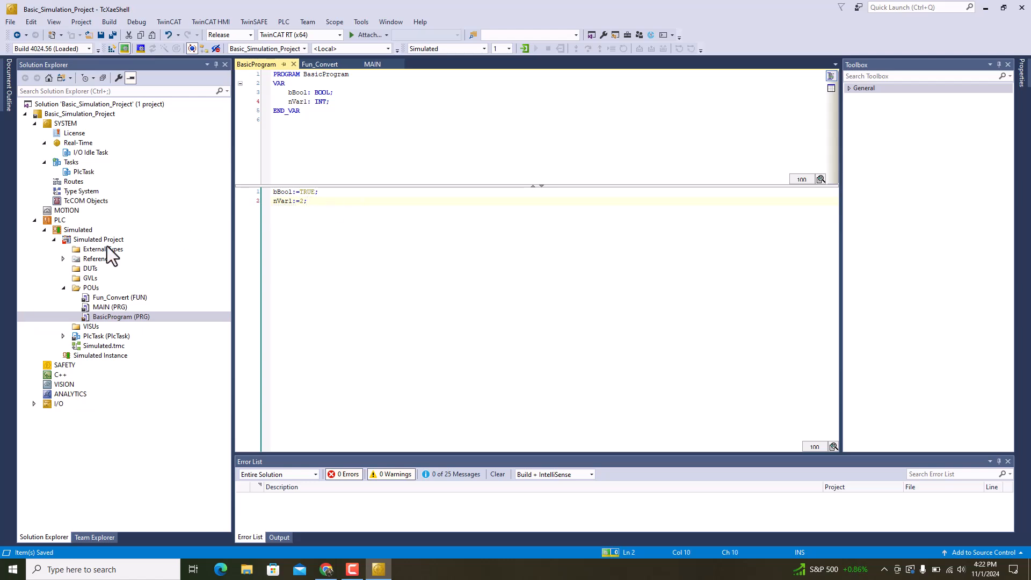
left_click(91, 288)
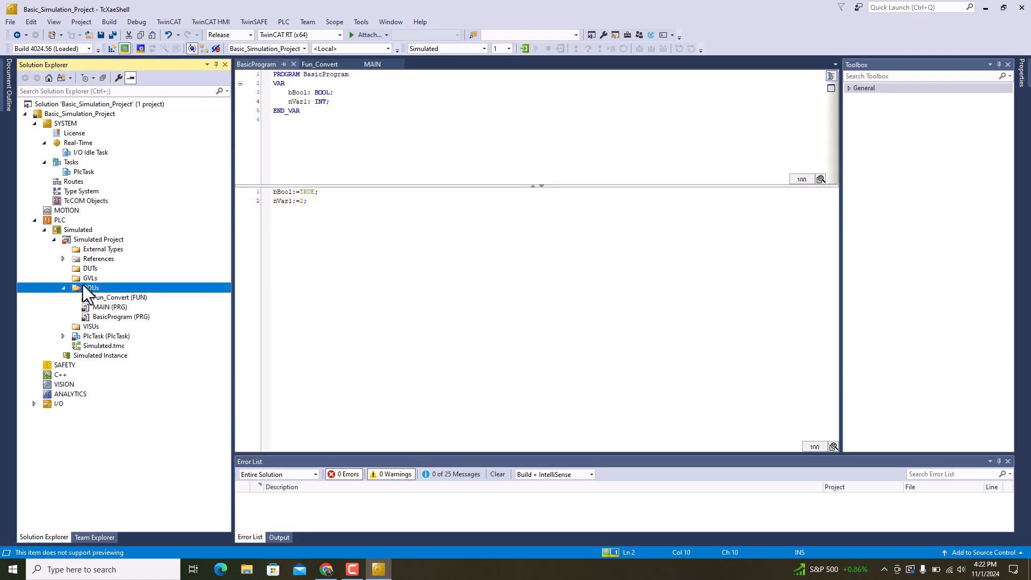
- Add a Function Block POU named Basic_FB with PUBLIC access and open it
right_click(92, 288)
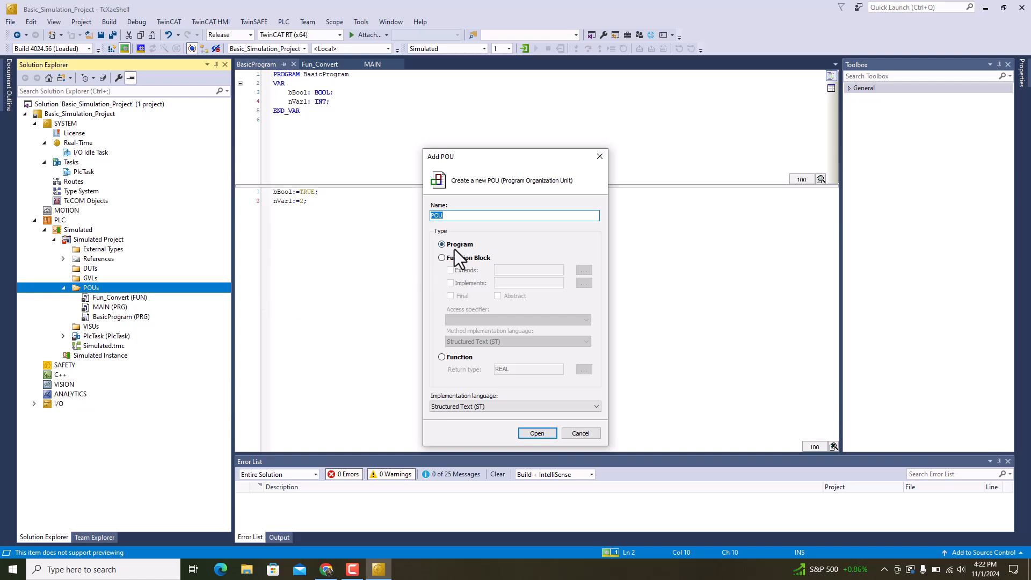
left_click(442, 257)
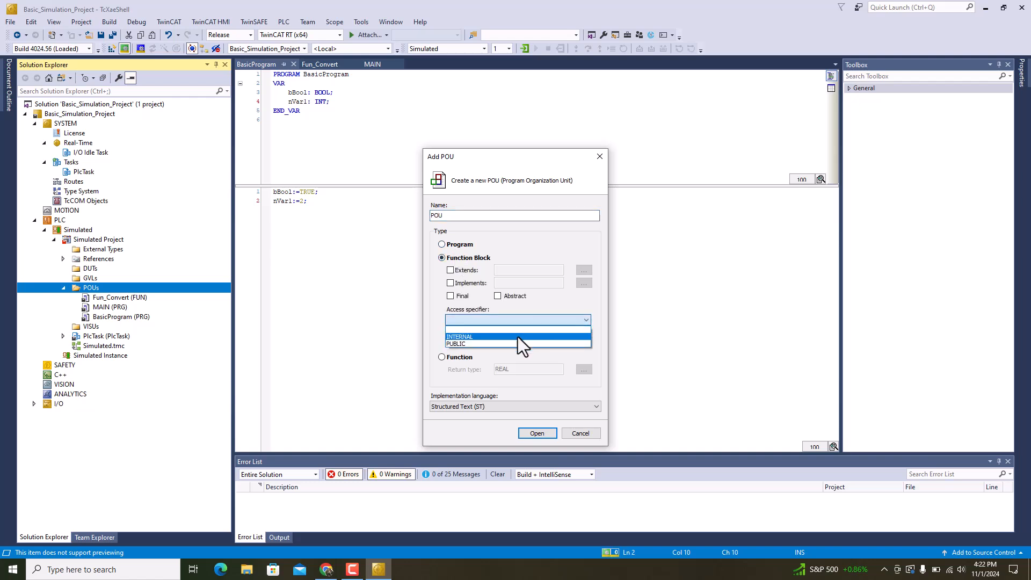
left_click(456, 344)
type("B")
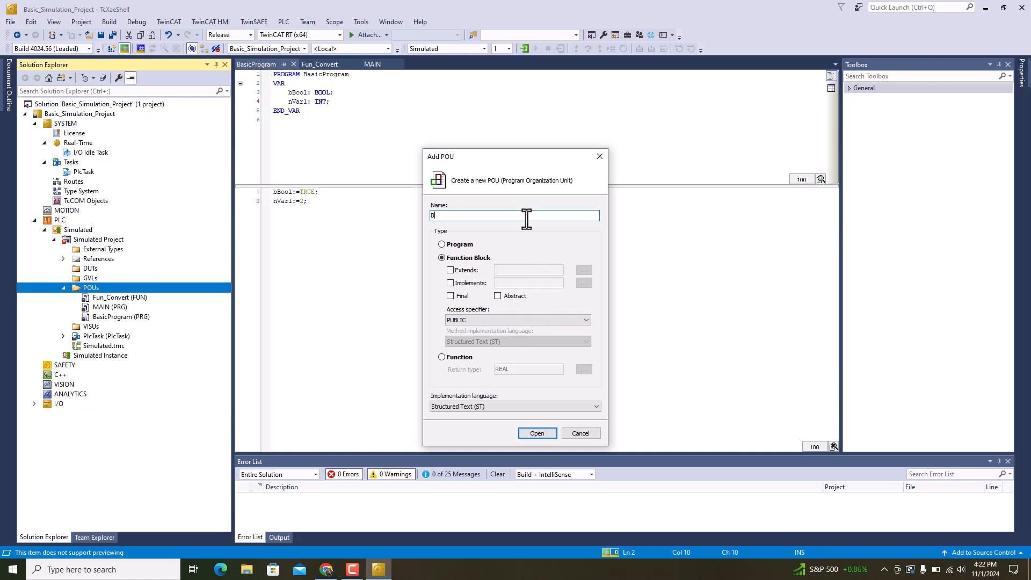
type("asic_FB")
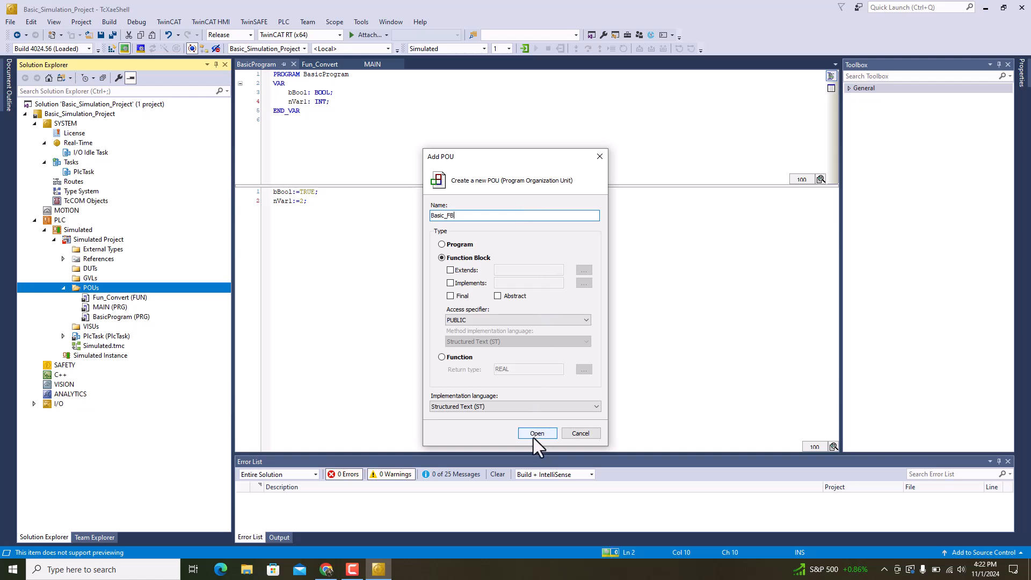
left_click(536, 433)
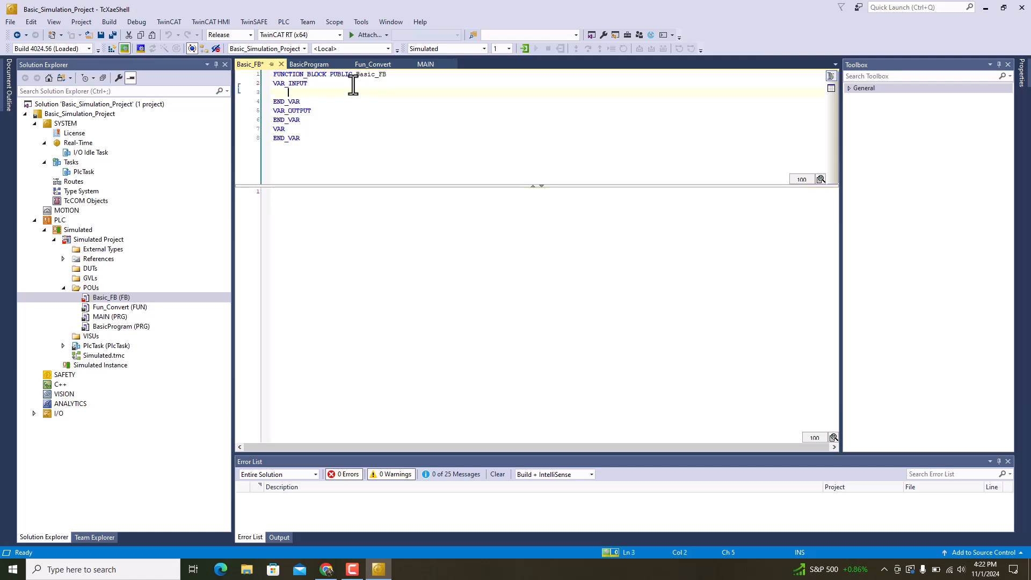
- Declare REAL inputs nVar1 and nVar2 and REAL output nOut in Basic_FB
type("nVar")
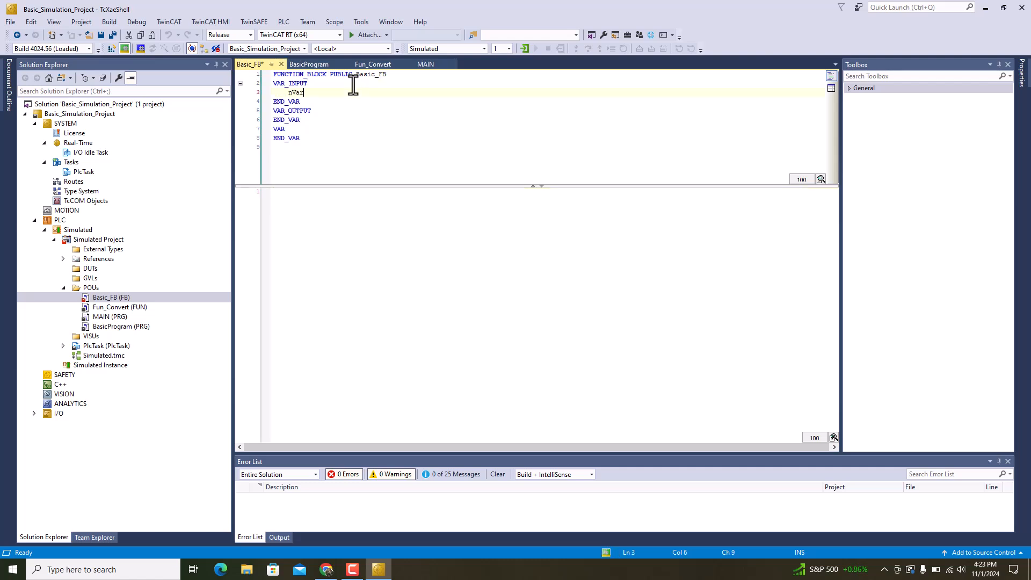
type("1: REAL;")
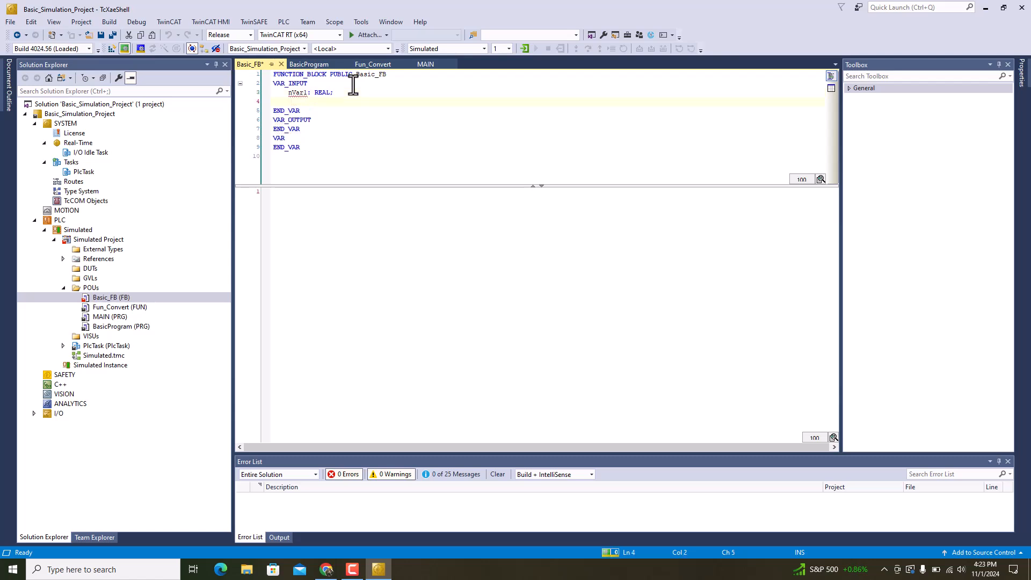
type("nVar")
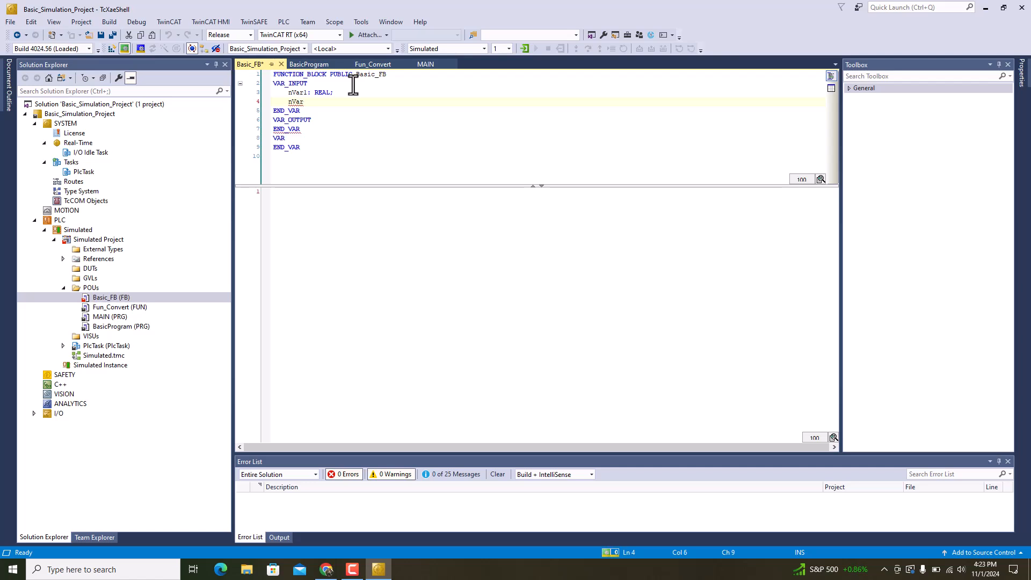
type("2: REAL;")
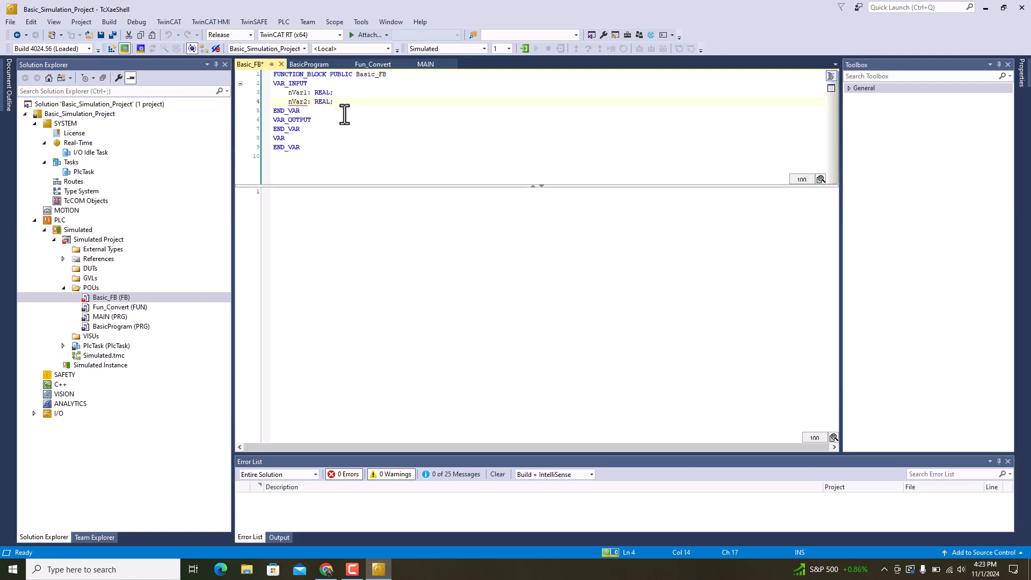
key("Enter")
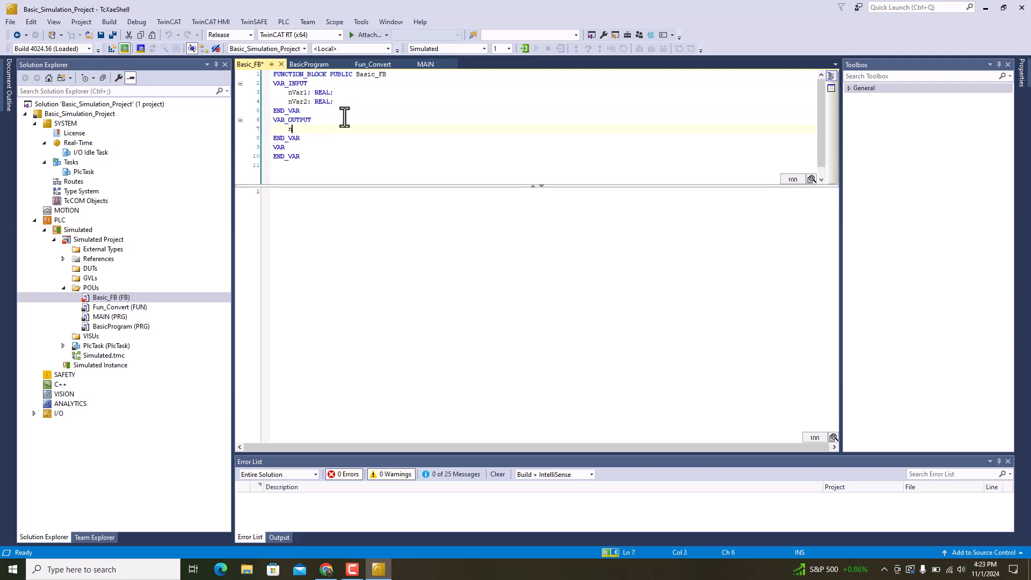
type("nOut: REAL;")
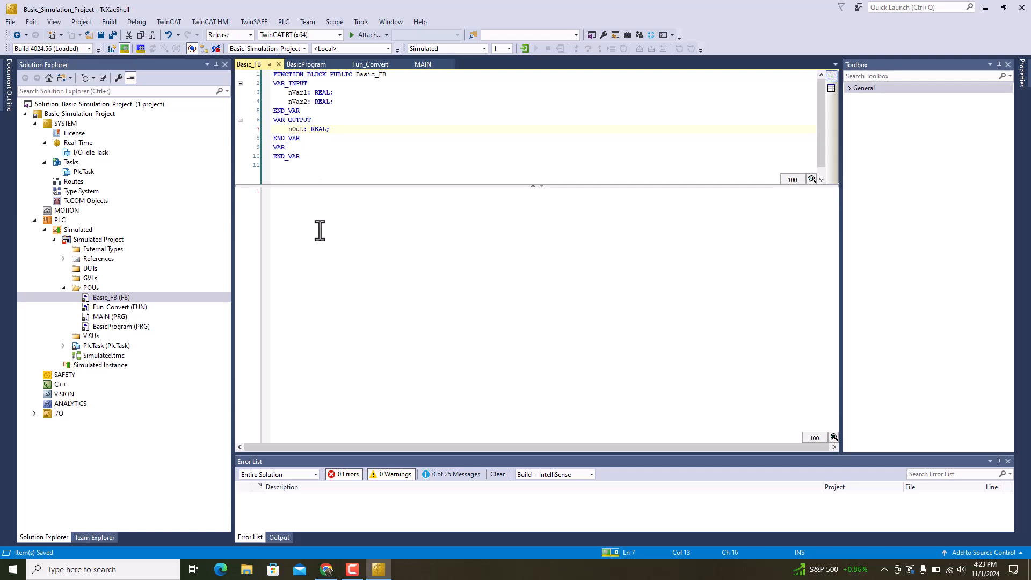
- Write the Basic_FB body nOut:=nVar1+nVar2;
type("nOut")
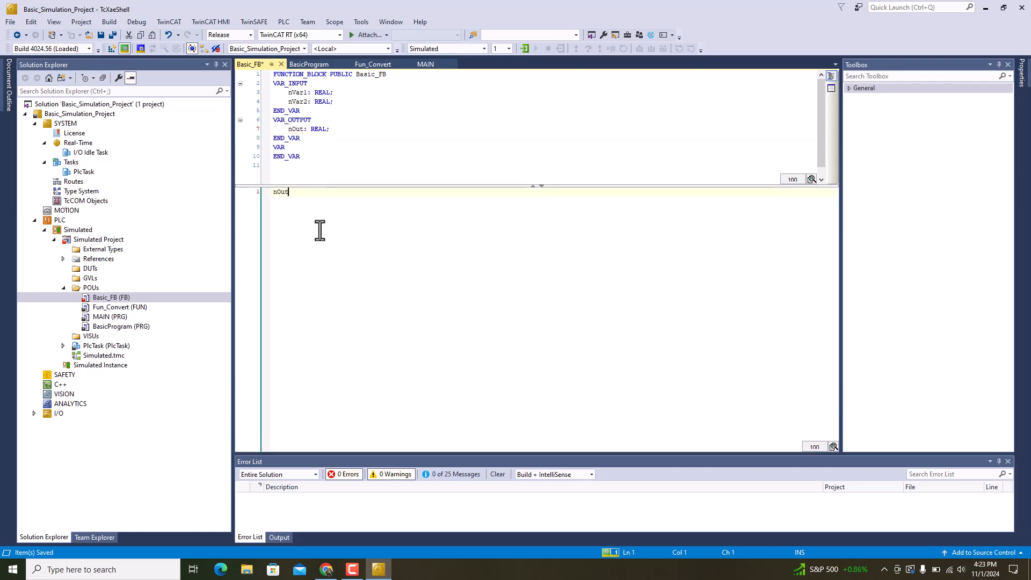
type(":-")
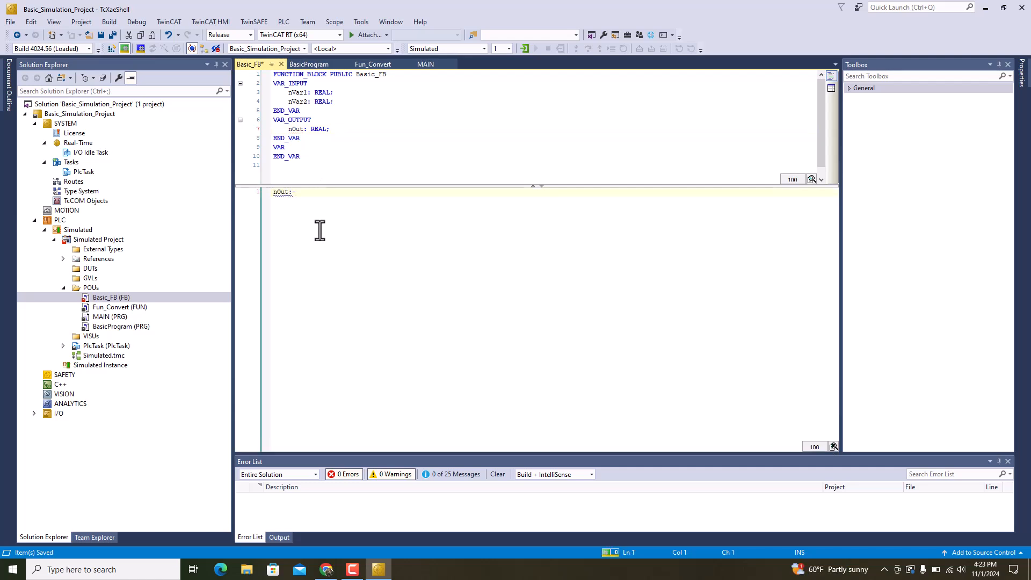
type("=")
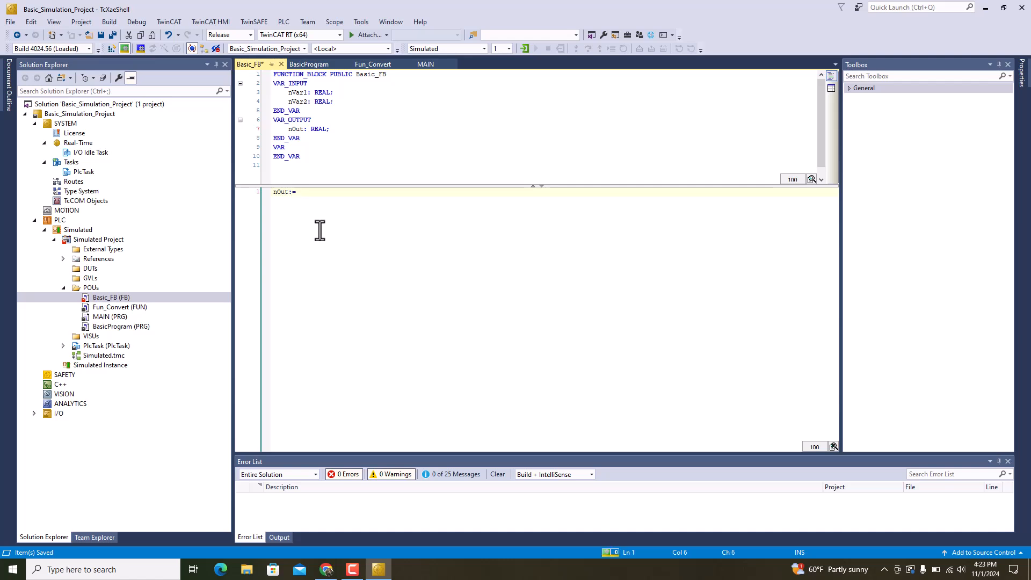
type("2")
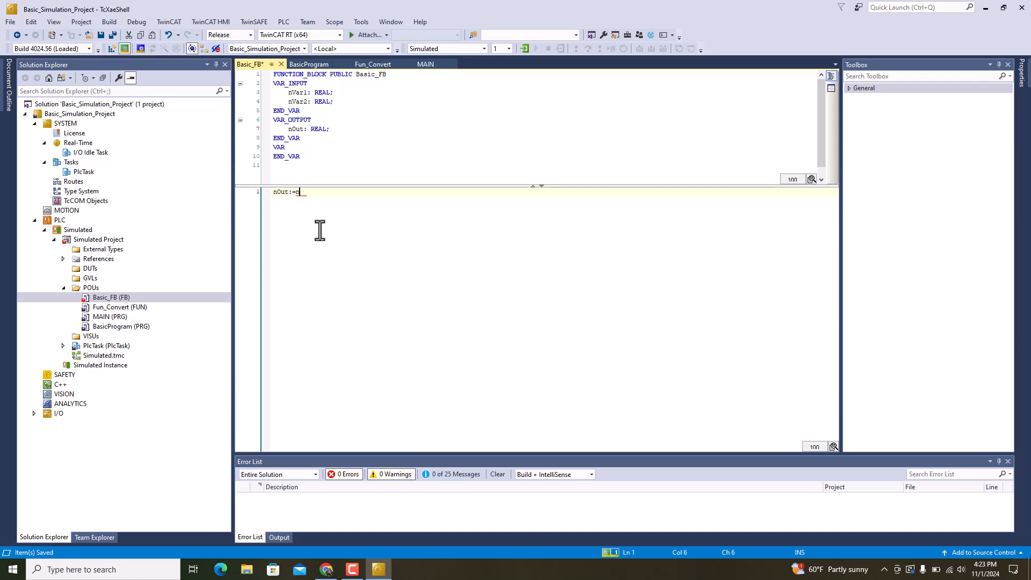
type("nVar1")
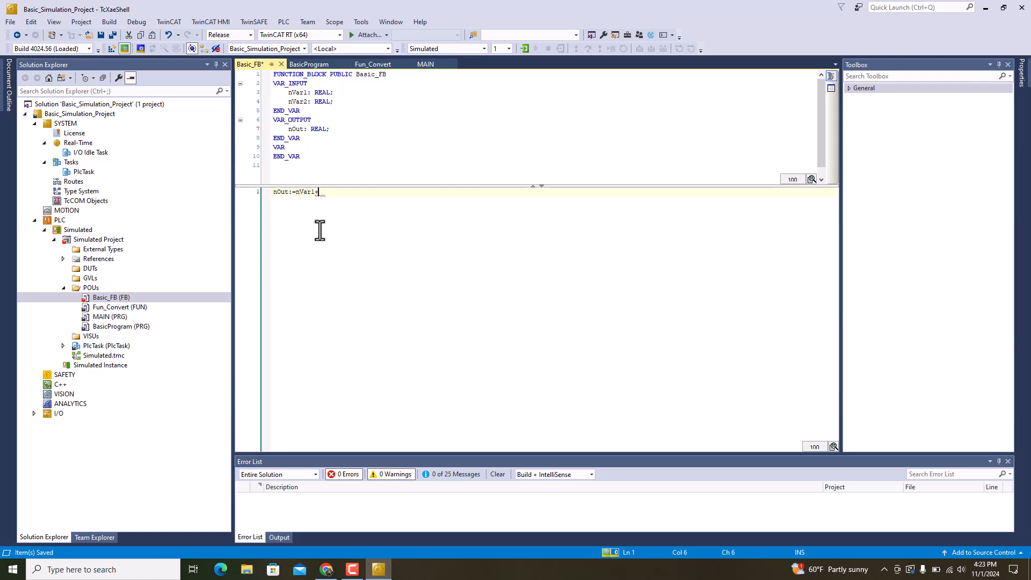
type("+nV")
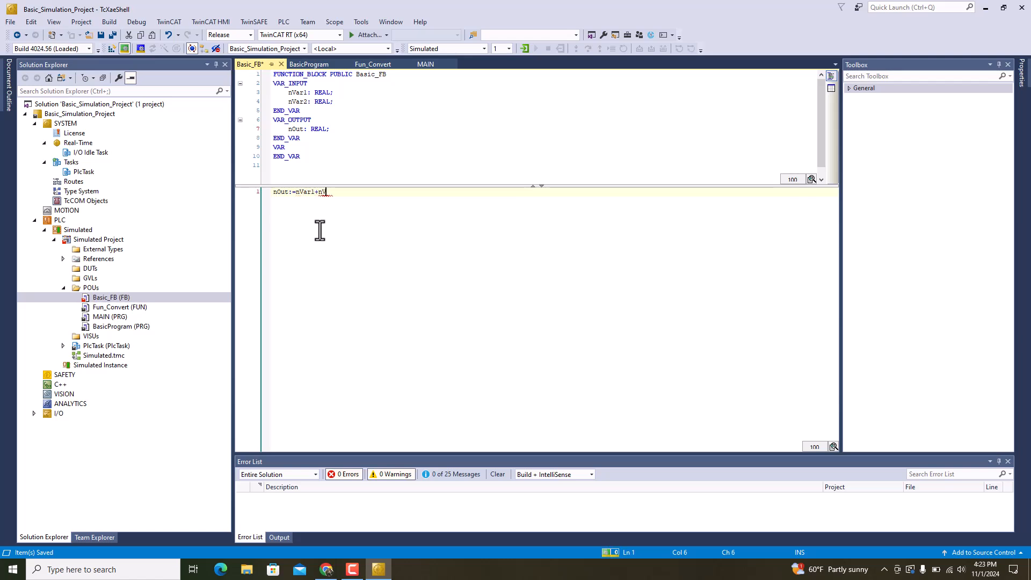
type("ar2;")
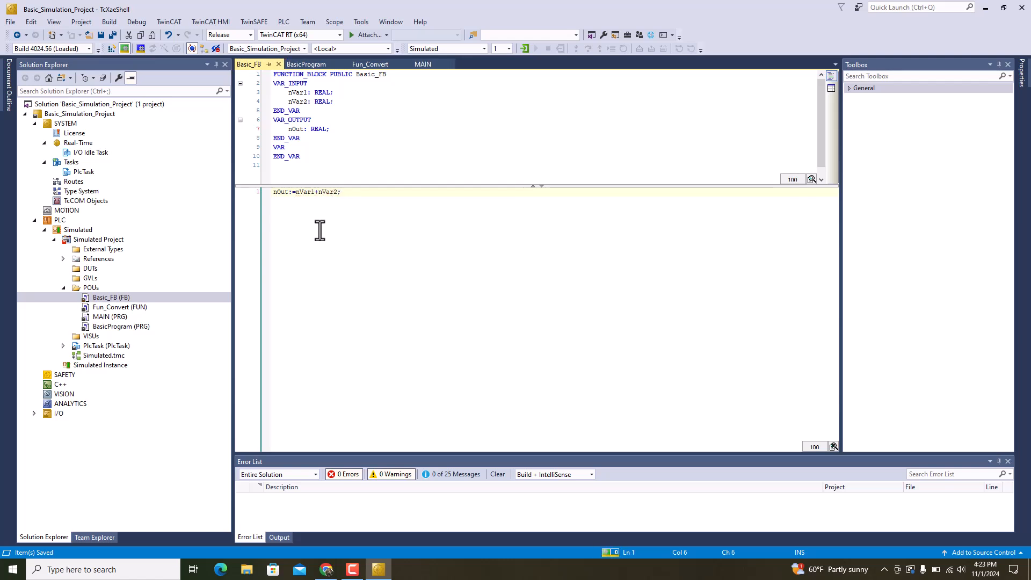
double_click(109, 316)
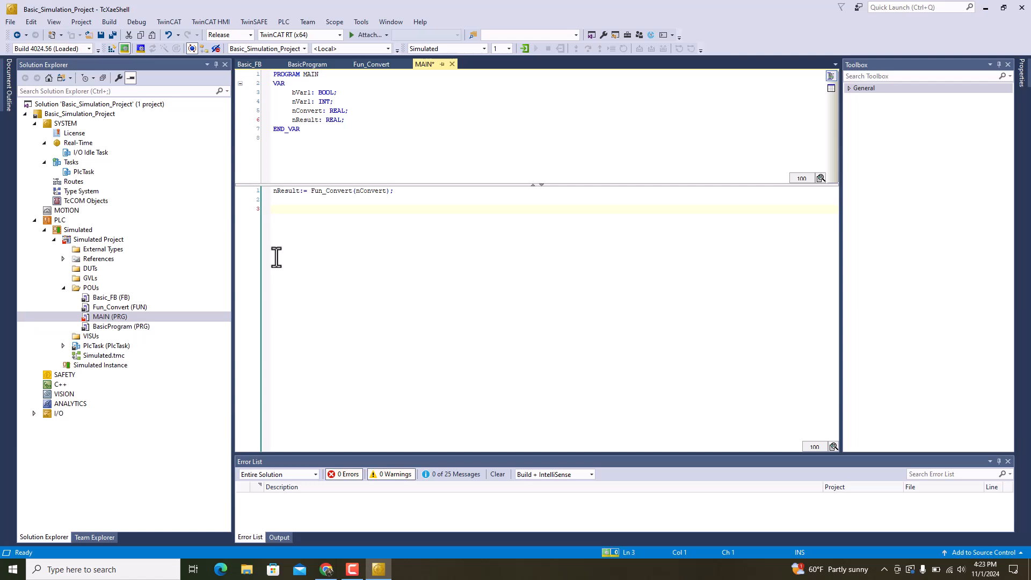
- Add the declaration FB_basic: Basic_FB below nResult in MAIN's VAR block
left_click(274, 209)
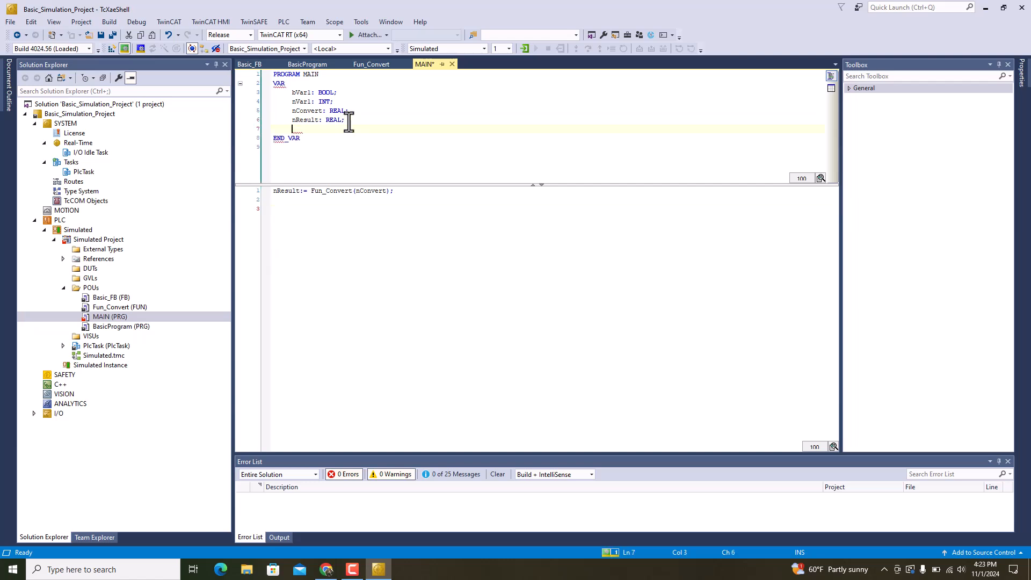
type("FB_")
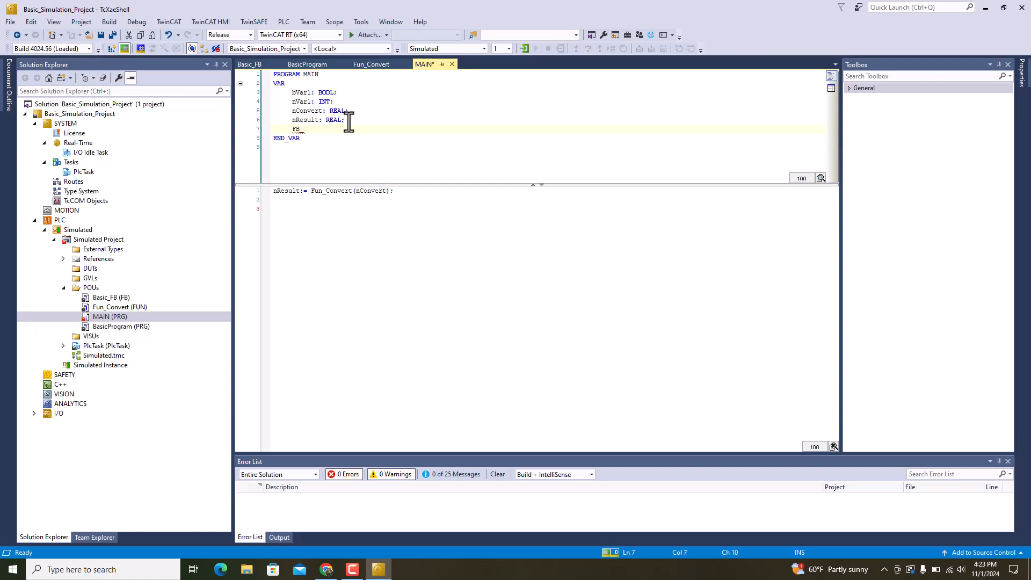
type("basic:")
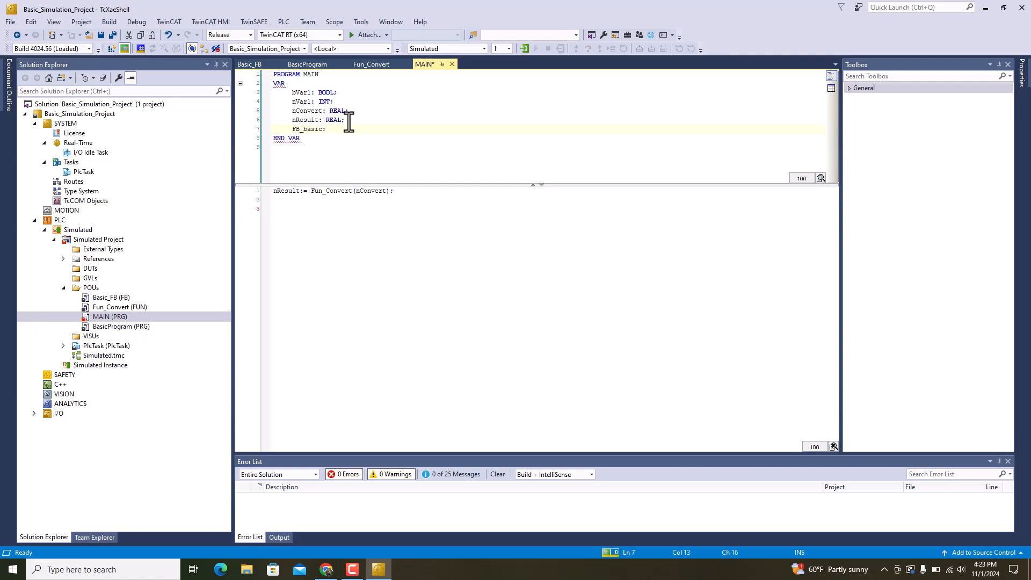
type("B")
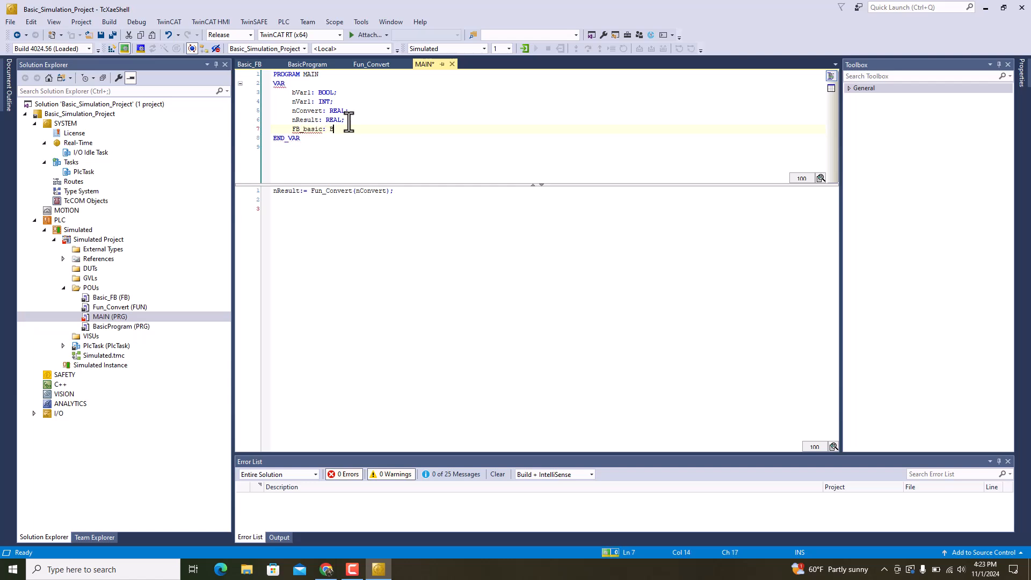
type("Basic_FB;")
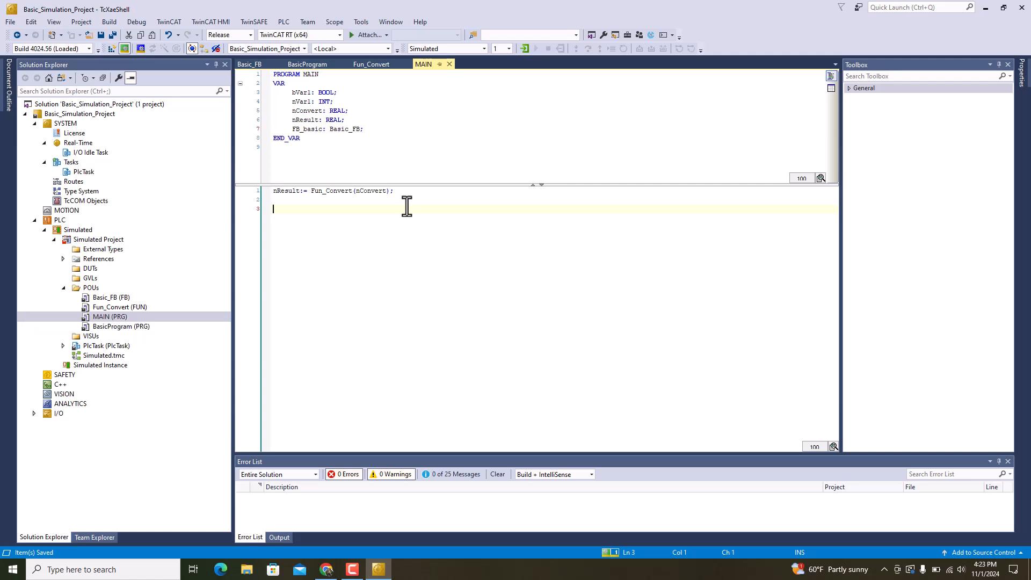
- Call FB_basic in MAIN with inputs nVar1:=2.2 and nVar2:=3.4
type("FB_bas")
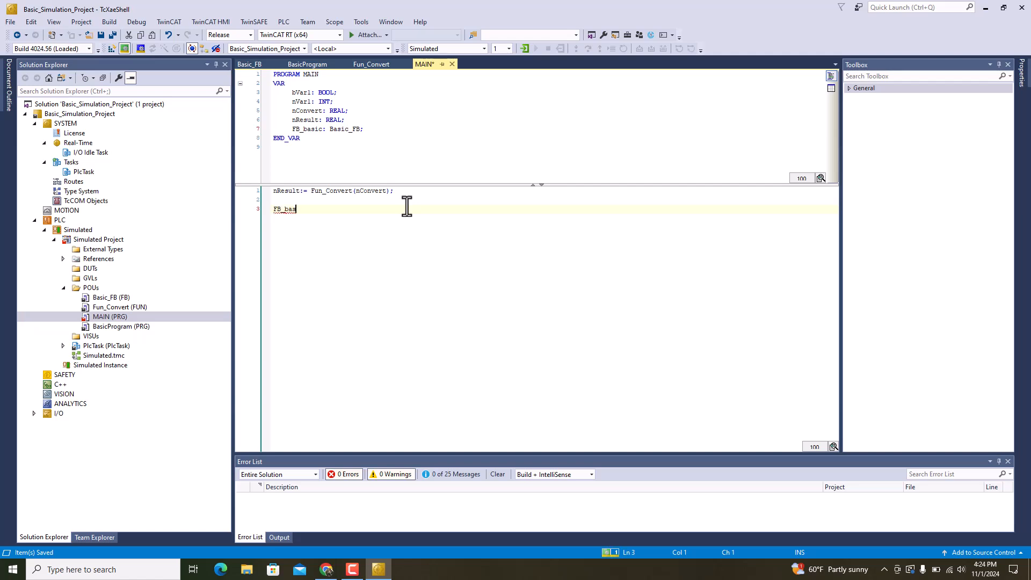
type("ic")
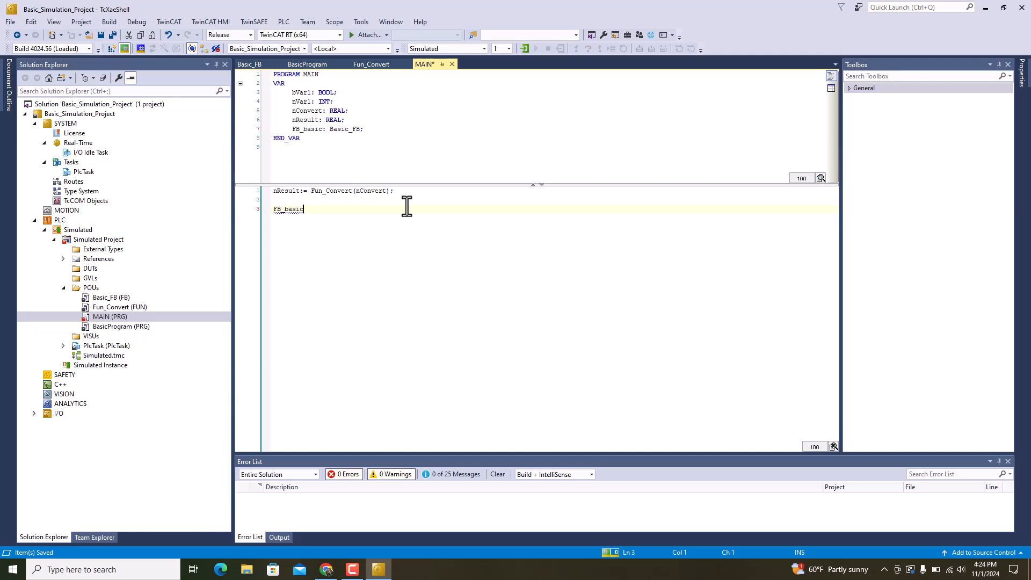
type("(")
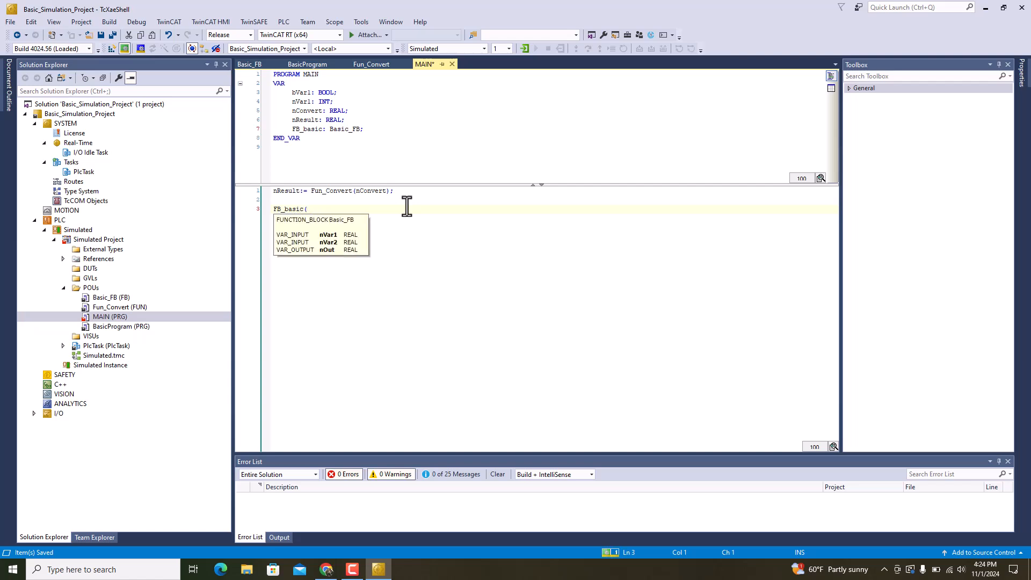
type("nVa")
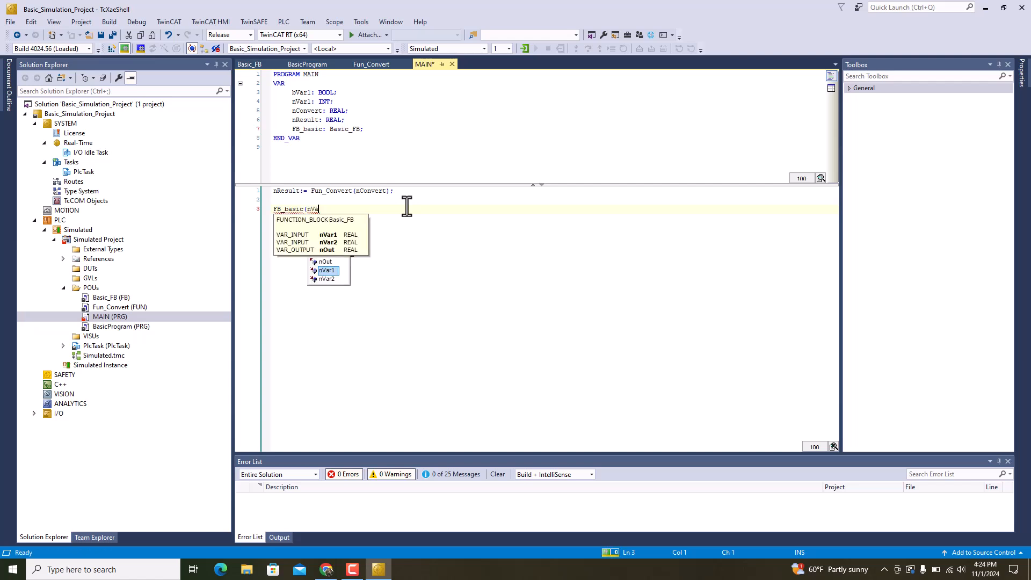
type("r1:=2.2")
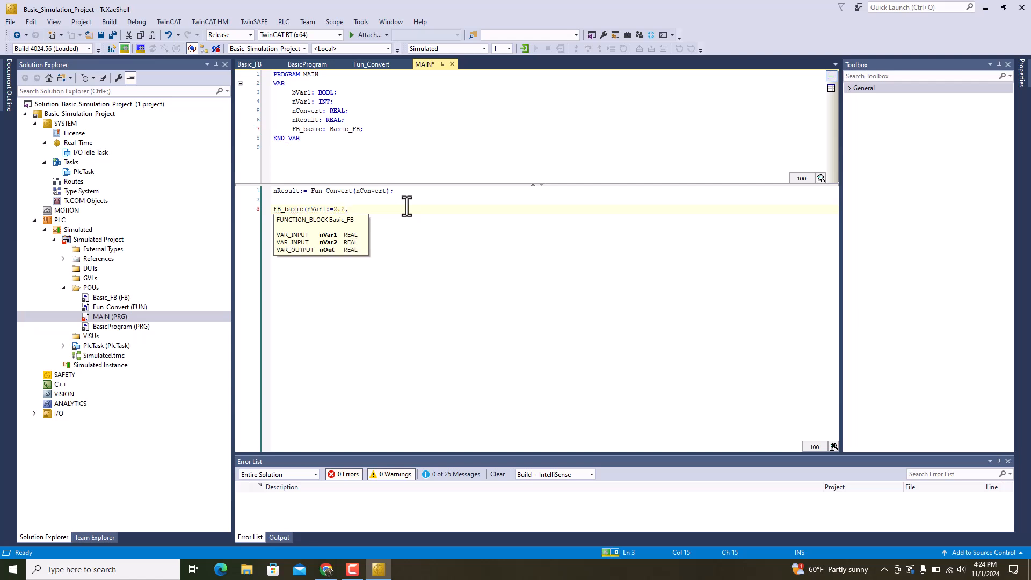
type(",nVar2:=")
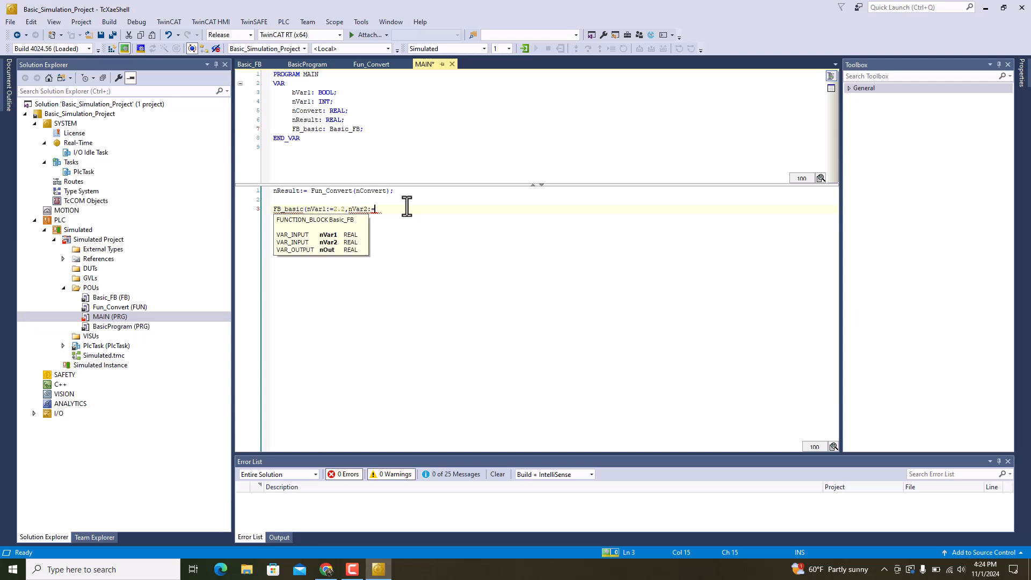
type("3.4")
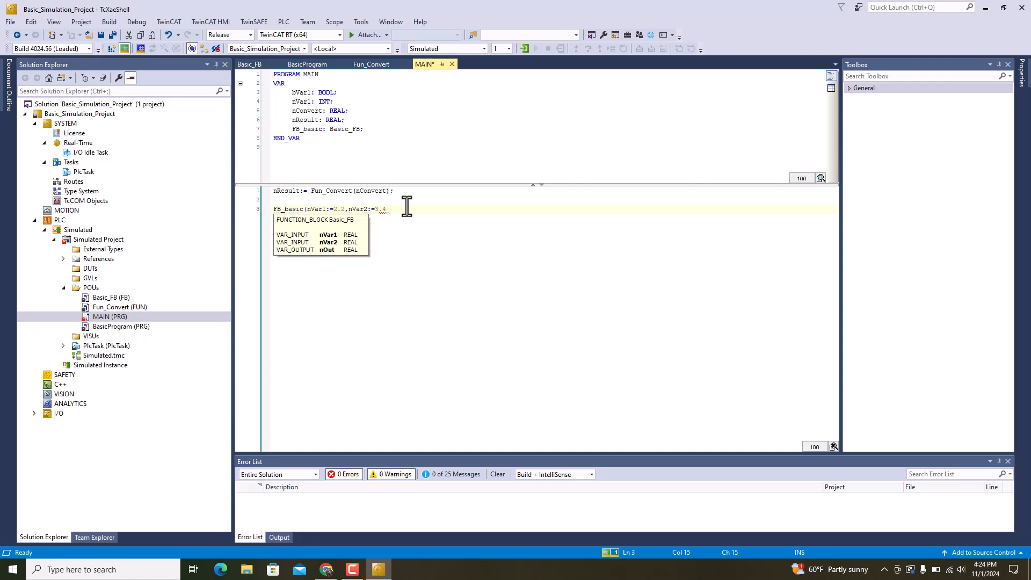
- Map FB_basic's nOut output to nResult and begin an IF line
type(",")
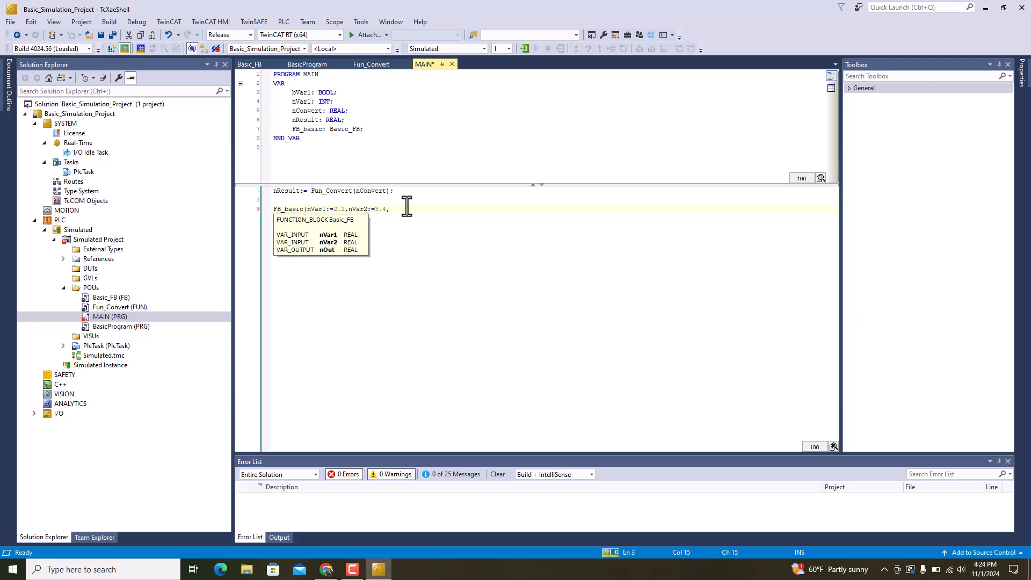
type("nOut")
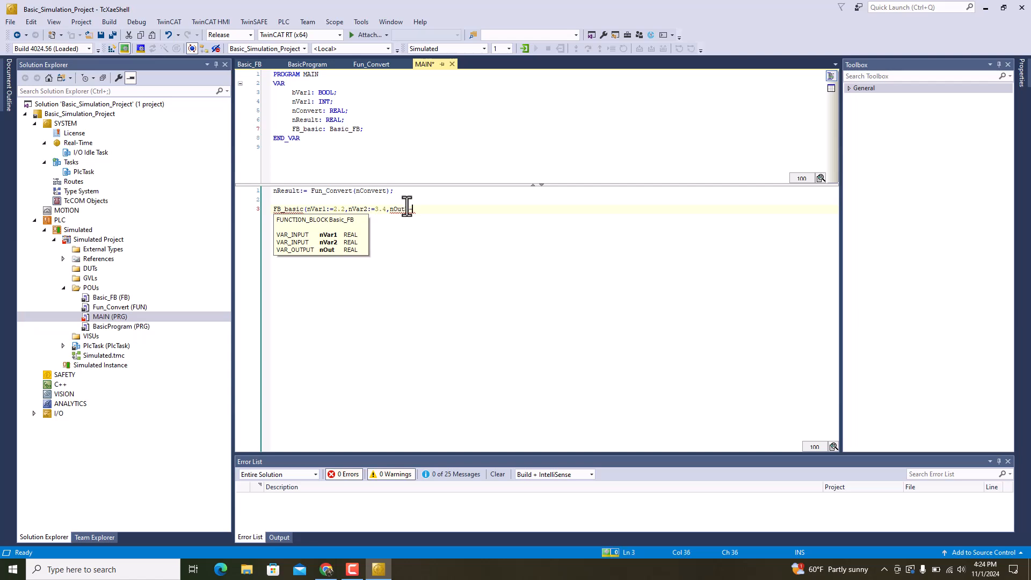
mouse_move(465, 227)
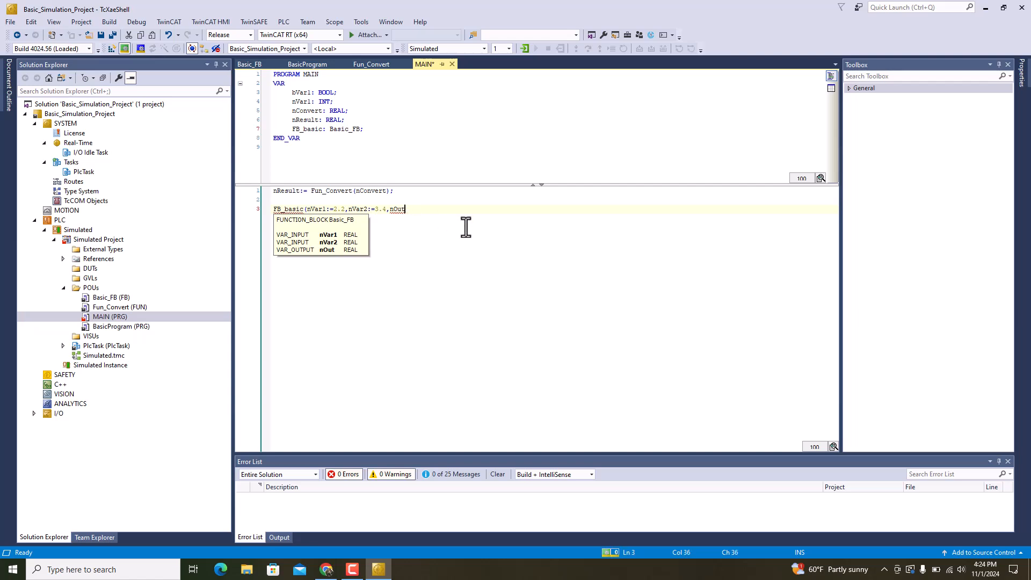
type(":=")
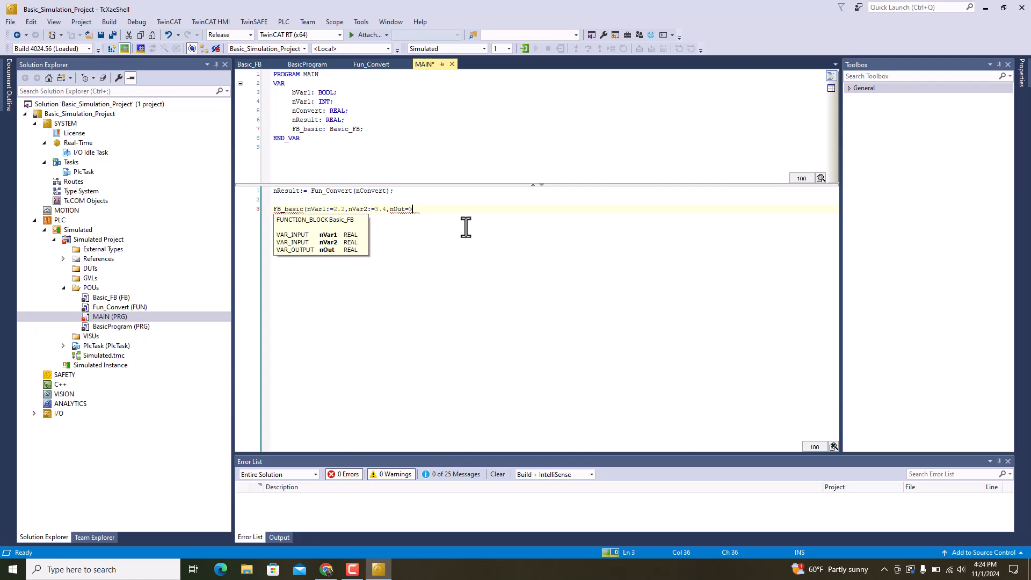
type("r")
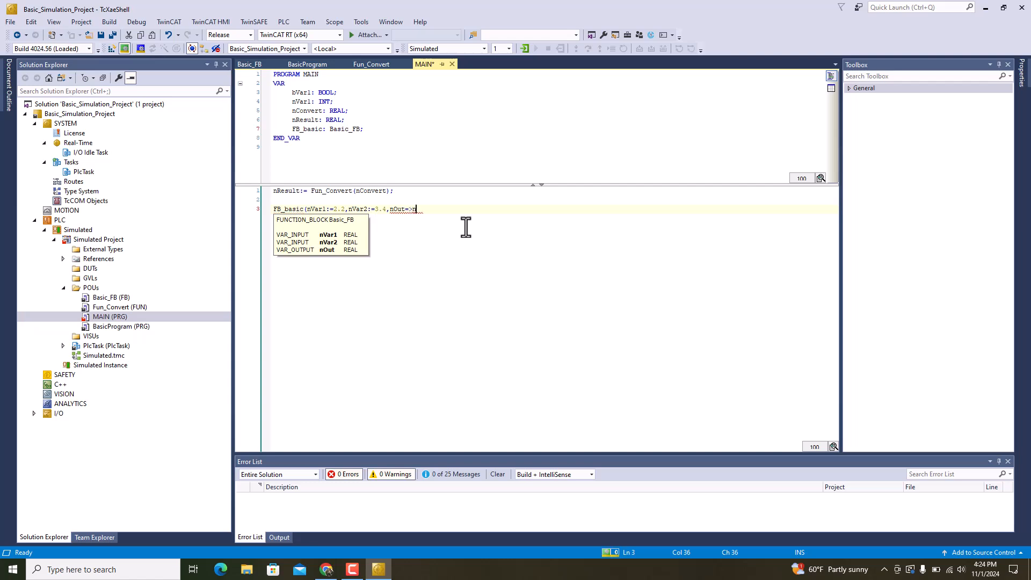
type("Result);")
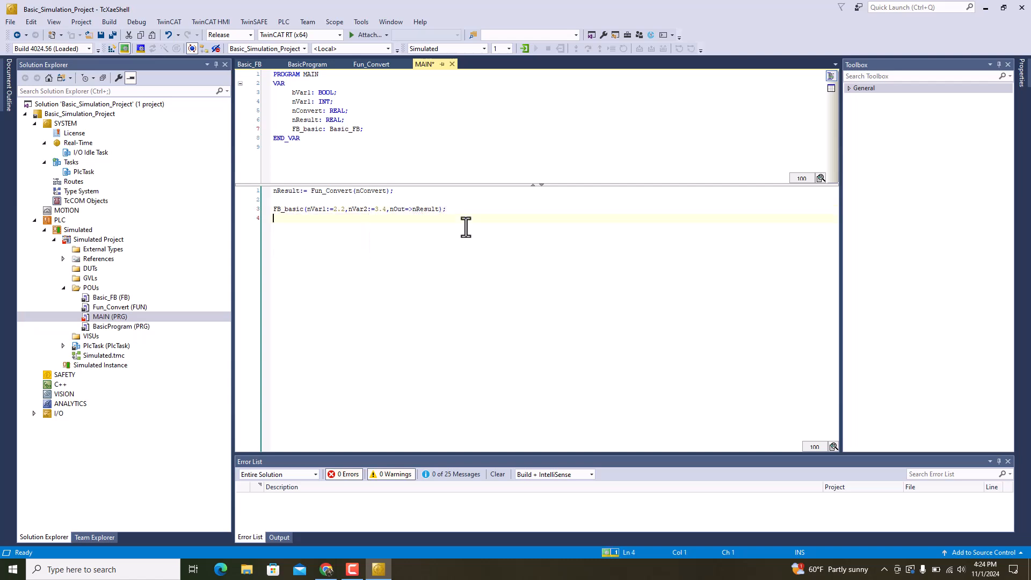
type("IF")
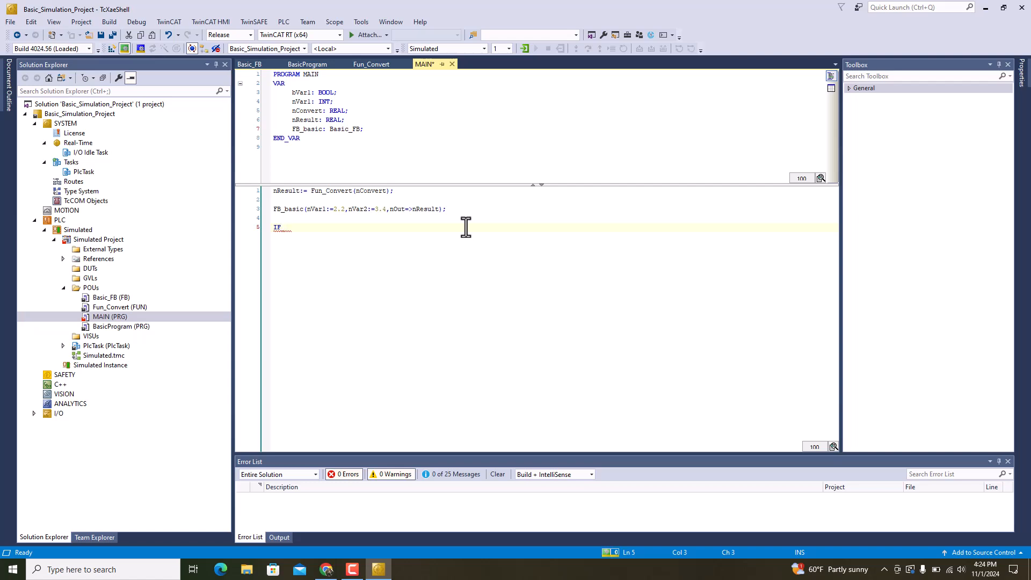
- Enter the bVar1 condition and the BasicProgram(); call in MAIN, then save
type("b")
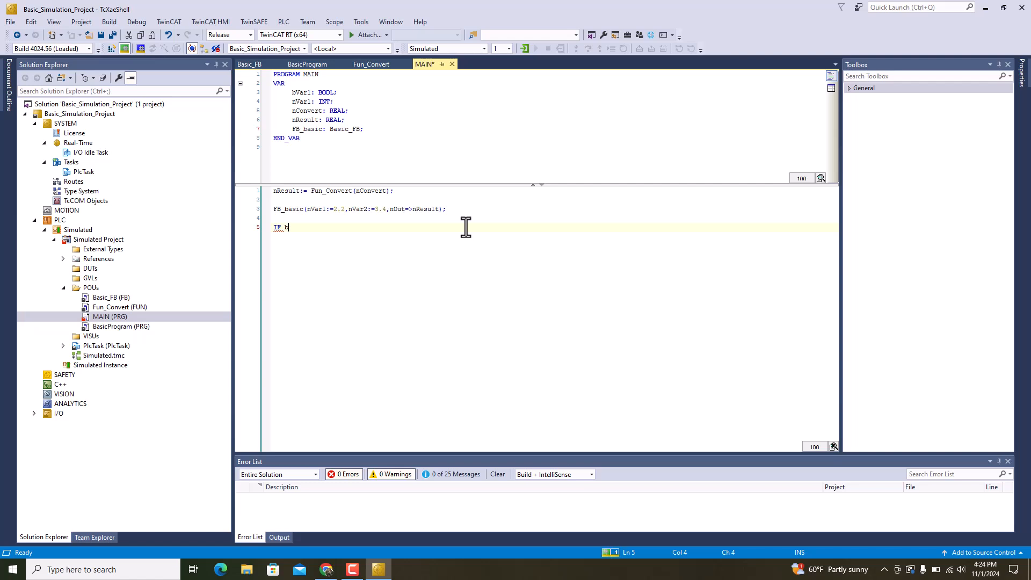
type("bVar1 THEN")
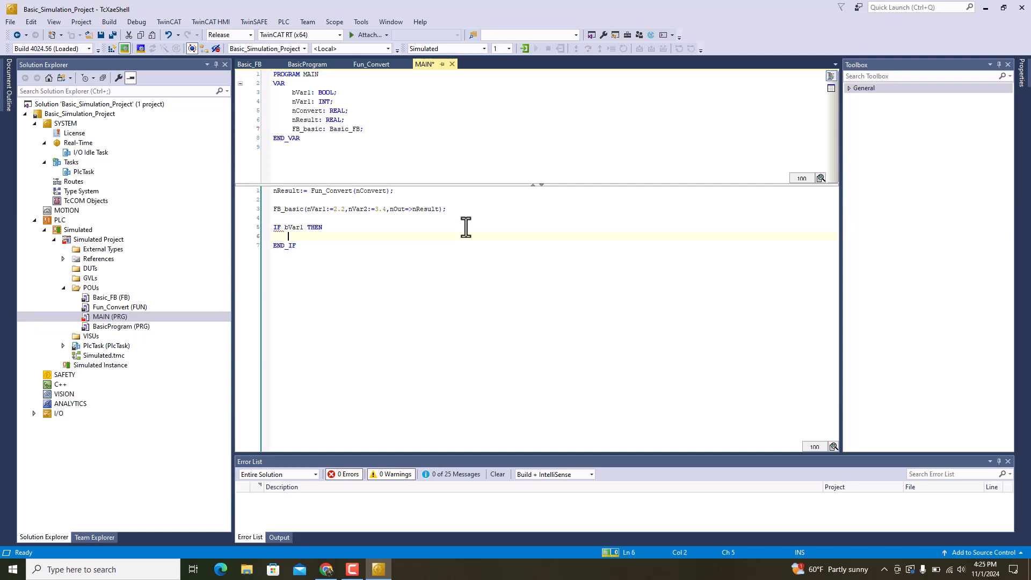
type("BasicPro")
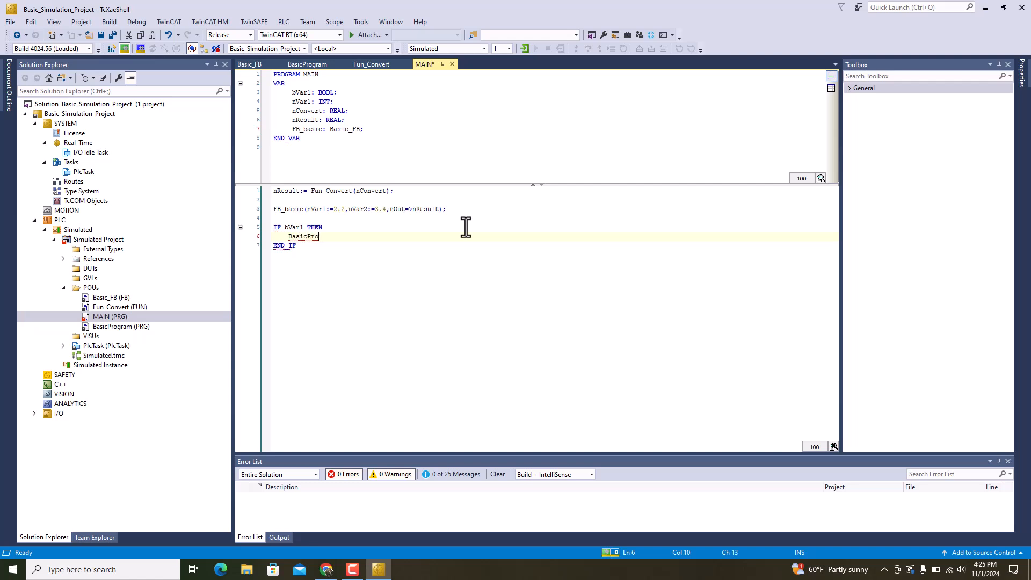
type("gram();")
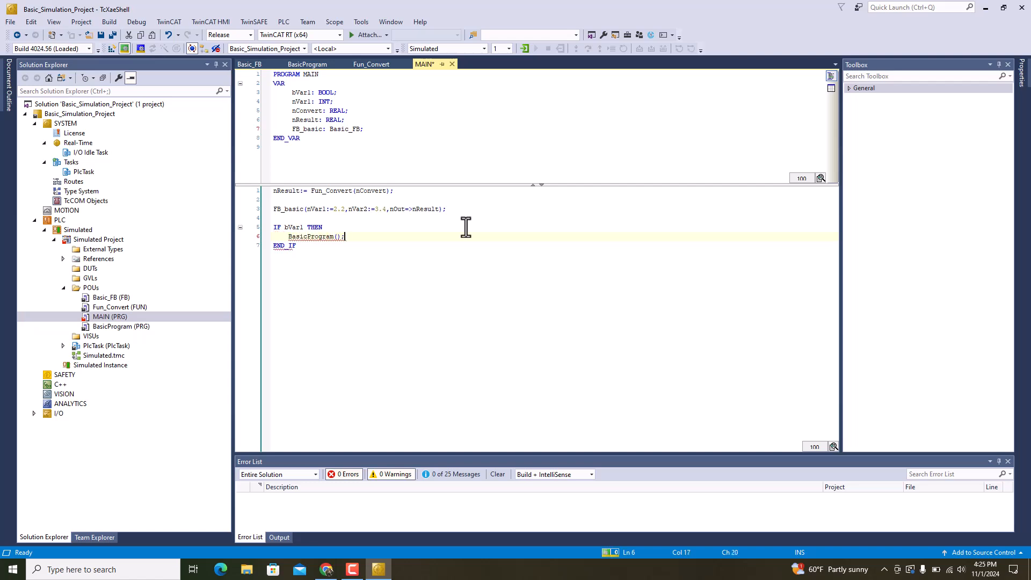
key("ctrl+s")
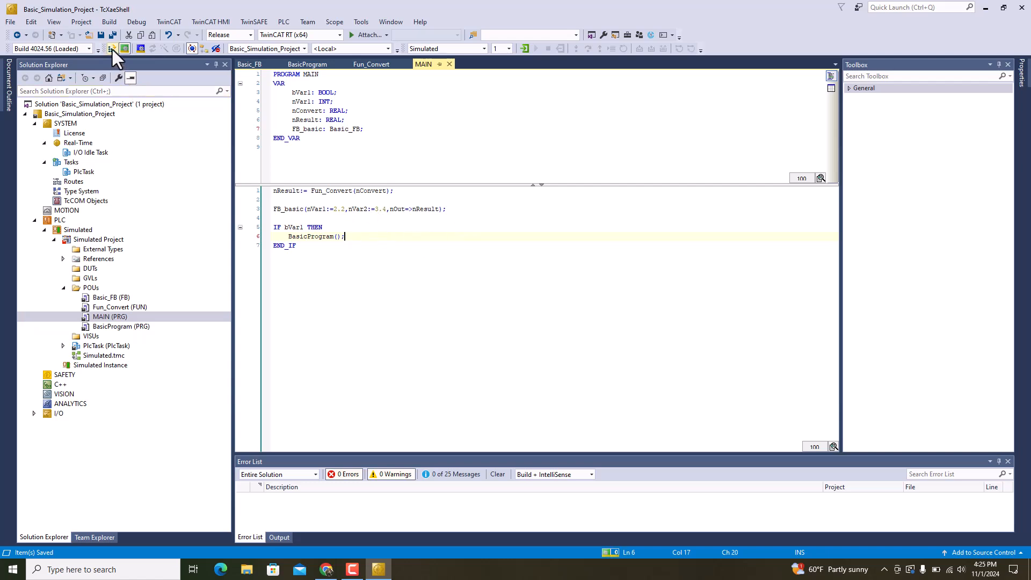
- Activate the configuration, restart TwinCAT in Run mode, and log in to the PLC
left_click(111, 48)
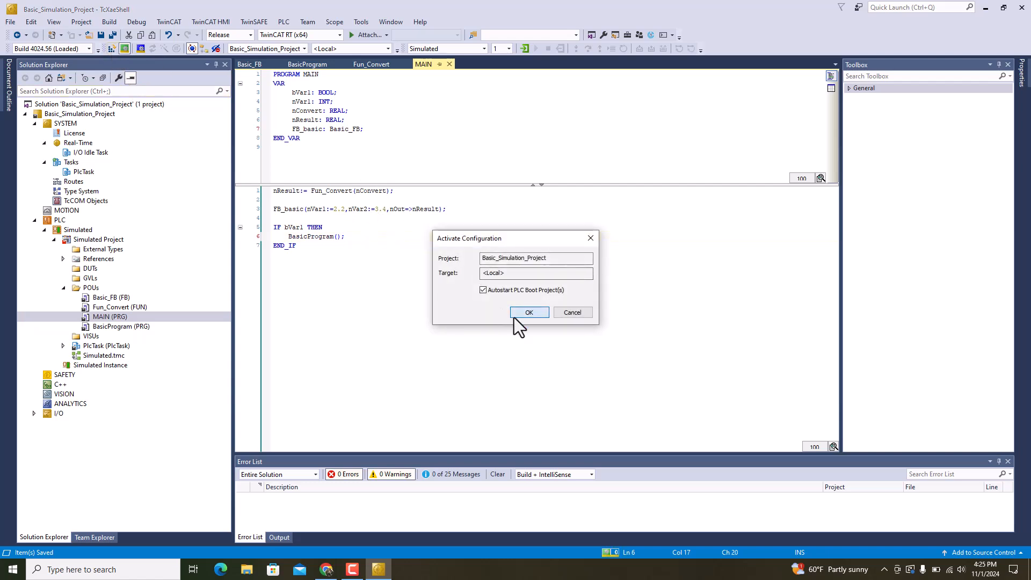
left_click(530, 312)
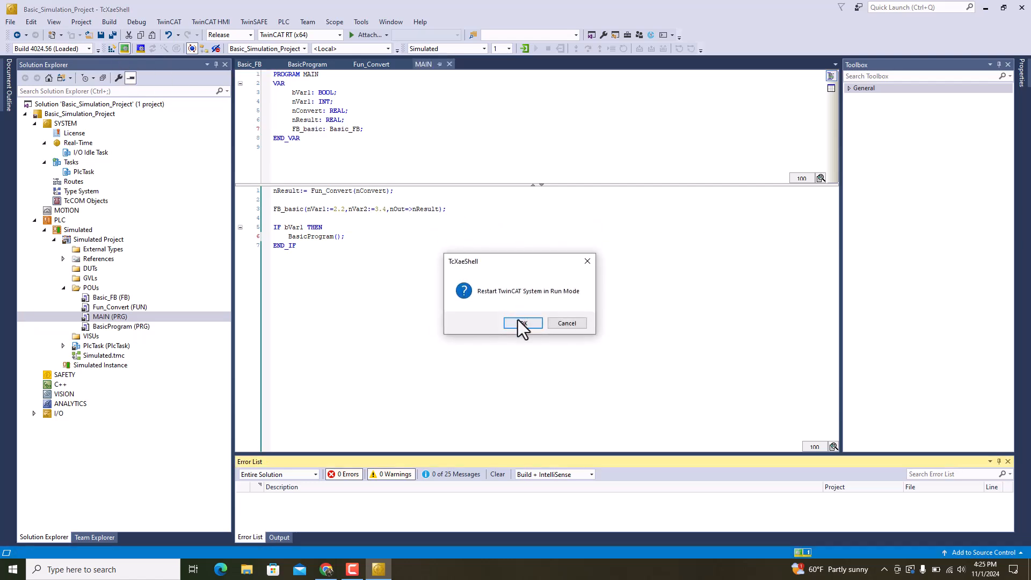
left_click(523, 323)
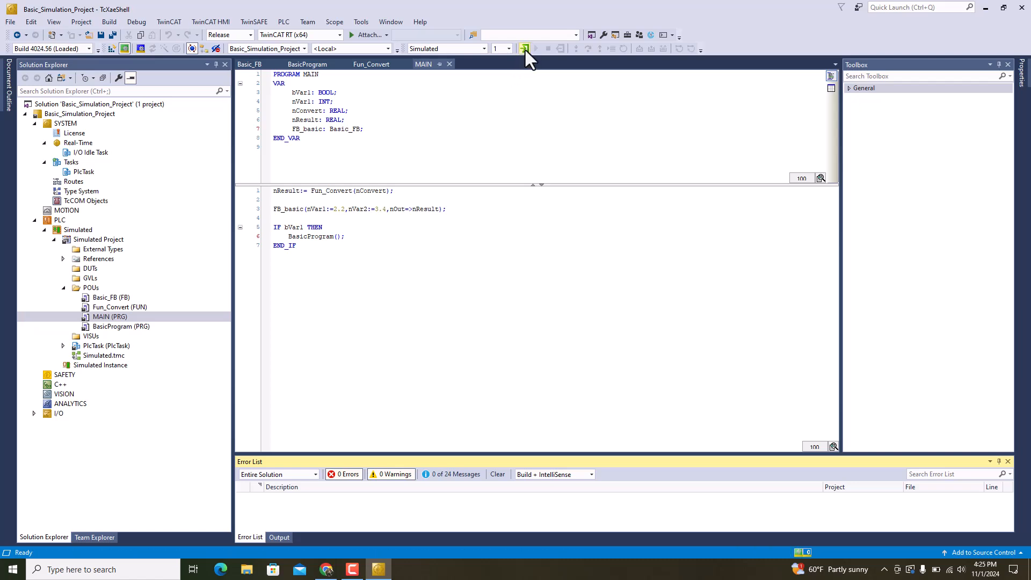
left_click(525, 48)
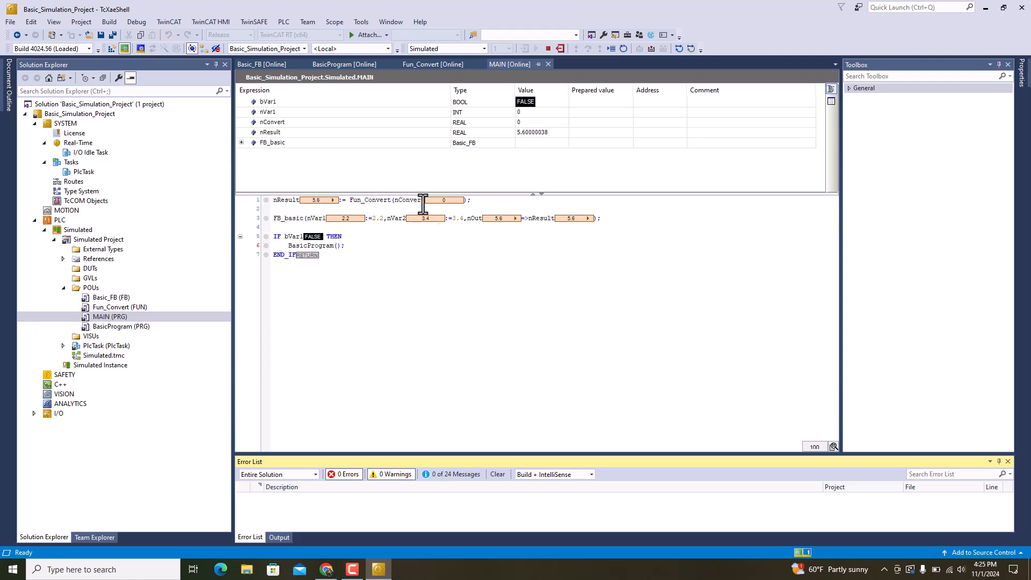
mouse_move(339, 214)
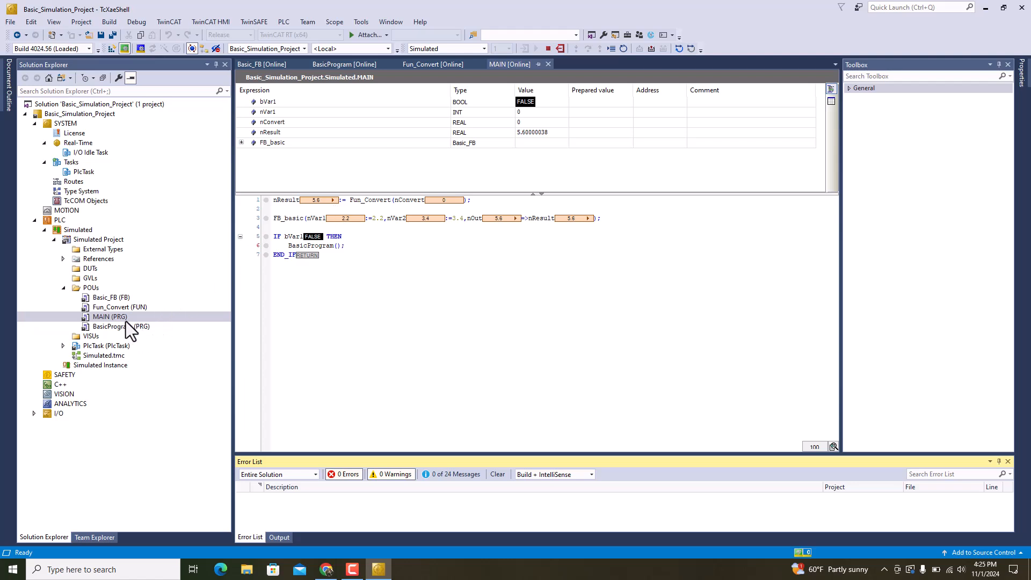
- Inspect Fun_Convert's online view, then log out of the PLC
double_click(120, 308)
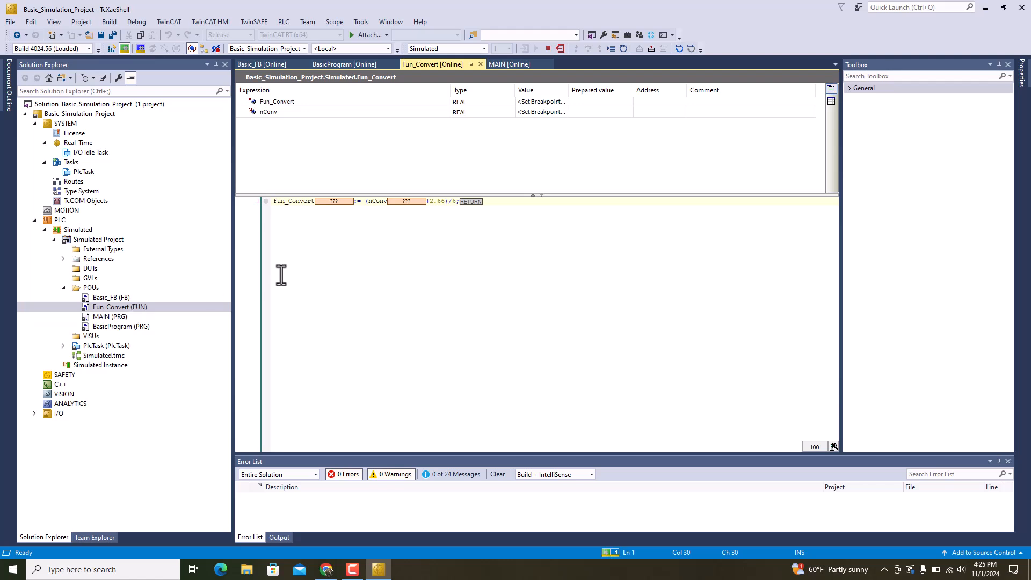
mouse_move(411, 205)
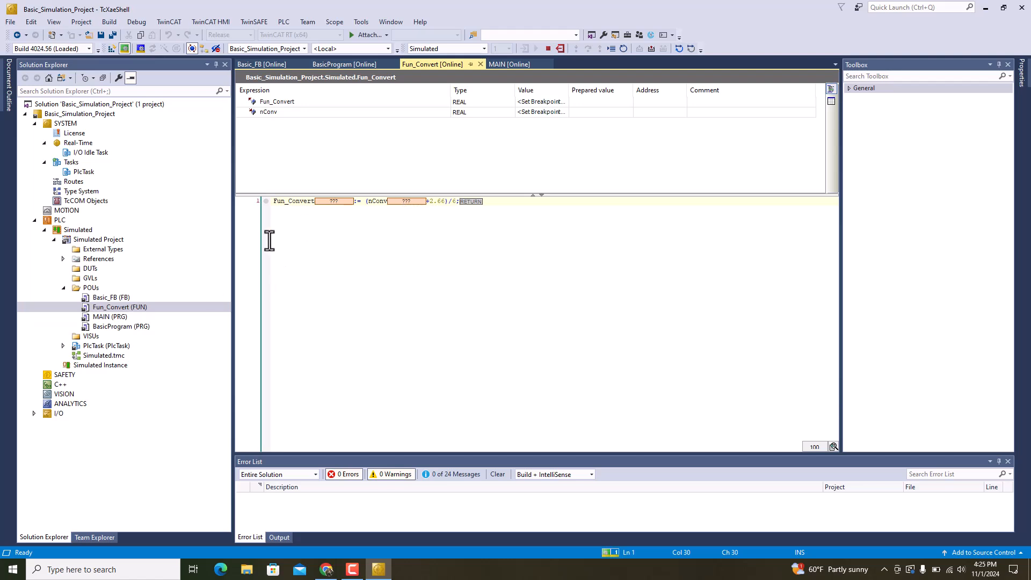
mouse_move(117, 326)
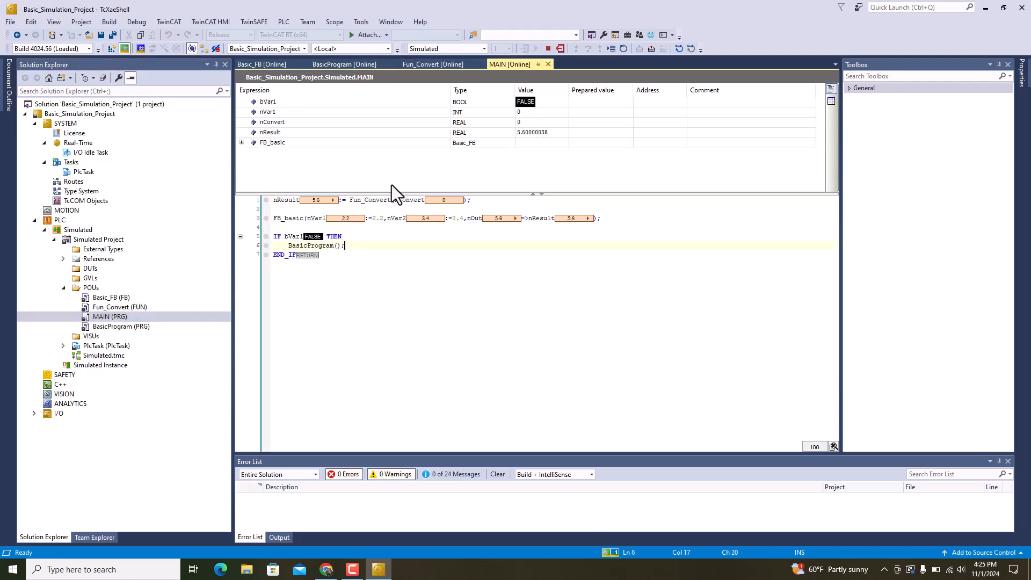
mouse_move(456, 212)
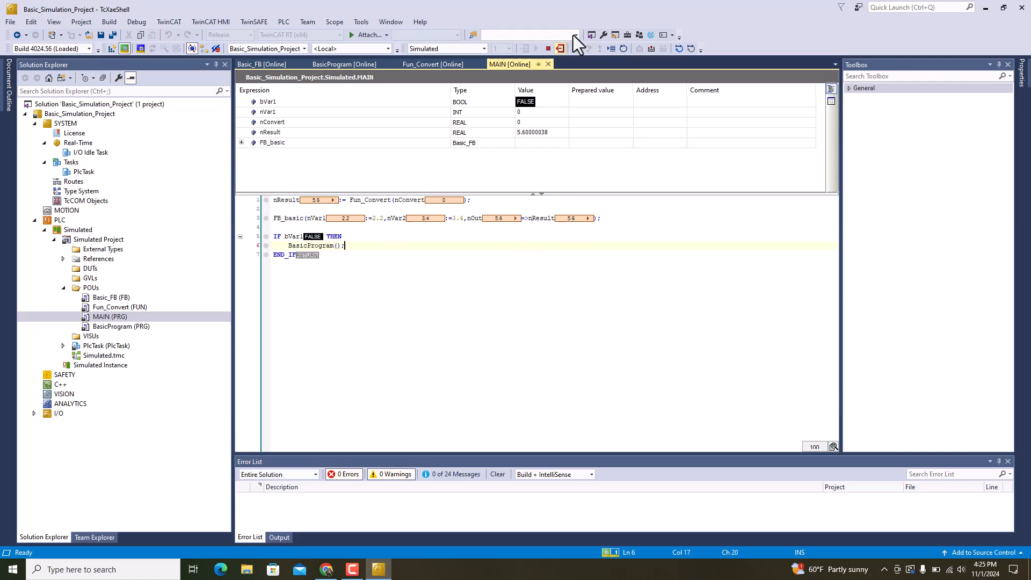
left_click(559, 48)
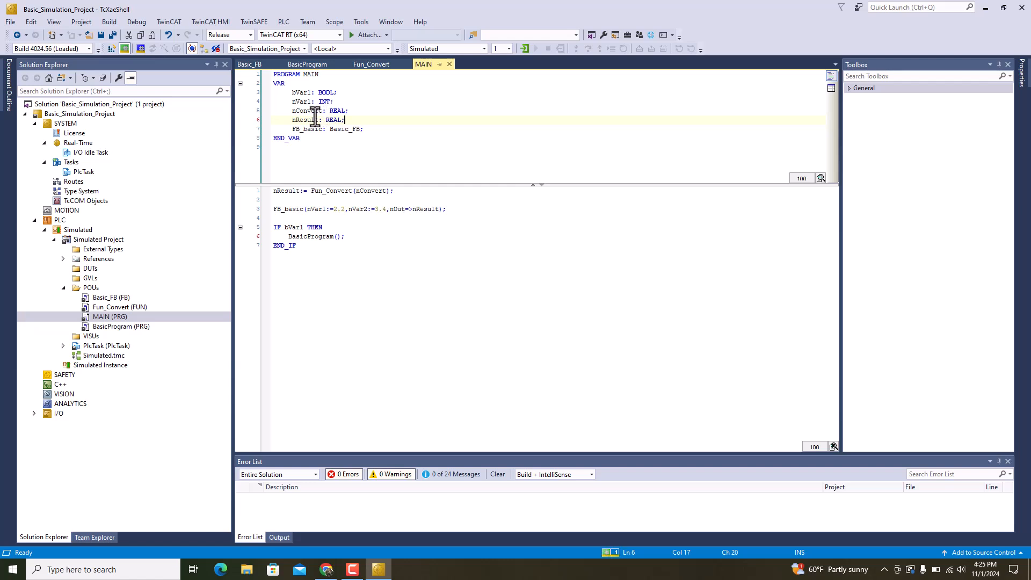
- Assign Fun_Convert's result to nConvert2 and declare nConvert2 as REAL in MAIN
double_click(305, 110)
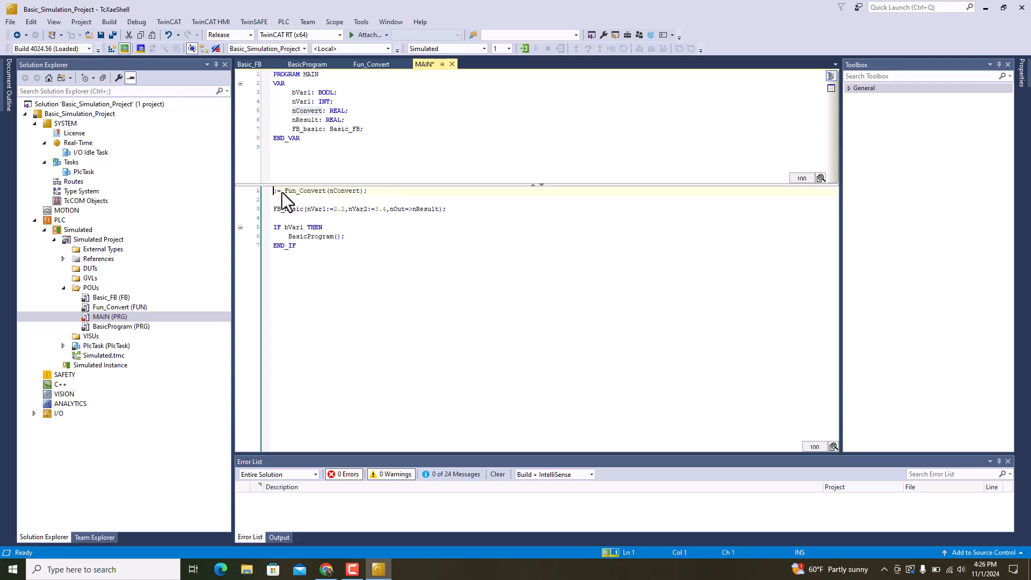
type("nConvert")
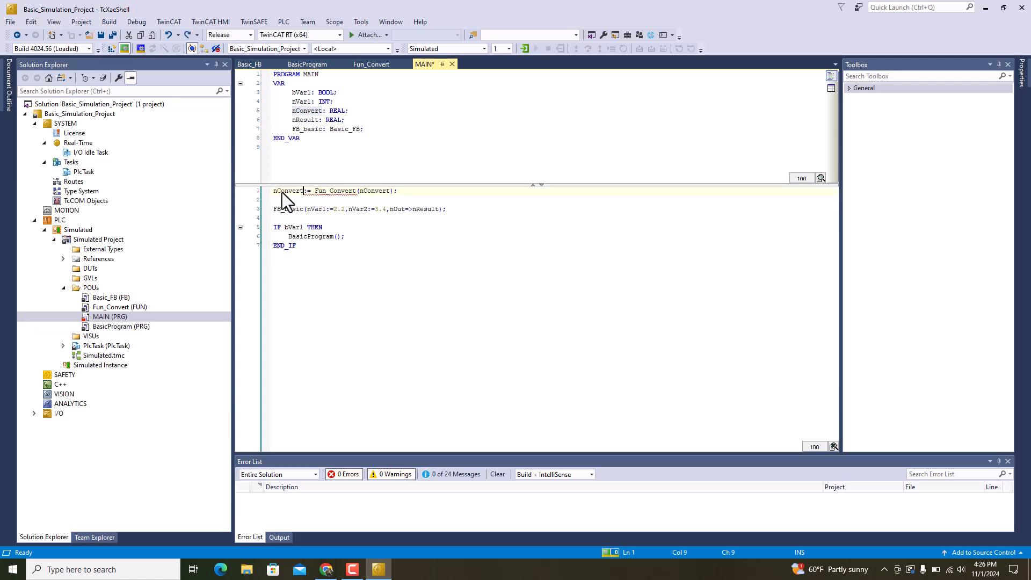
left_click(349, 111)
type("nConvert:")
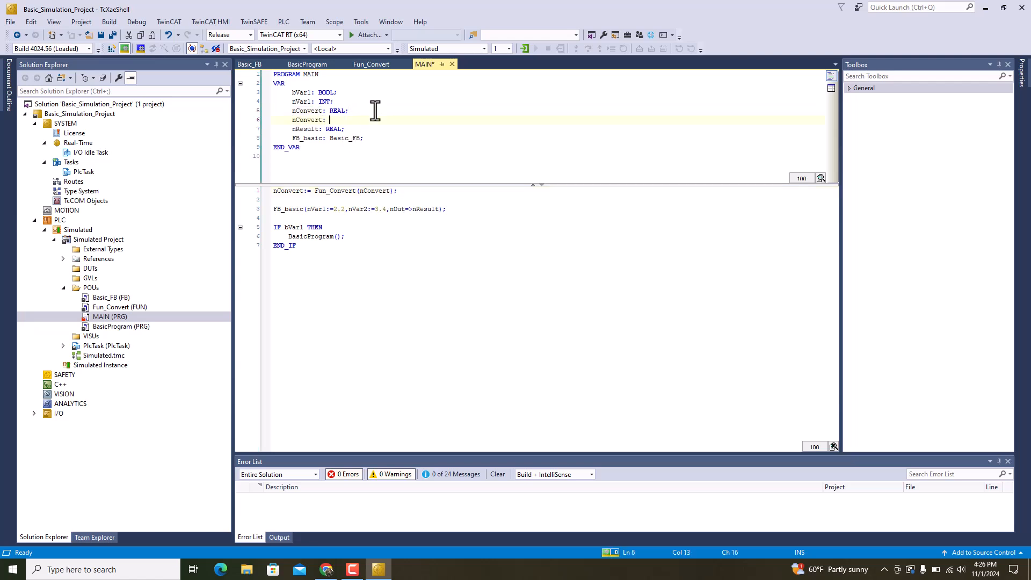
type("REAL;")
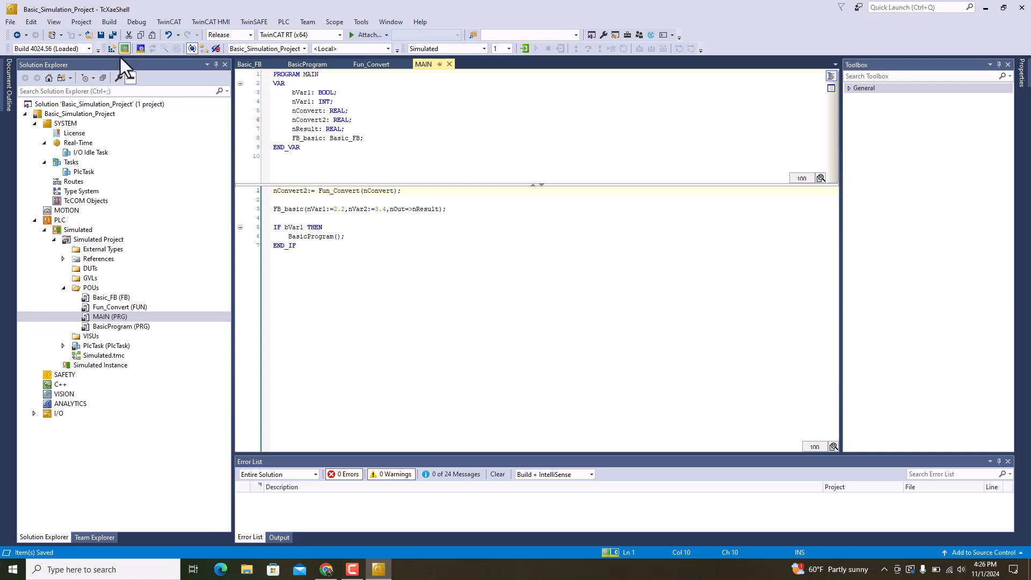
- Reactivate the updated configuration with a Run-mode restart and log back in to the PLC
left_click(112, 48)
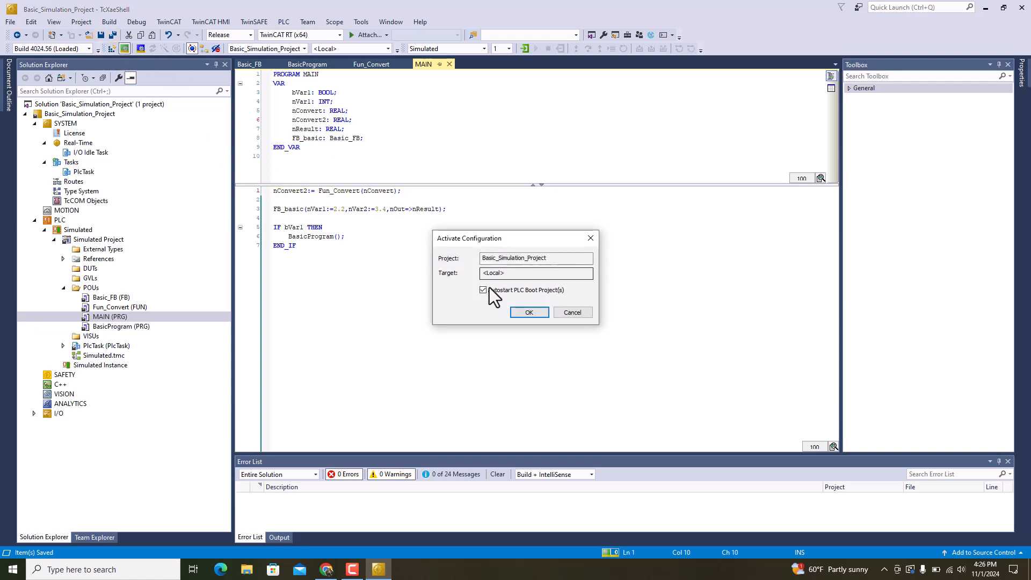
left_click(529, 312)
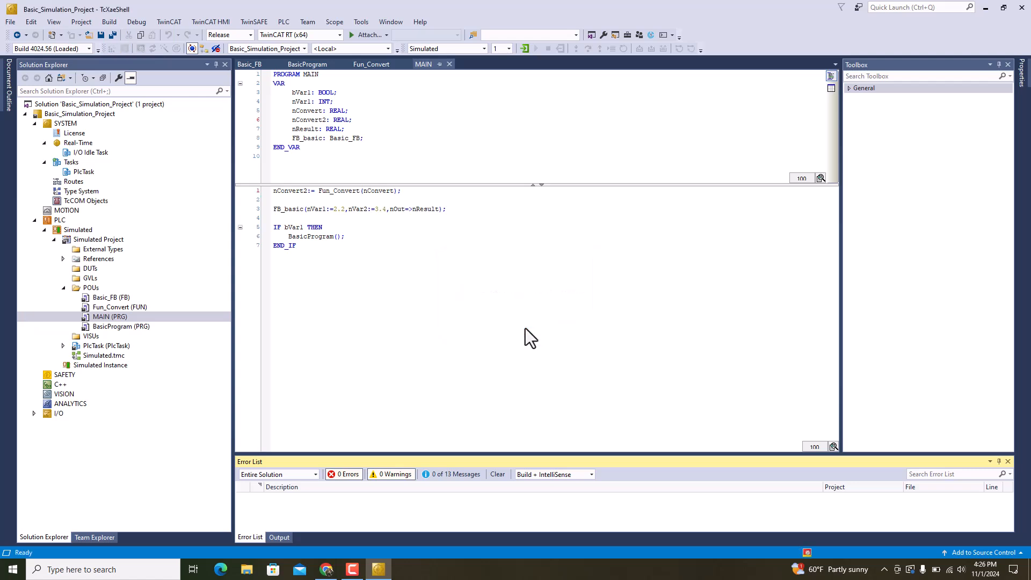
left_click(342, 237)
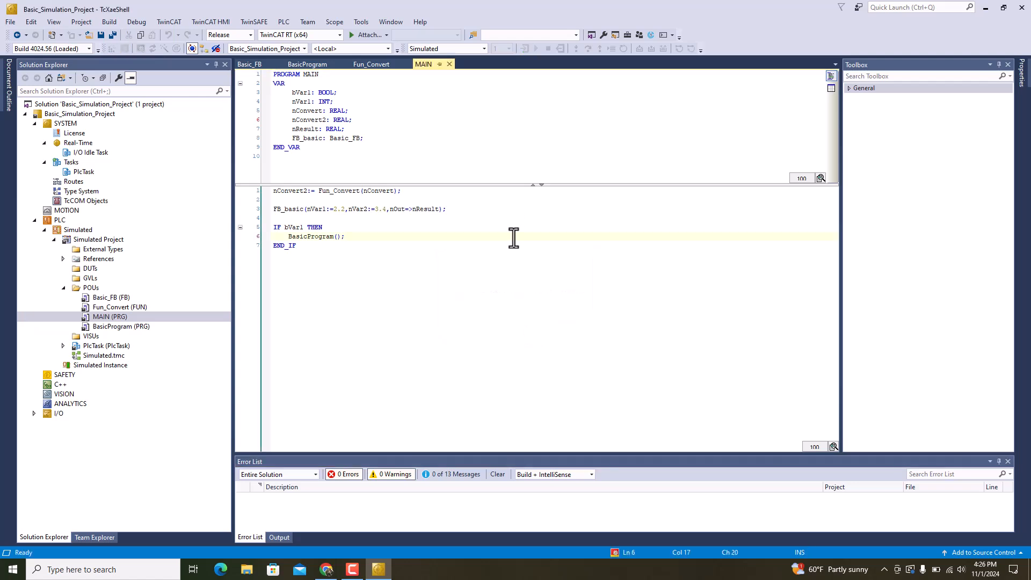
left_click(446, 208)
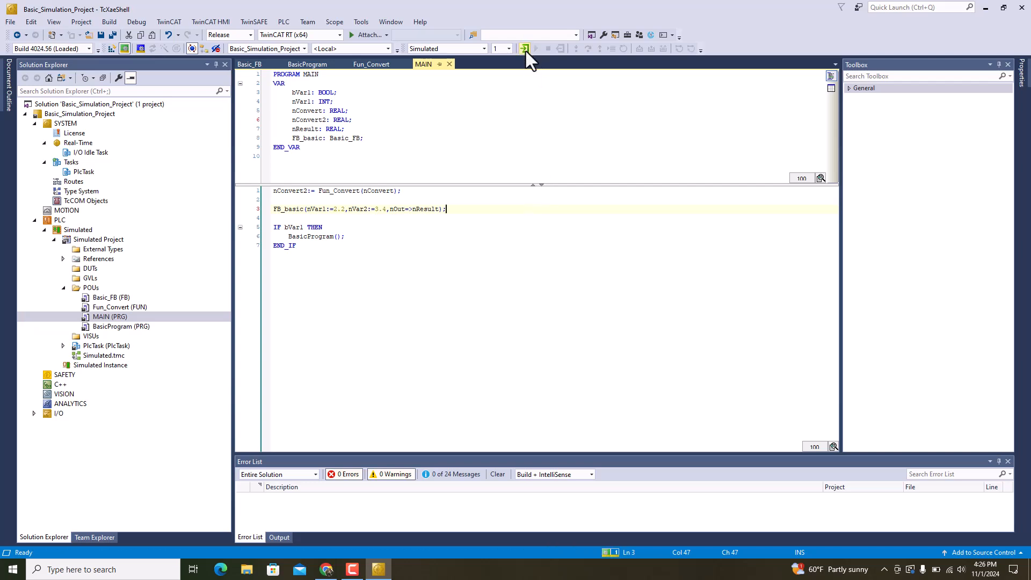
left_click(525, 47)
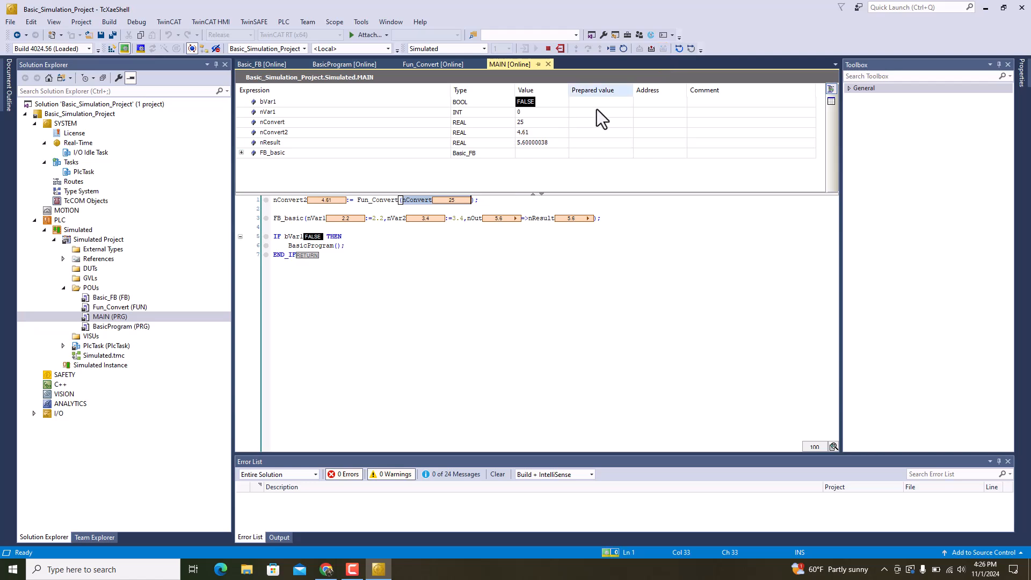
mouse_move(171, 293)
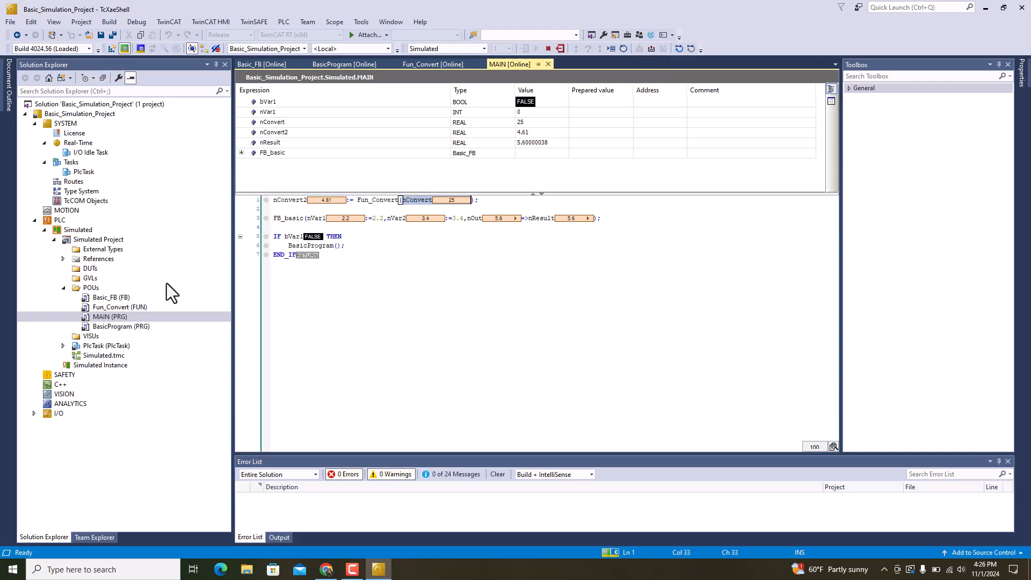
double_click(119, 307)
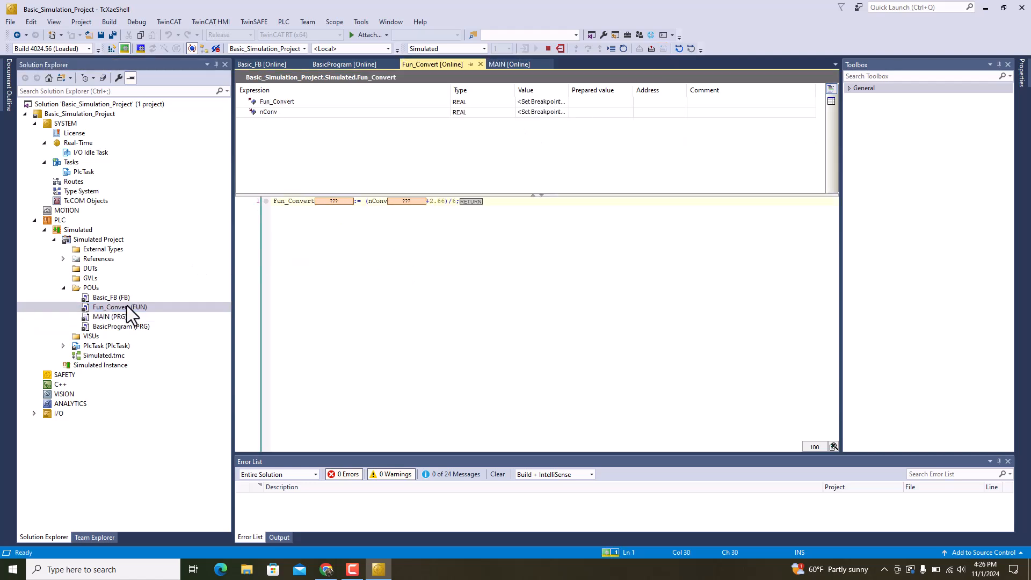
mouse_move(355, 242)
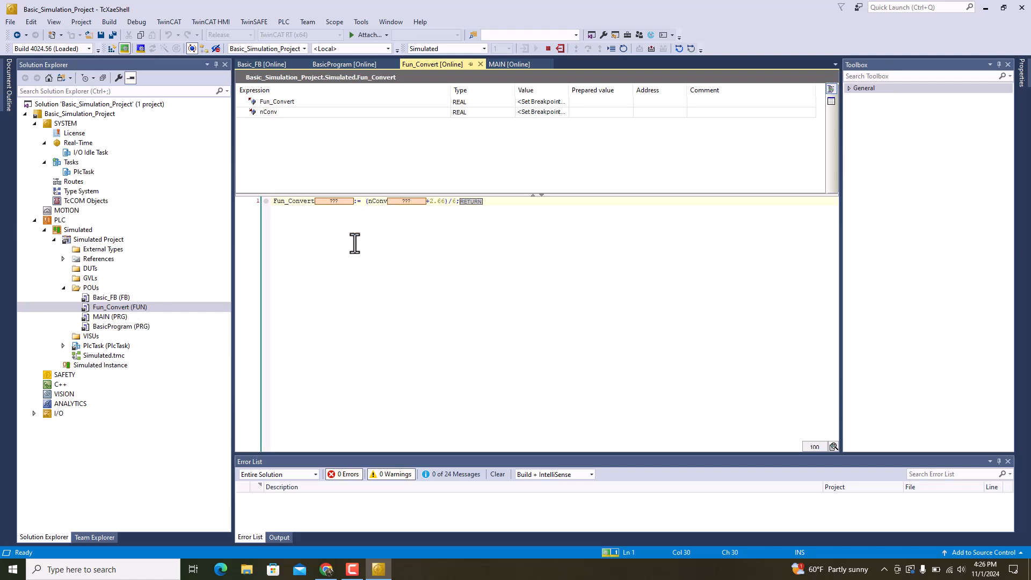
mouse_move(121, 307)
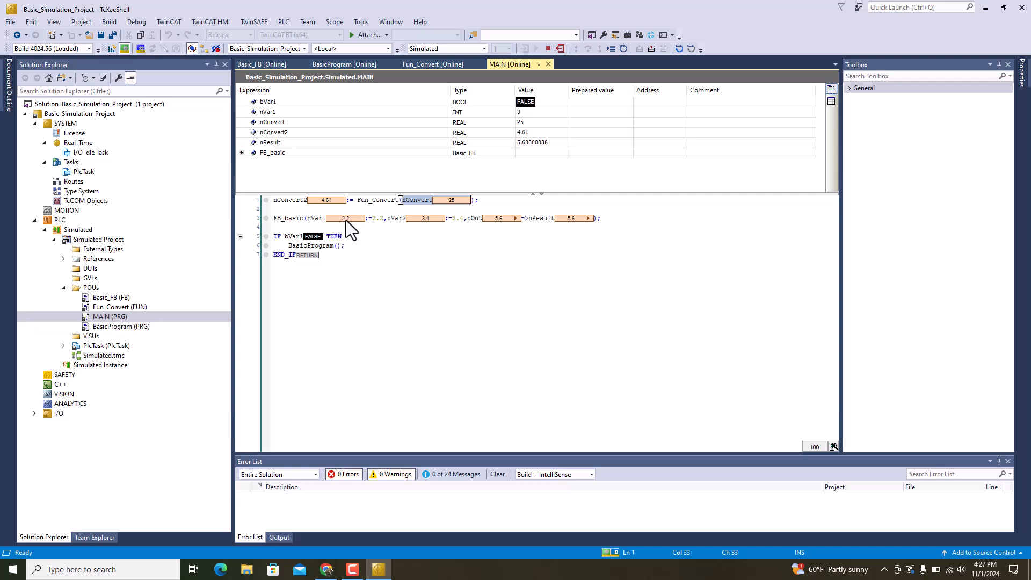
mouse_move(490, 227)
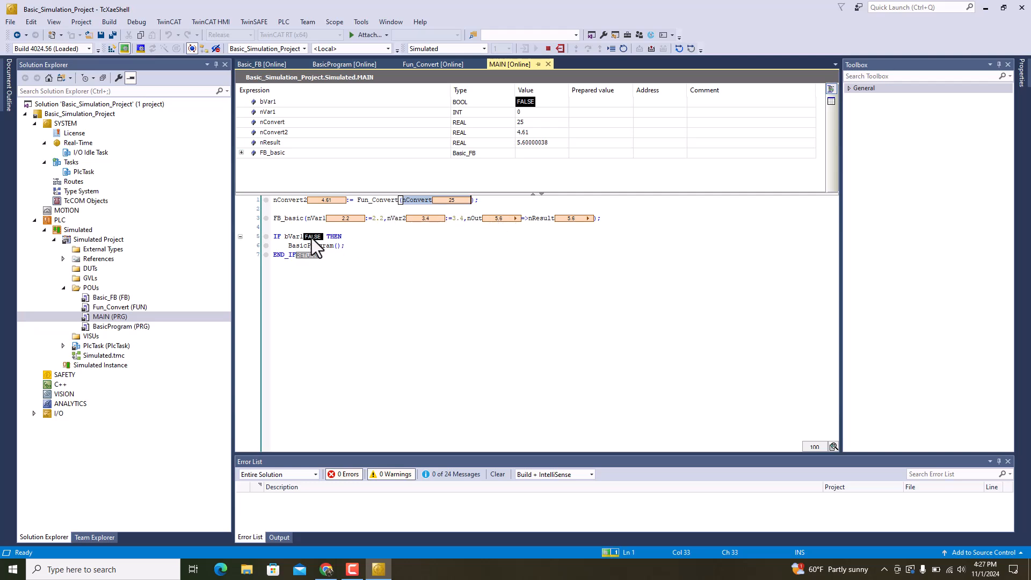
double_click(121, 326)
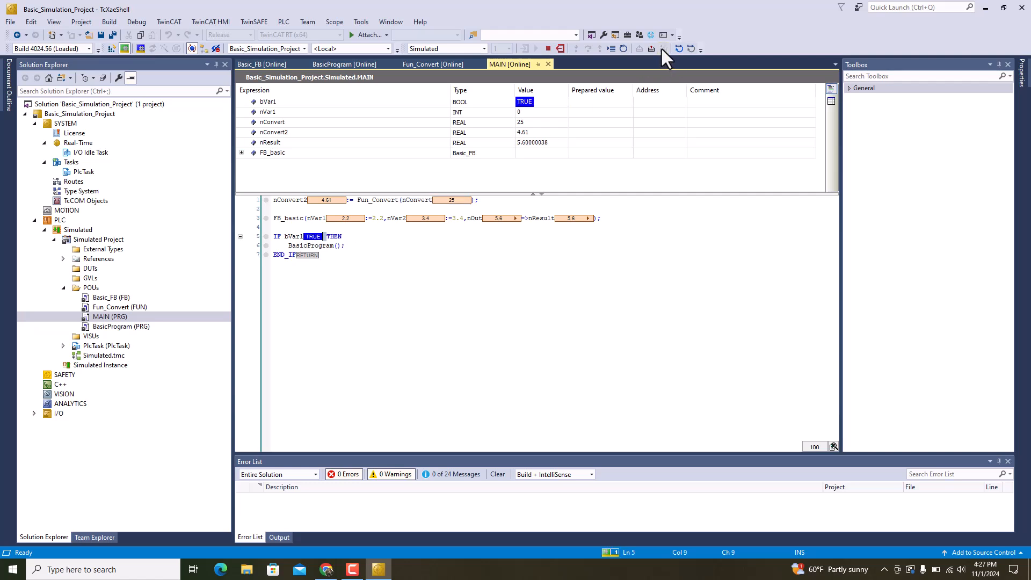
- Check BasicProgram online shows bBool TRUE and nVar1 2, then return to MAIN
double_click(121, 326)
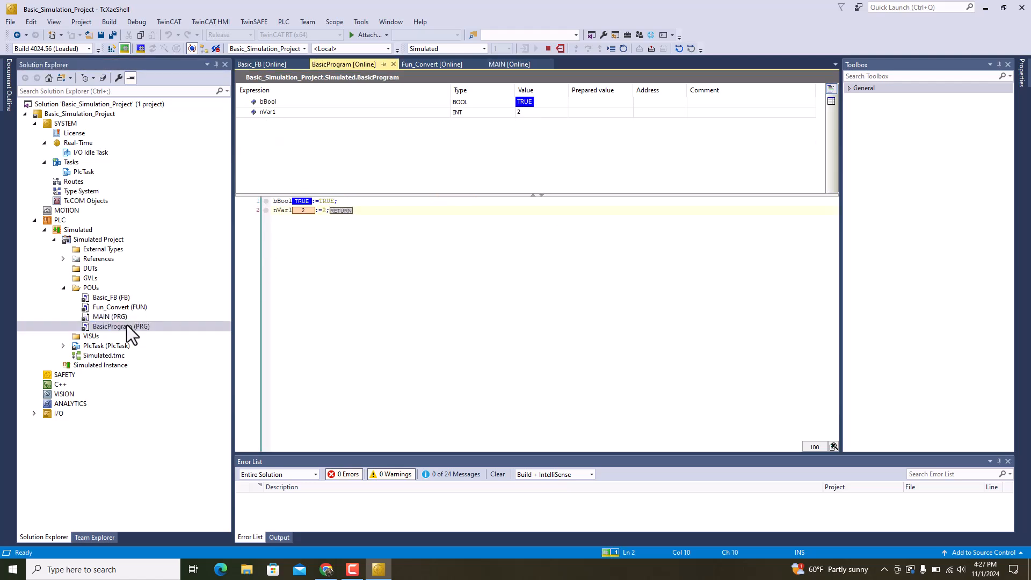
left_click(110, 317)
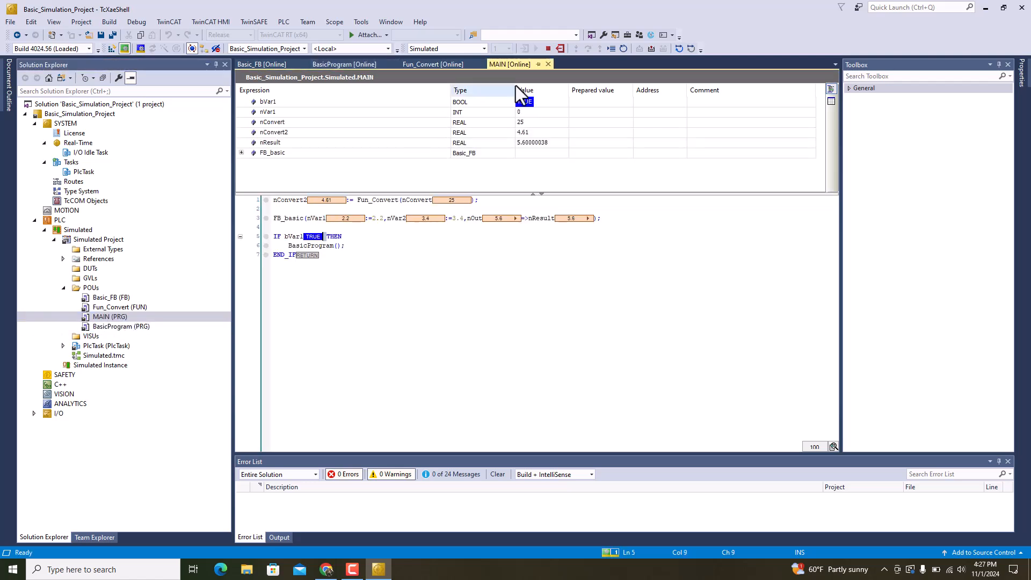